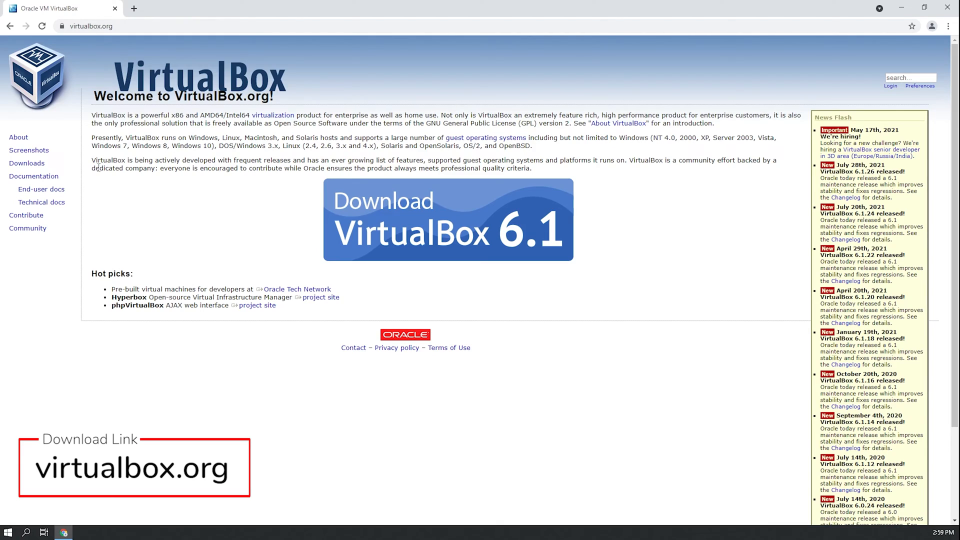
pyautogui.moveTo(26, 163)
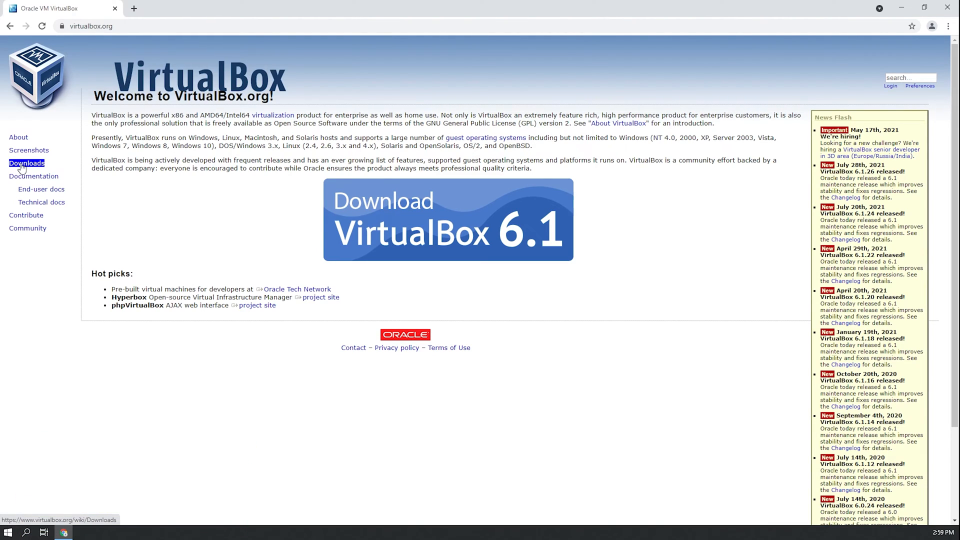
# From the VirtualBox Downloads page, get the 6.1.26 'Windows hosts' installer and launch it.
pyautogui.click(25, 163)
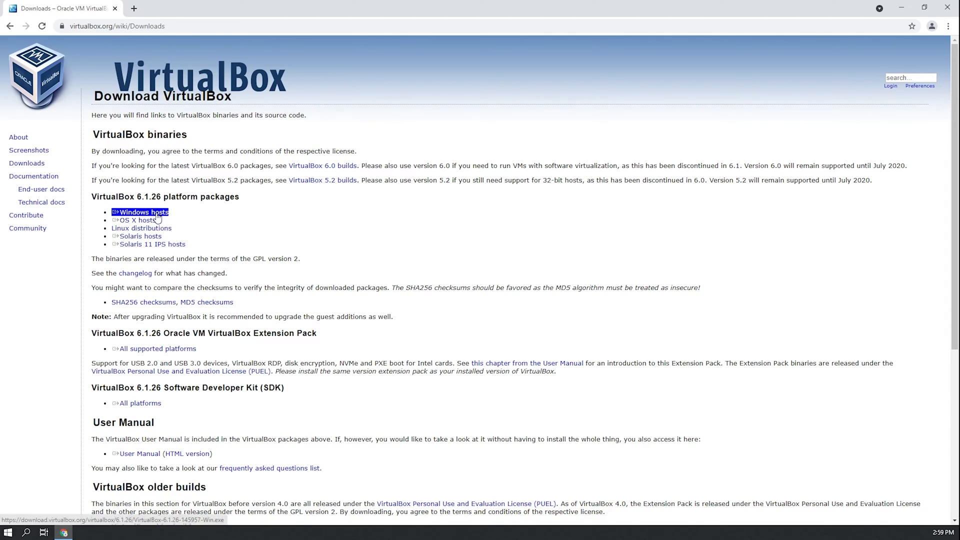
pyautogui.moveTo(132, 220)
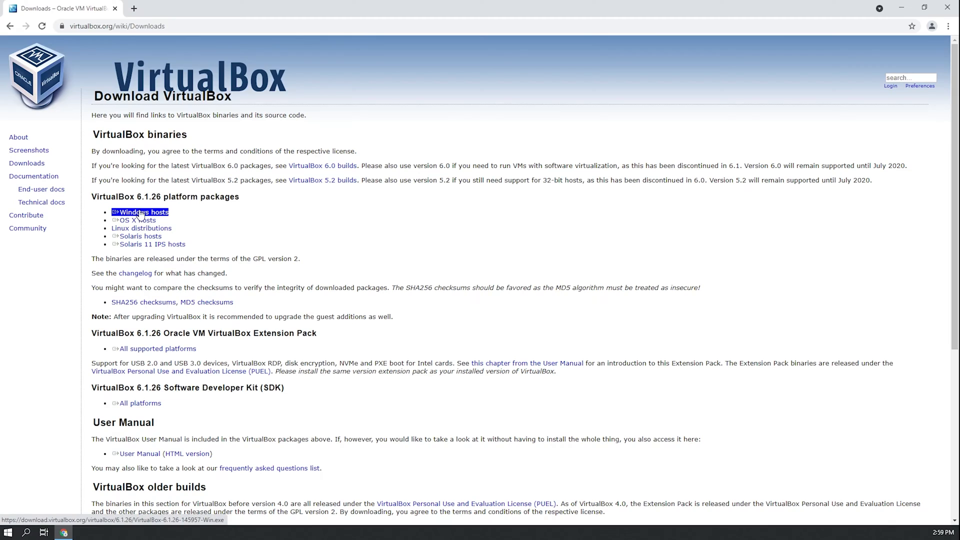
pyautogui.click(144, 212)
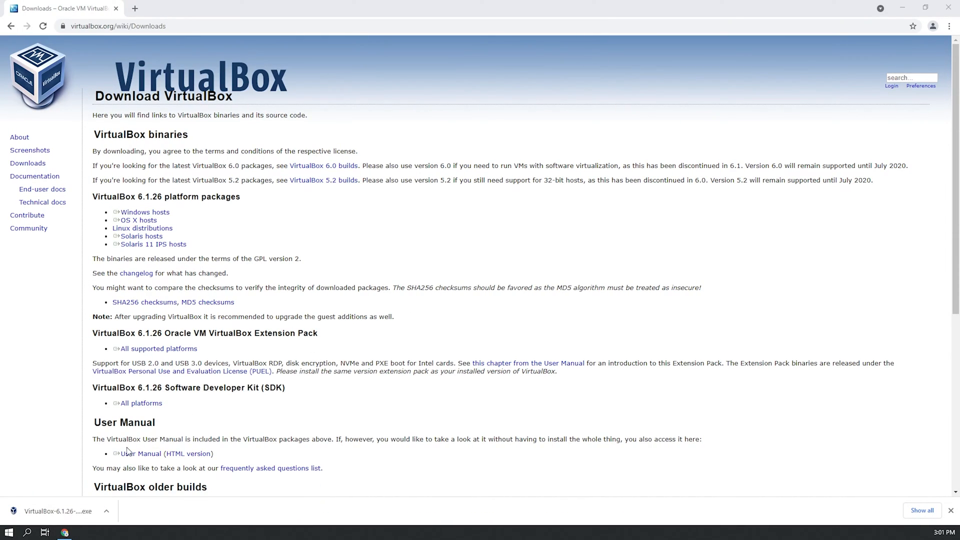
pyautogui.click(63, 512)
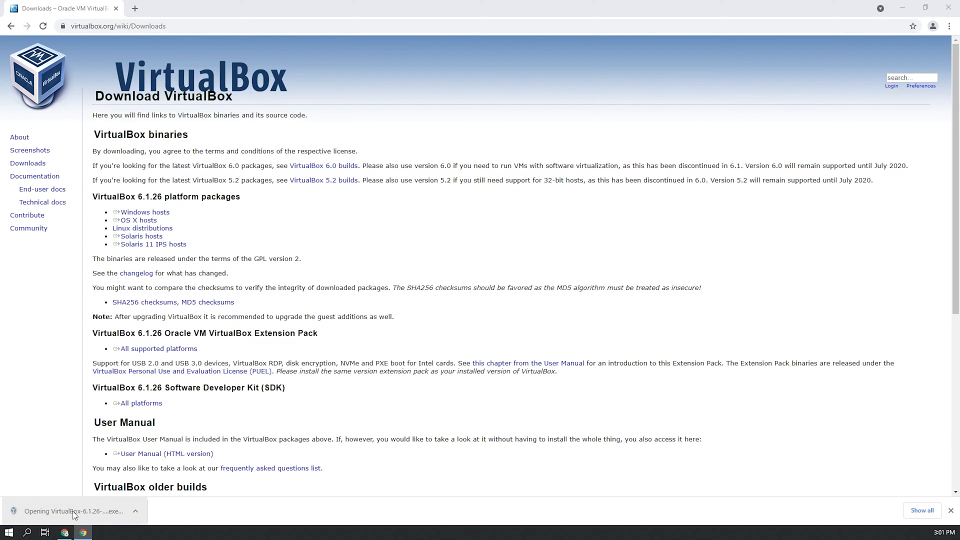
# Install VirtualBox 6.1.26 with default features, accepting the network warning, then close VirtualBox Manager.
pyautogui.click(74, 509)
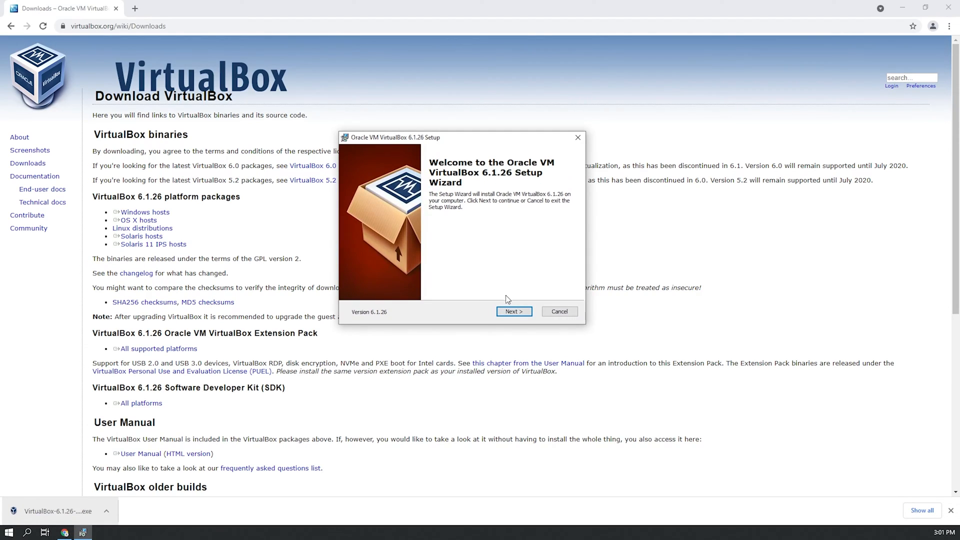
pyautogui.click(514, 311)
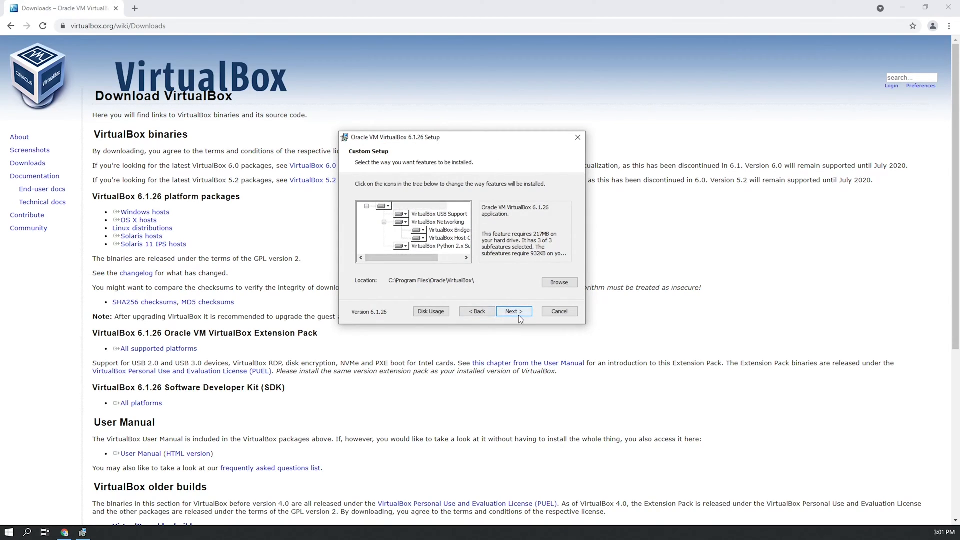
pyautogui.click(514, 311)
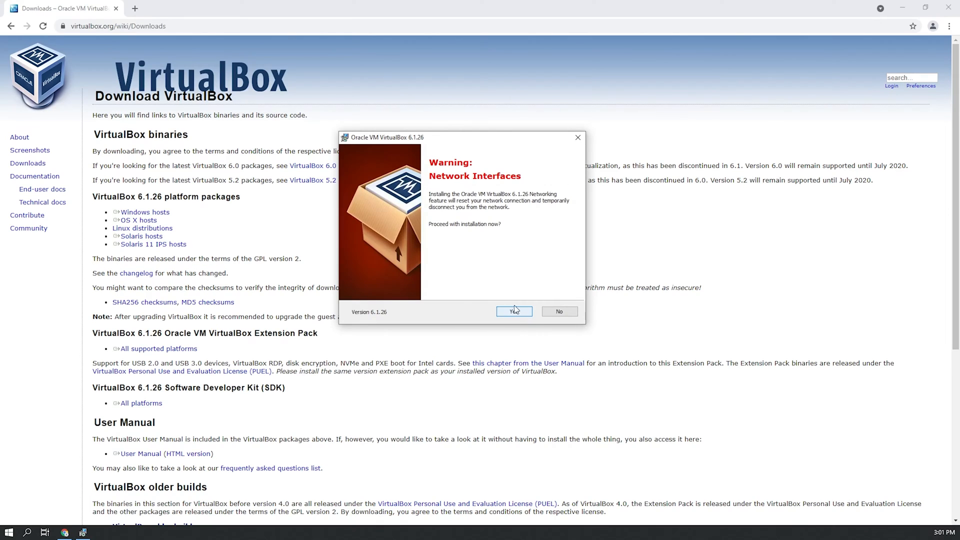
pyautogui.click(514, 312)
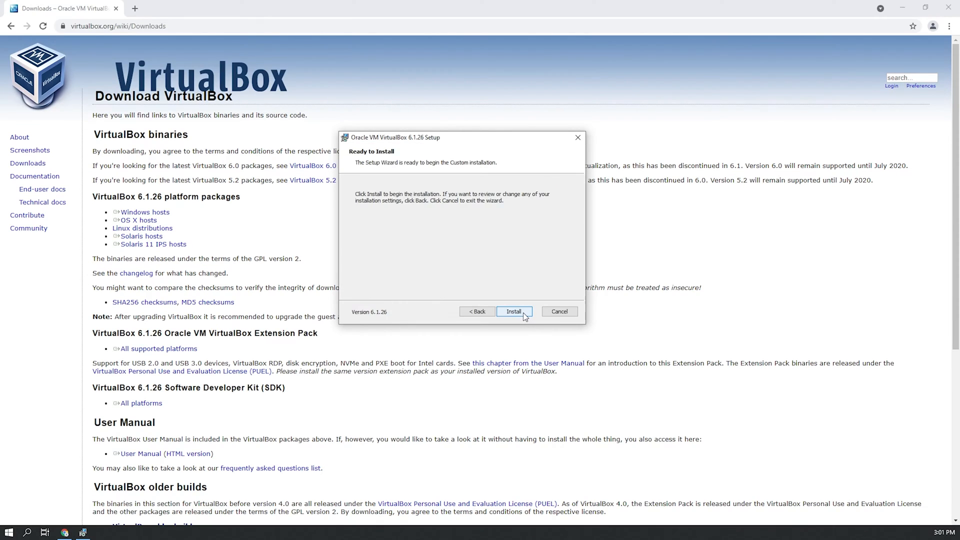
pyautogui.click(514, 312)
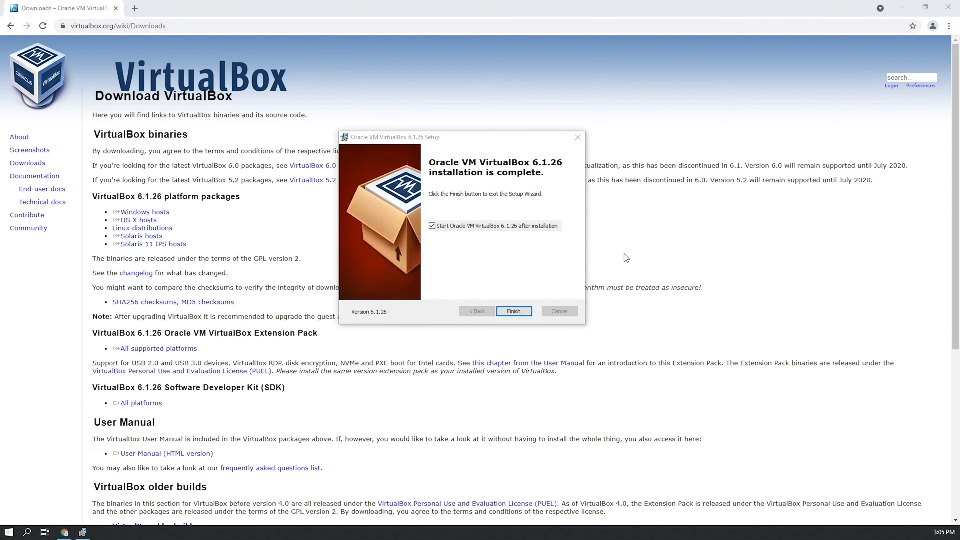
pyautogui.moveTo(471, 188)
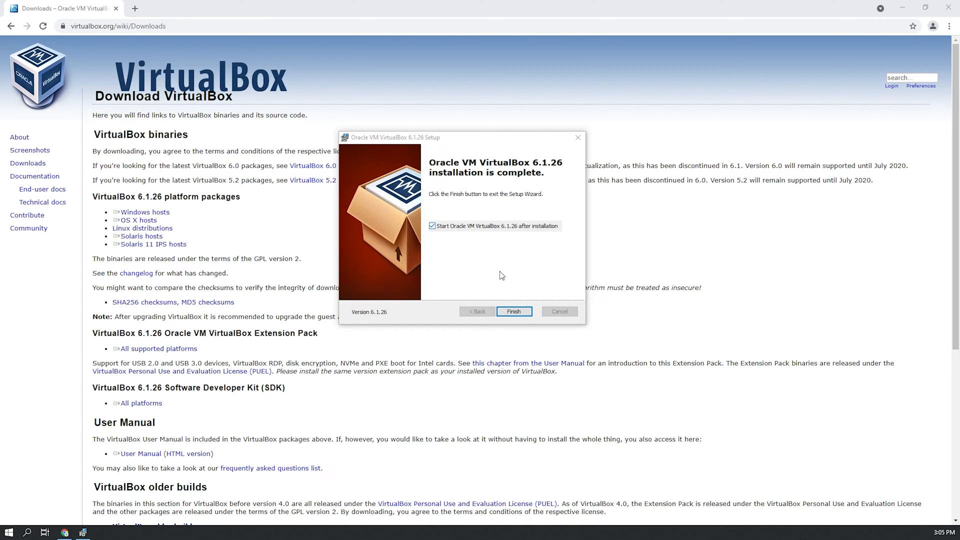
pyautogui.click(514, 311)
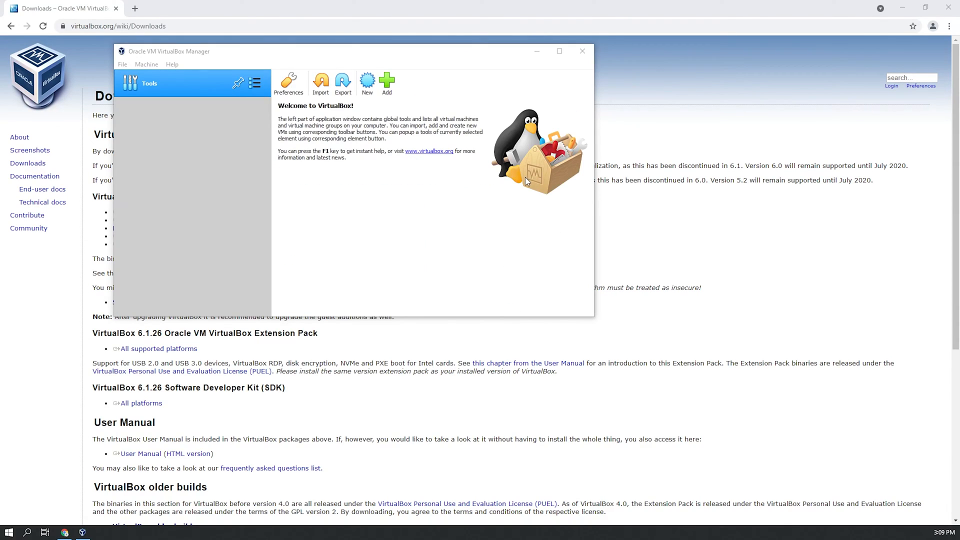
pyautogui.click(582, 51)
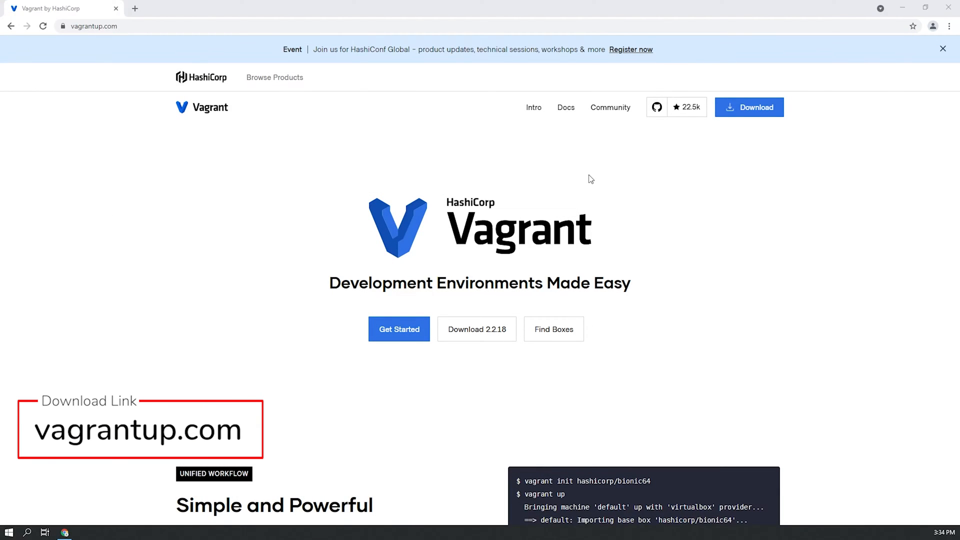
pyautogui.moveTo(134, 69)
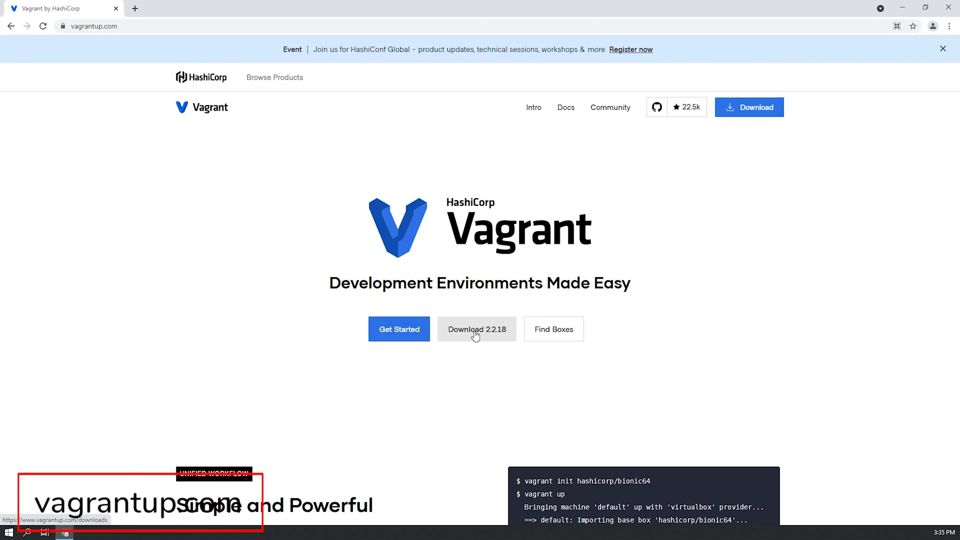
# Download the Vagrant 2.2.18 64-bit Windows .msi and open its setup wizard.
pyautogui.click(477, 329)
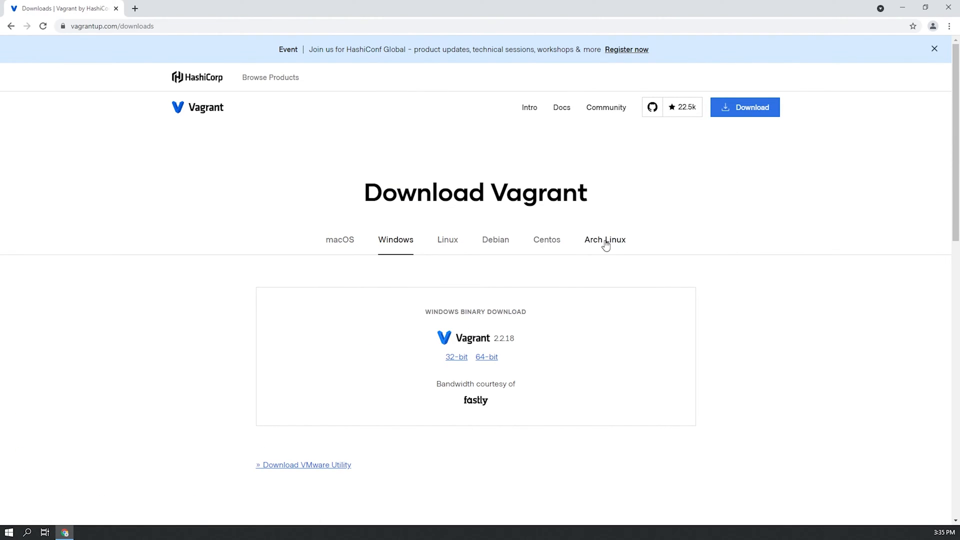
pyautogui.moveTo(399, 252)
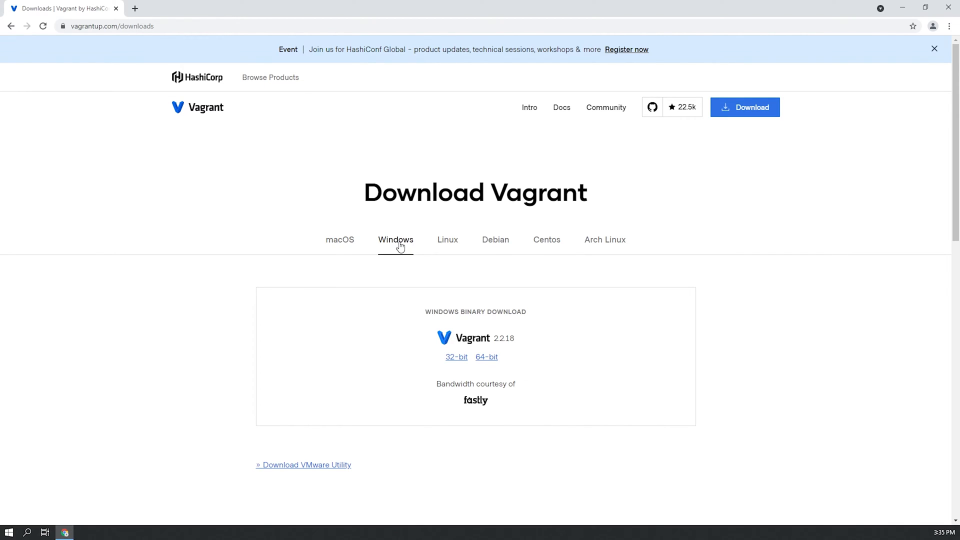
pyautogui.click(486, 357)
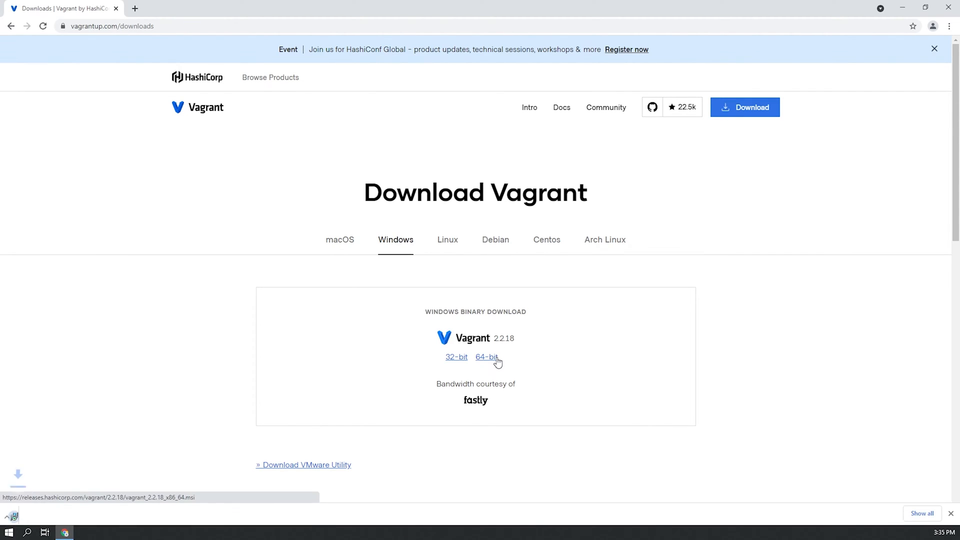
pyautogui.click(487, 357)
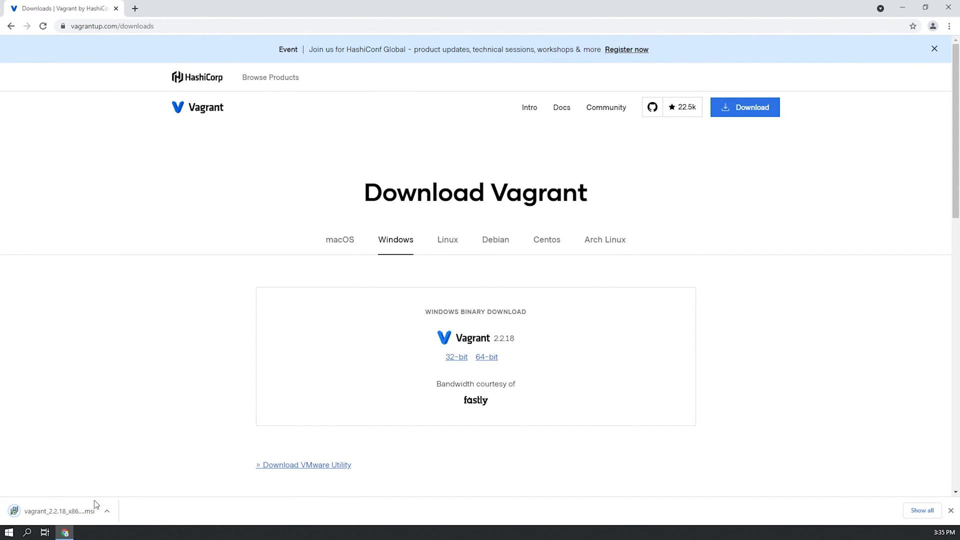
pyautogui.click(55, 510)
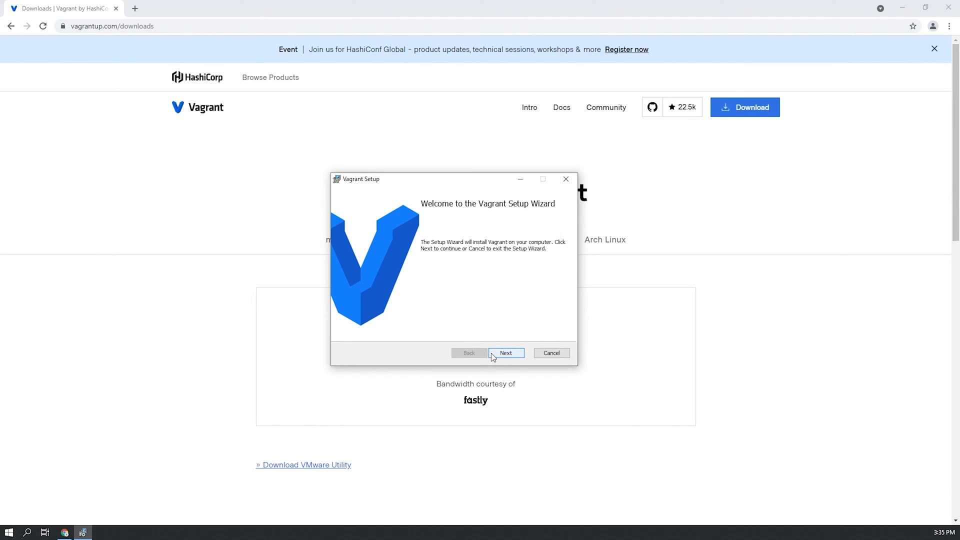
# Install Vagrant 2.2.18 into C:\HashiCorp\Vagrant\ after accepting the license terms.
pyautogui.click(506, 353)
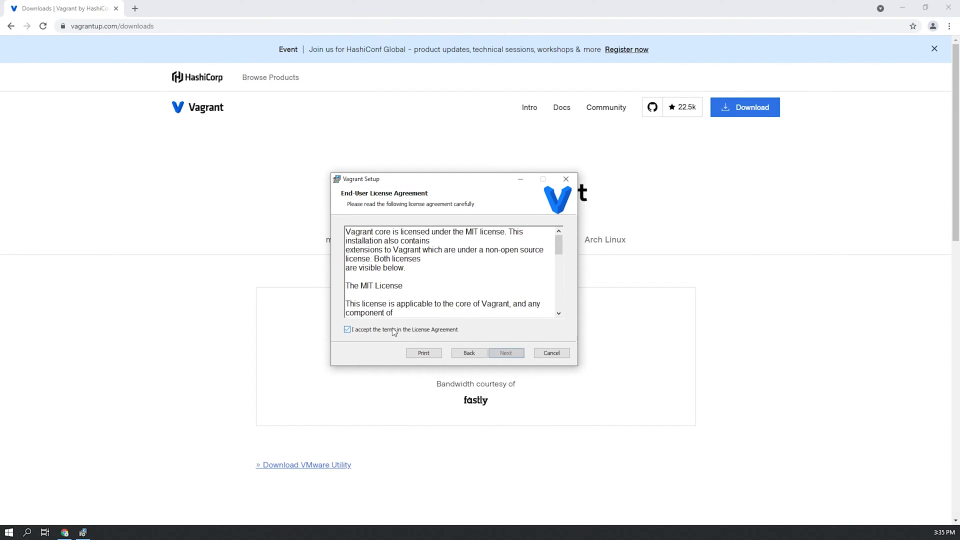
pyautogui.click(506, 353)
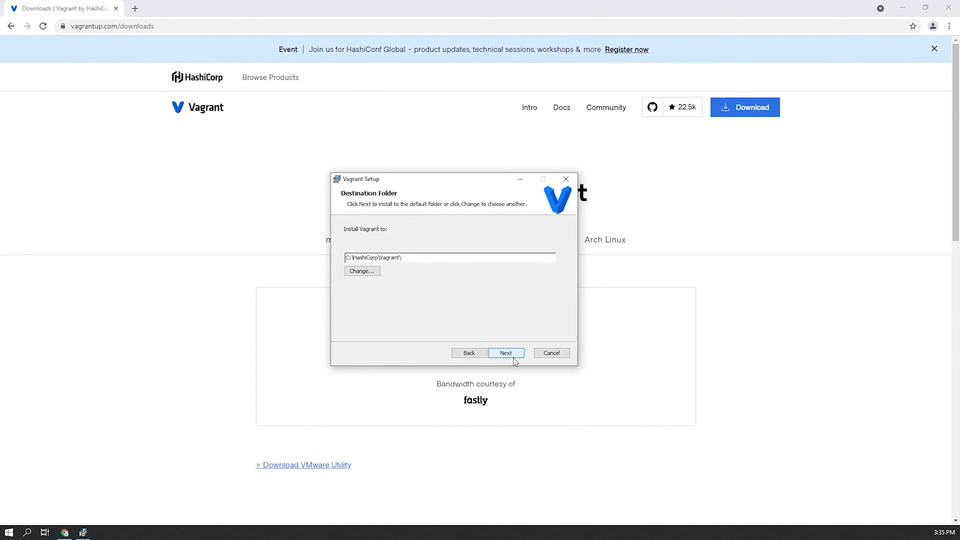
pyautogui.click(506, 353)
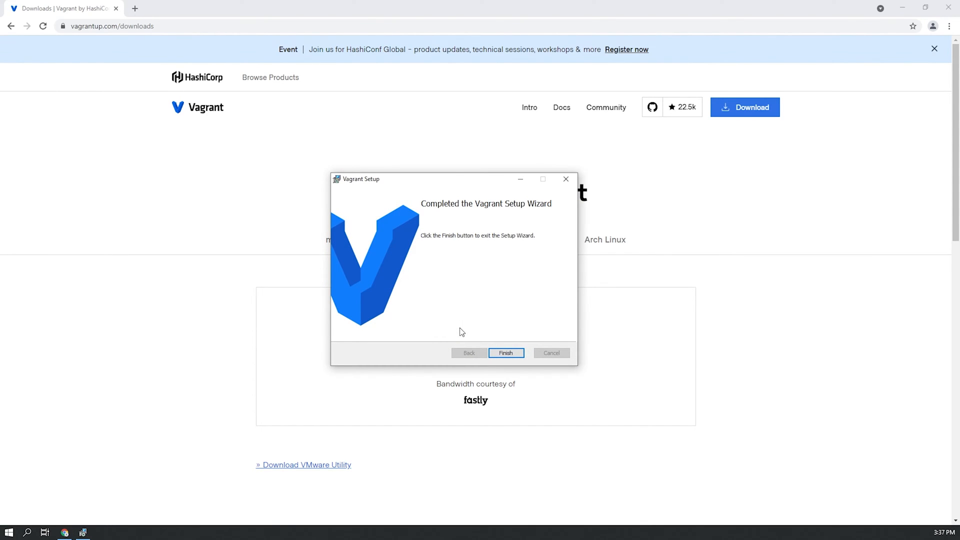
pyautogui.moveTo(509, 353)
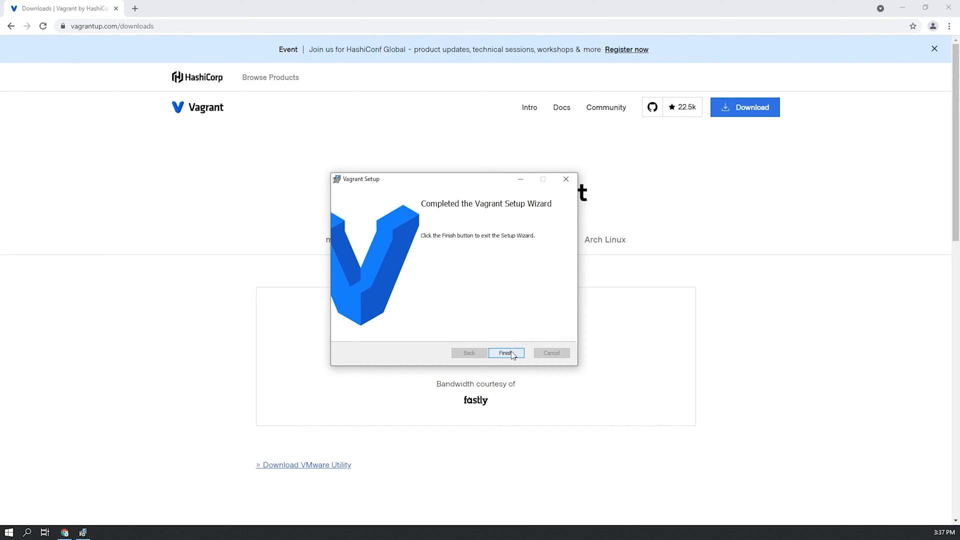
pyautogui.click(506, 353)
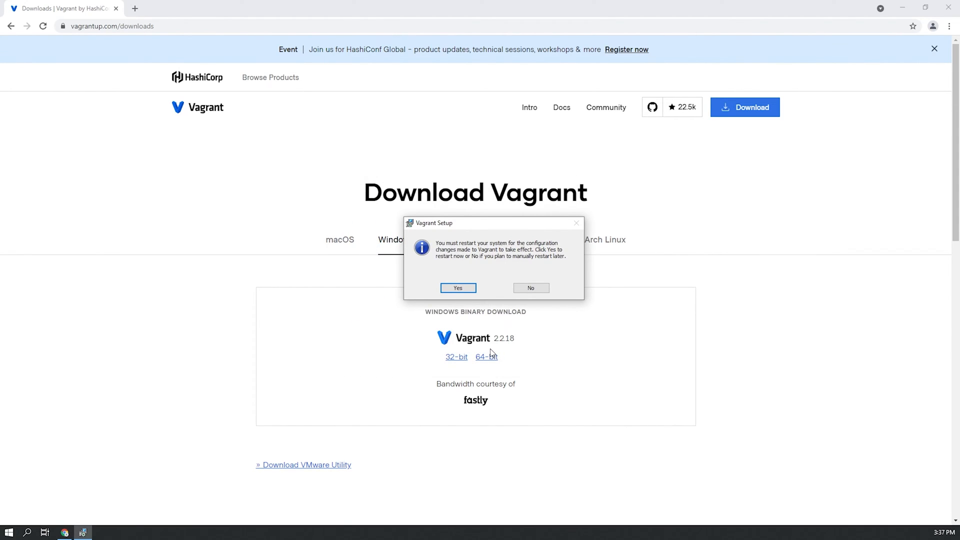
pyautogui.moveTo(503, 258)
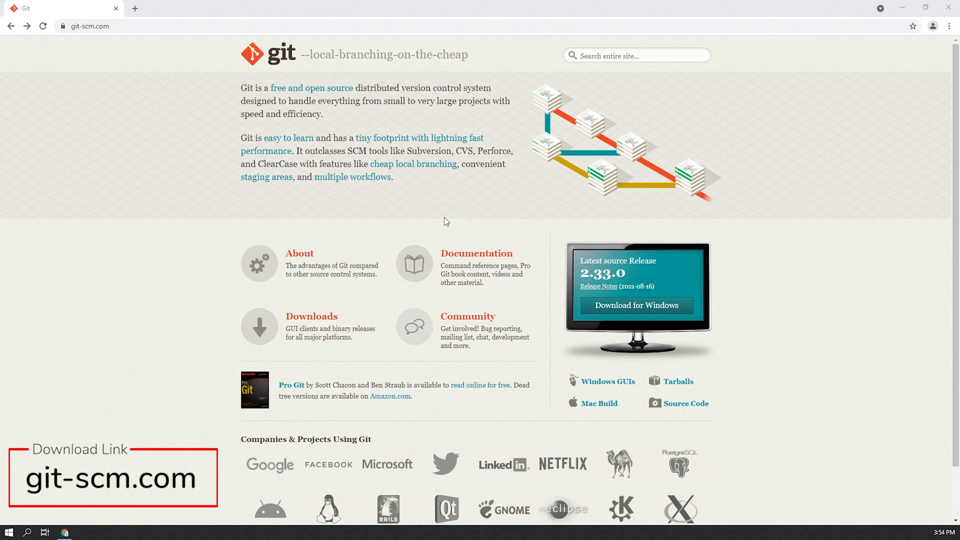
pyautogui.moveTo(430, 211)
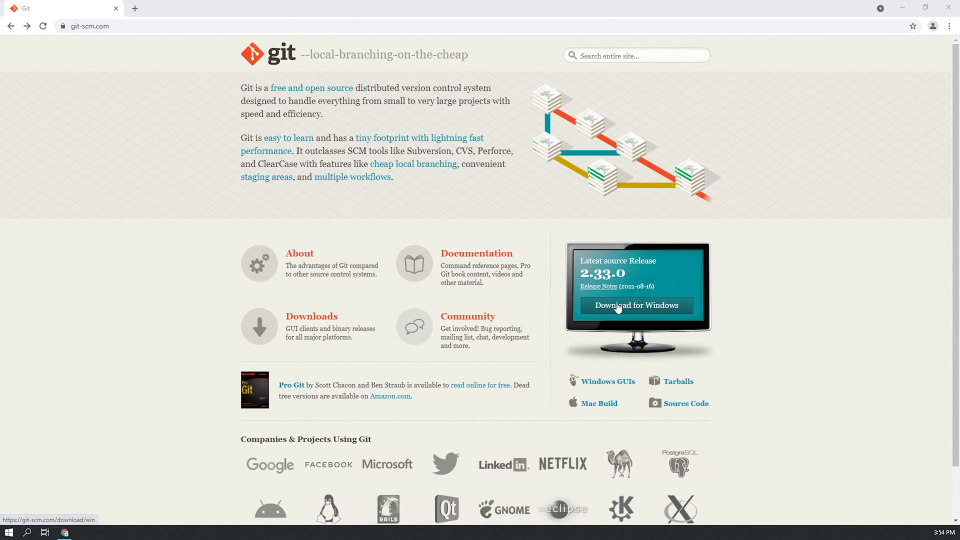
# Download Git 2.33.0.2 for Windows from git-scm.com and launch the installer.
pyautogui.click(636, 306)
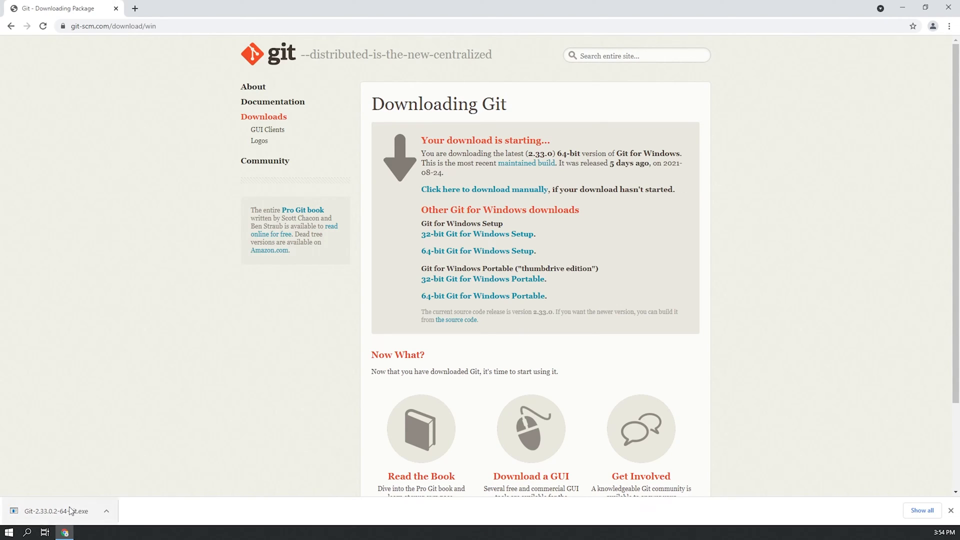
pyautogui.click(58, 511)
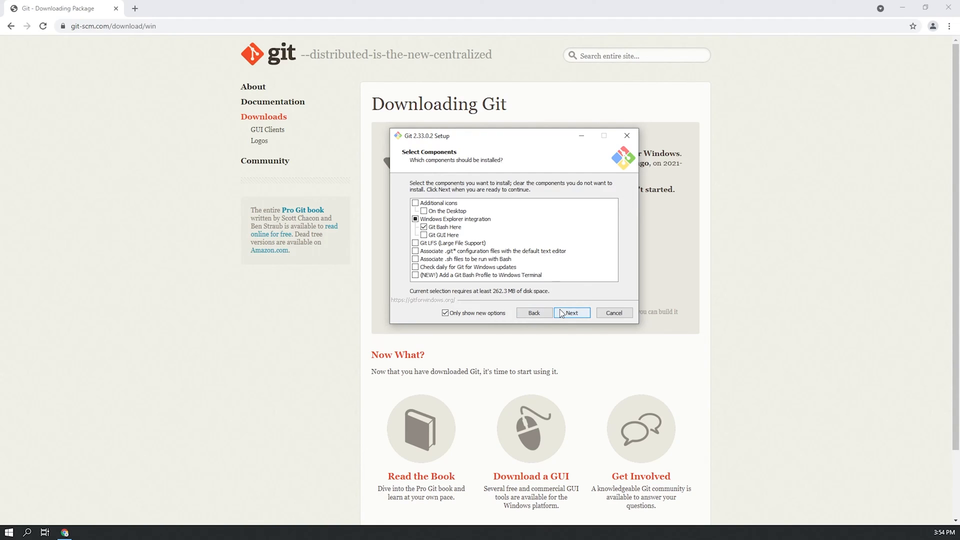
# Install Git with default branch naming, pull behavior and no experimental features, launching Git Bash.
pyautogui.click(572, 312)
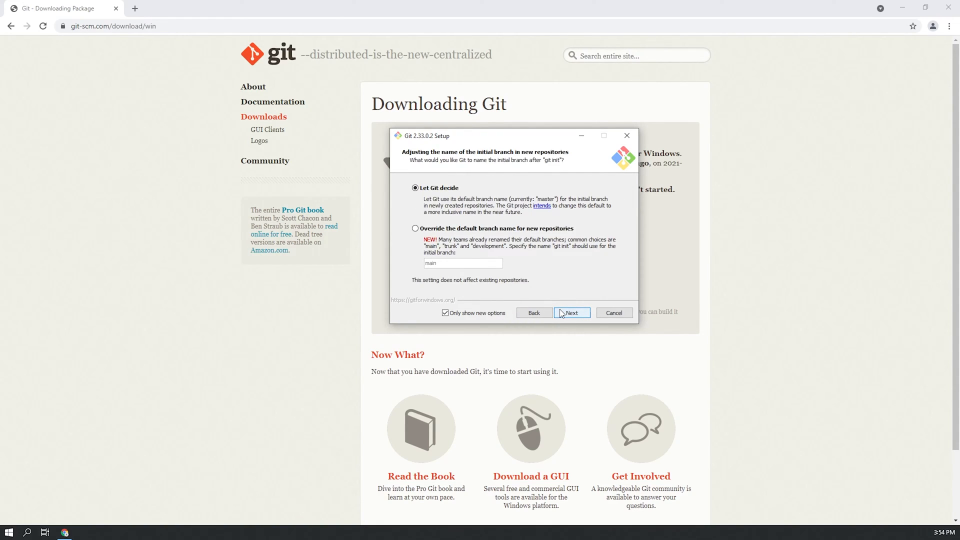
pyautogui.click(571, 313)
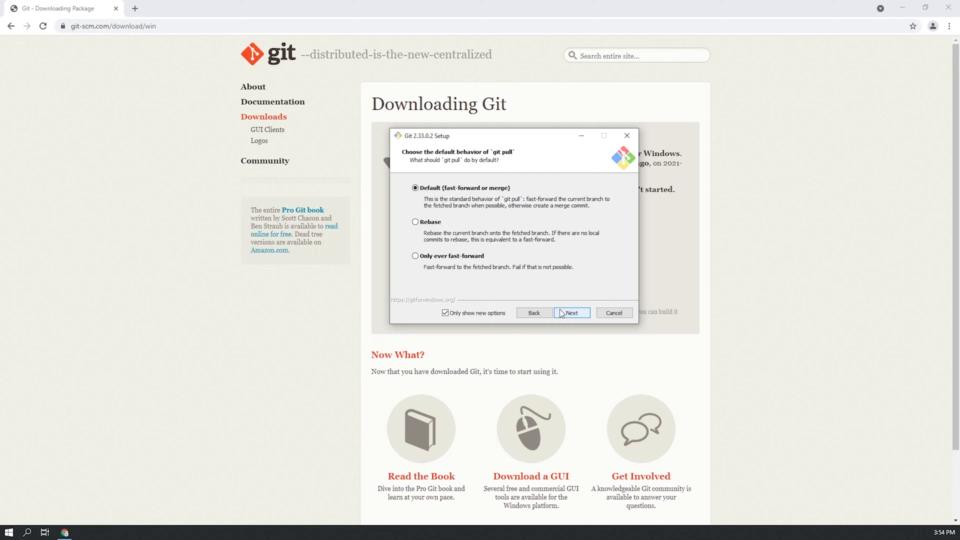
pyautogui.click(571, 312)
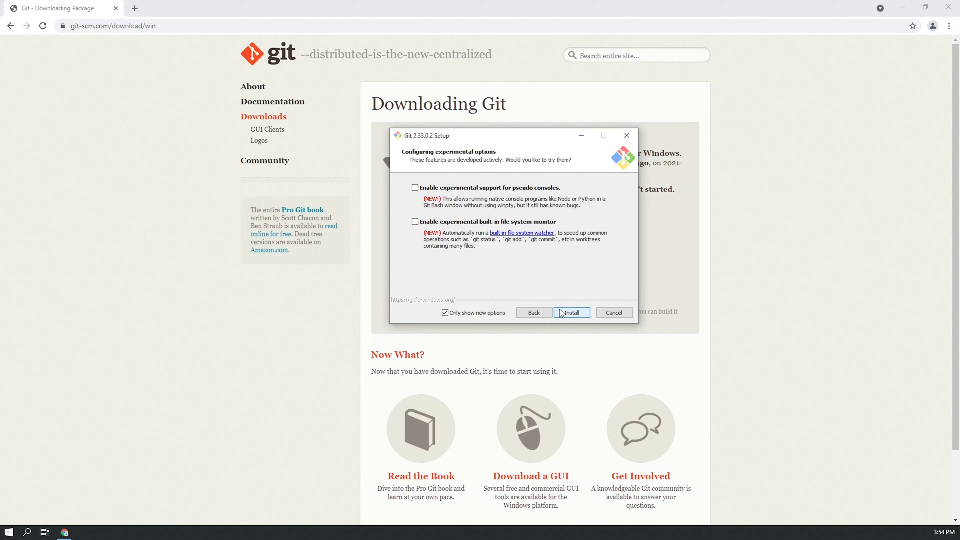
pyautogui.click(571, 313)
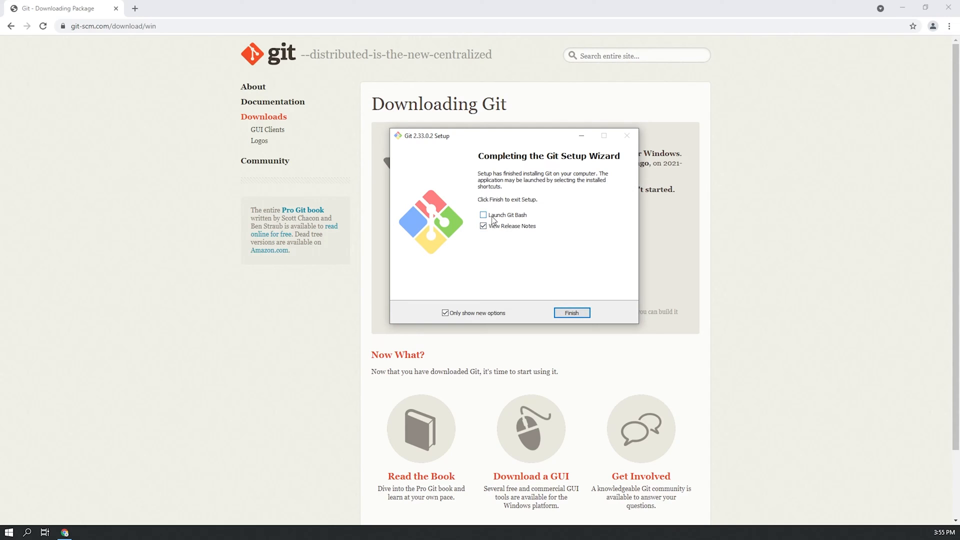
pyautogui.click(571, 312)
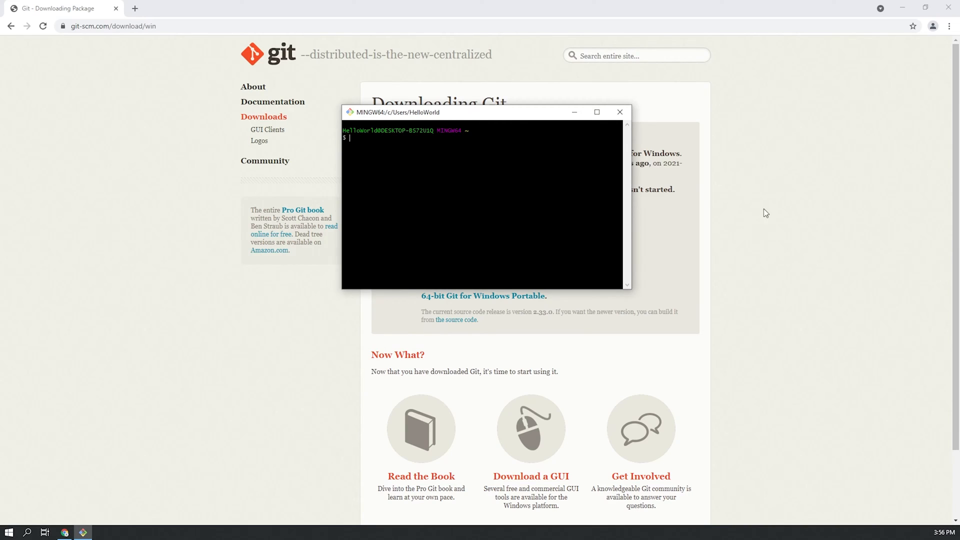
pyautogui.write('git')
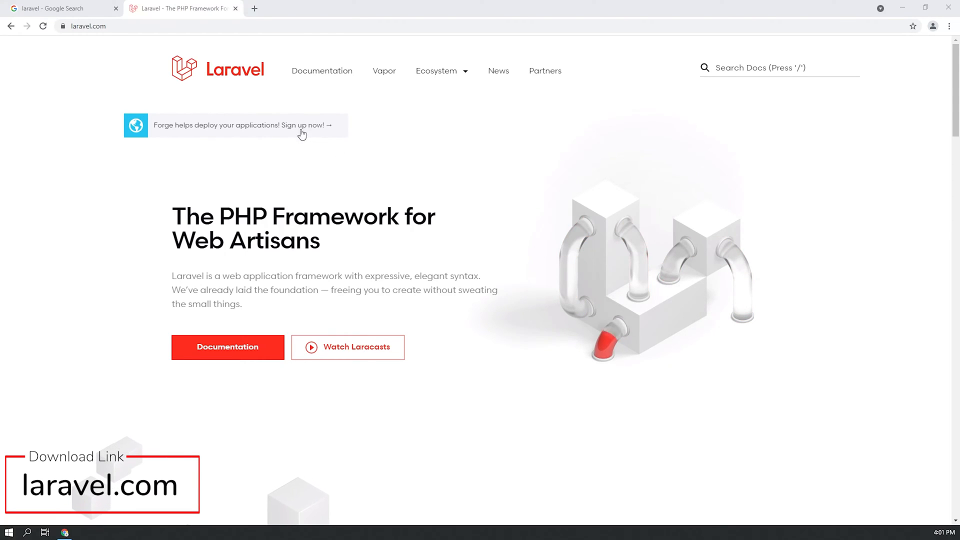
# Search the Laravel docs for 'homestead' and copy the Installing Homestead git clone command.
pyautogui.click(88, 26)
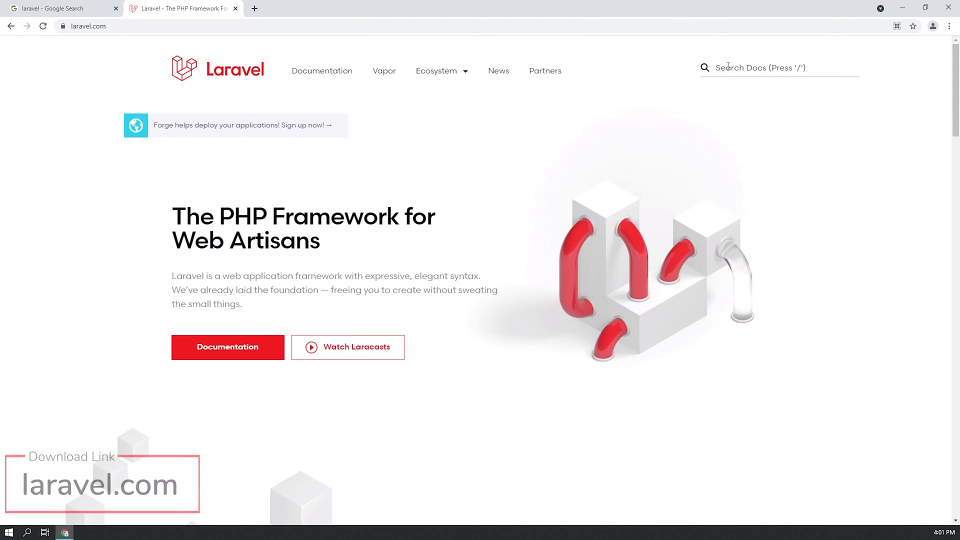
pyautogui.write('hom')
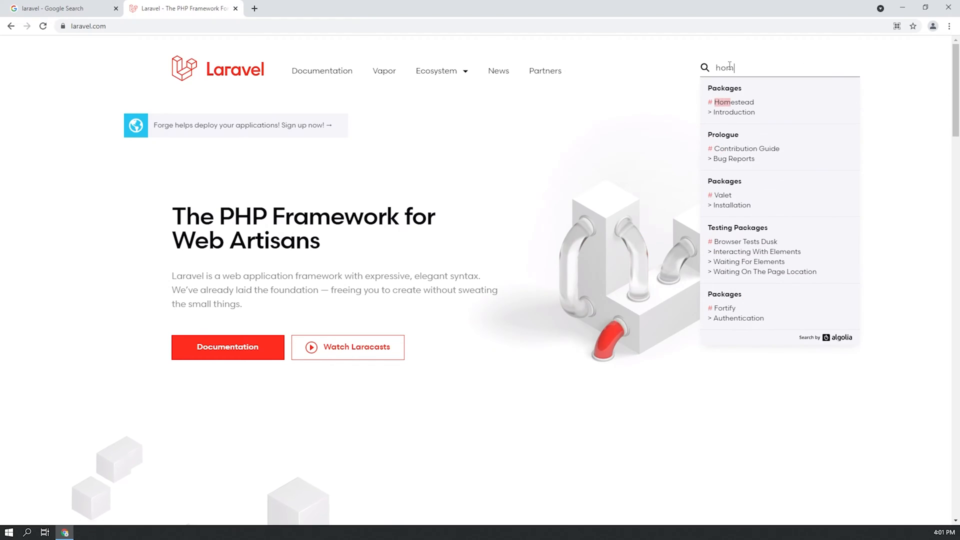
pyautogui.click(734, 112)
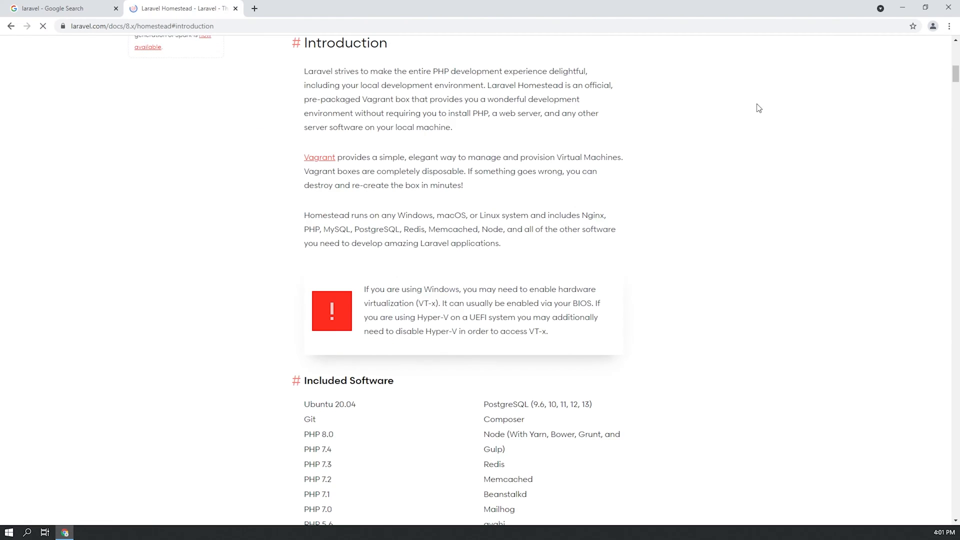
pyautogui.scroll(-3)
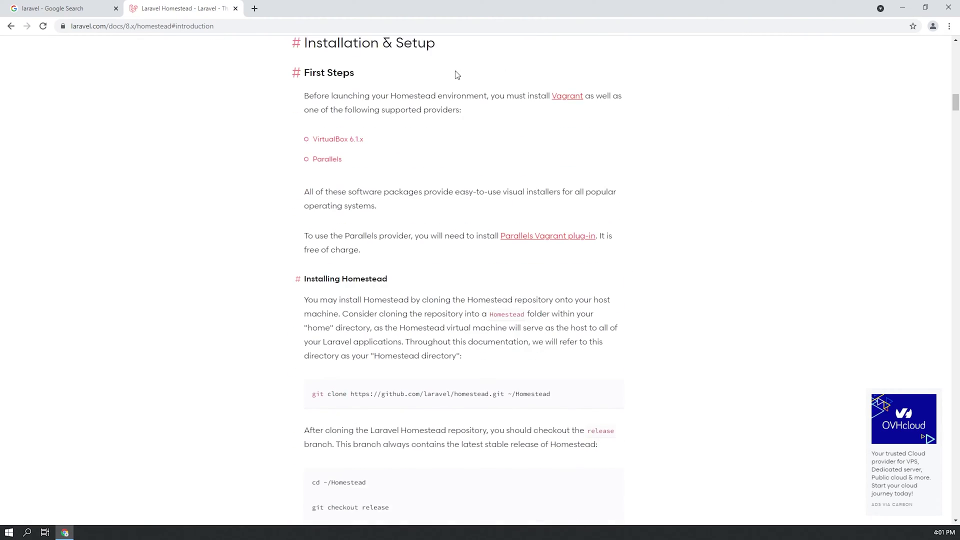
pyautogui.scroll(-3)
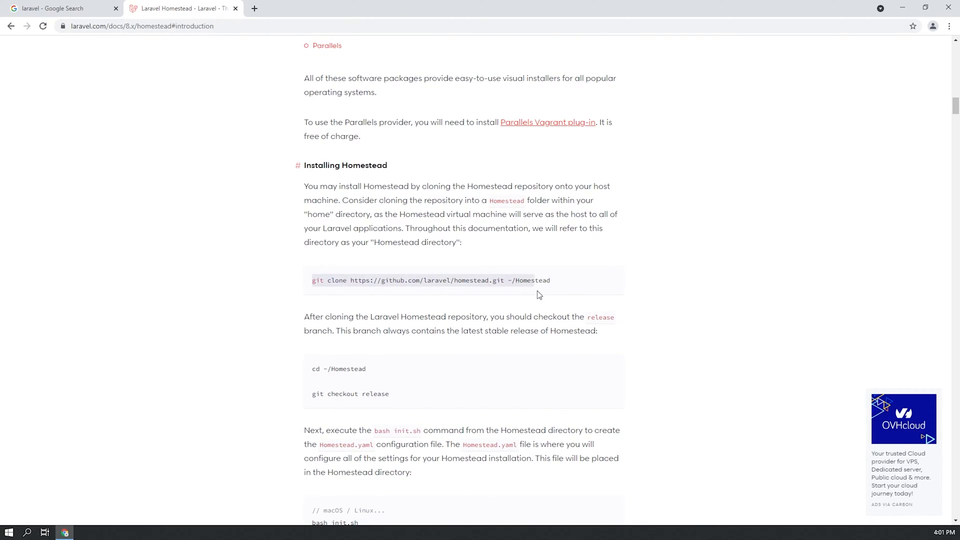
pyautogui.rightClick(501, 281)
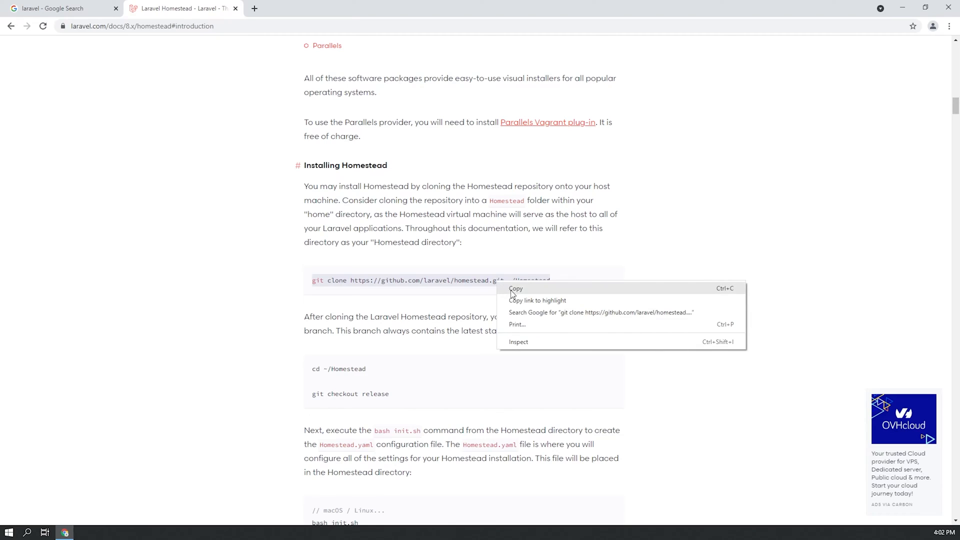
pyautogui.click(516, 288)
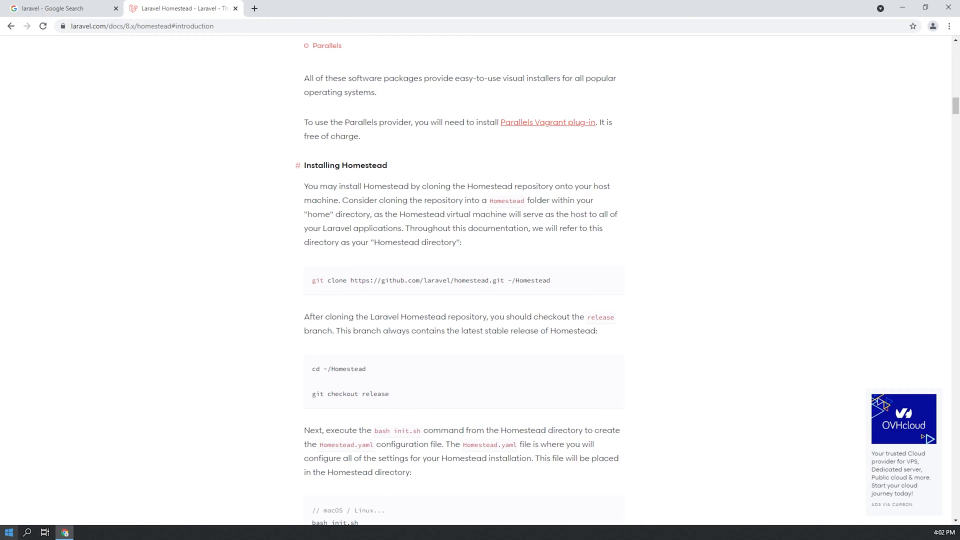
# In Git Bash, run mkdir Homestead, paste and run the git clone command, and maximize the window.
pyautogui.click(6, 531)
pyautogui.write('git b')
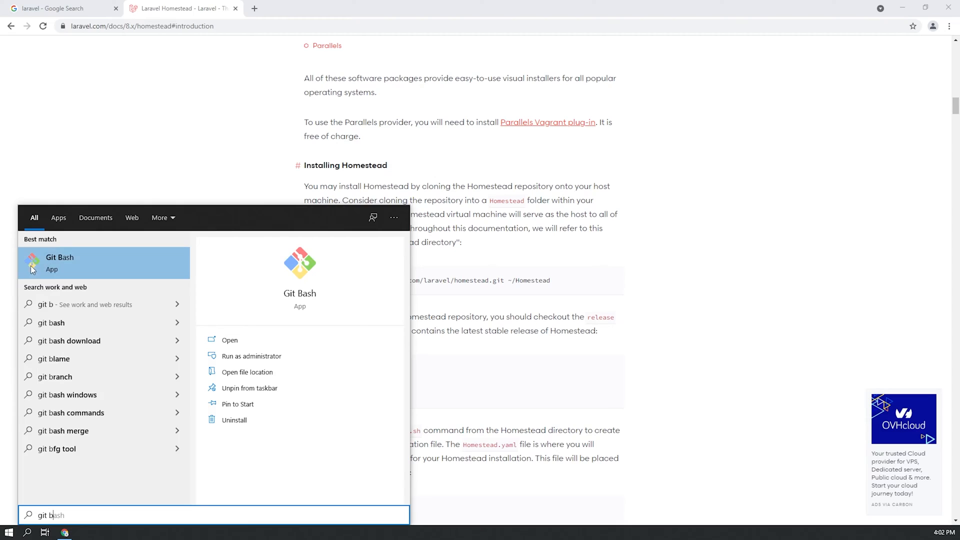
pyautogui.click(59, 263)
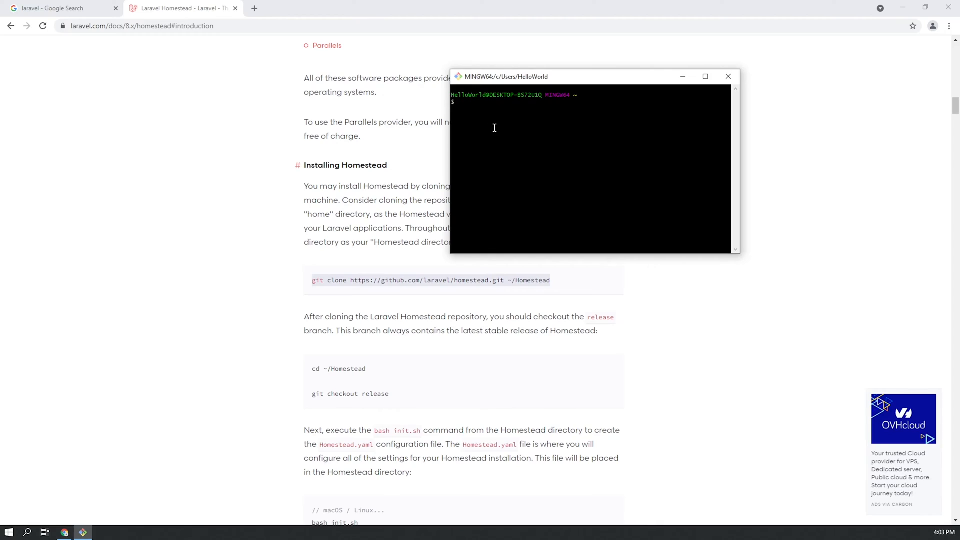
pyautogui.moveTo(489, 115)
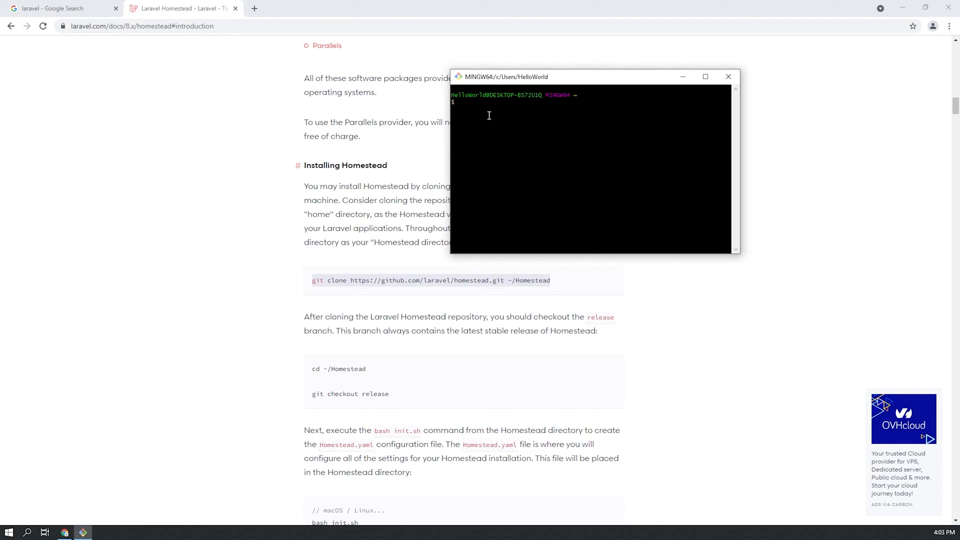
pyautogui.write('mk')
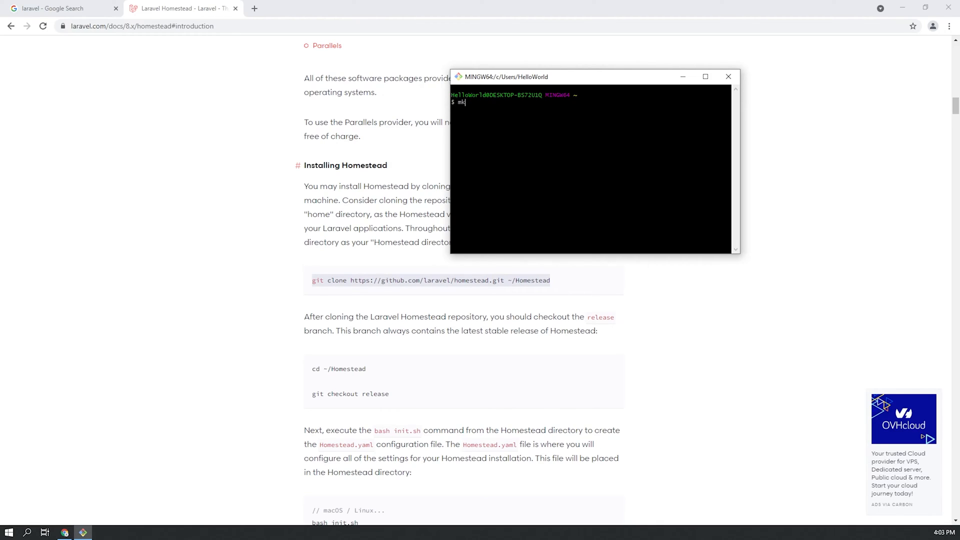
pyautogui.write('dir Homest')
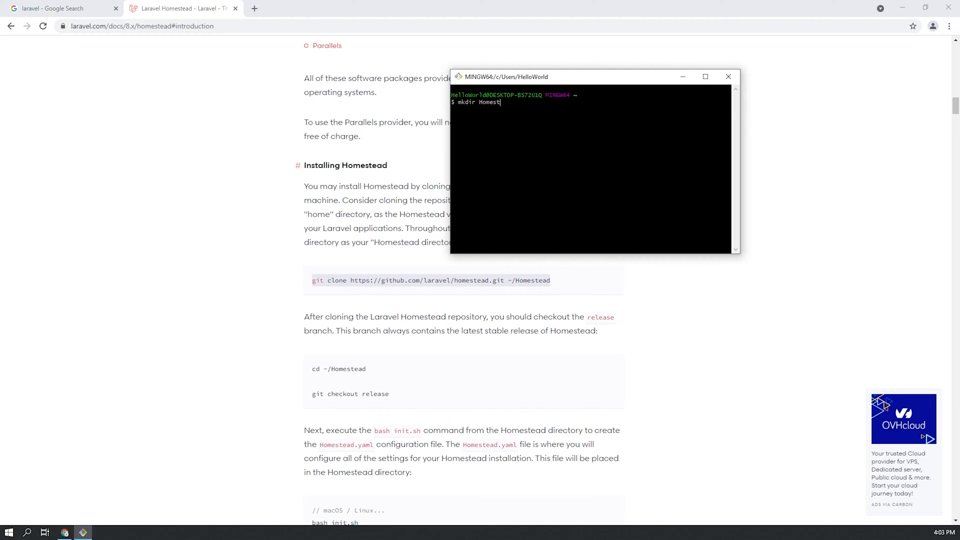
pyautogui.press('Enter')
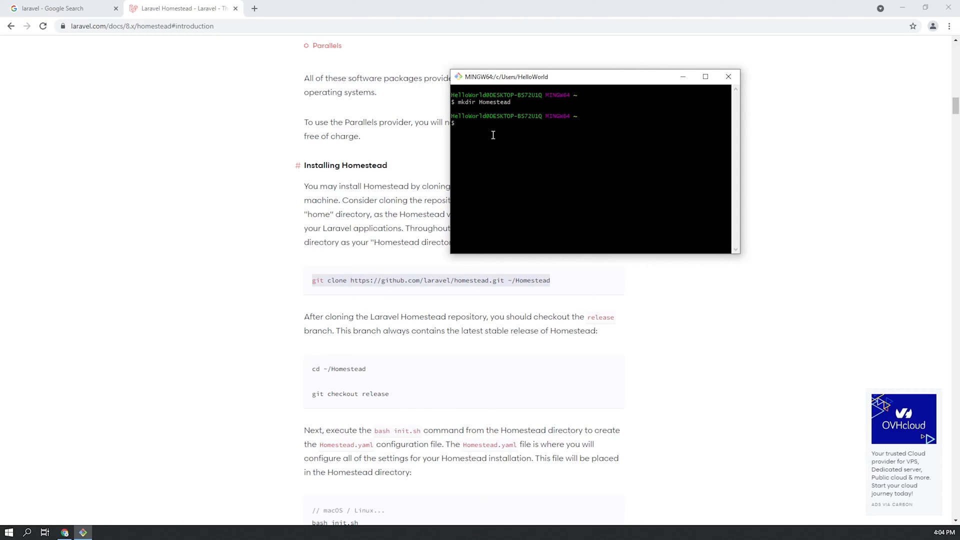
pyautogui.moveTo(374, 279)
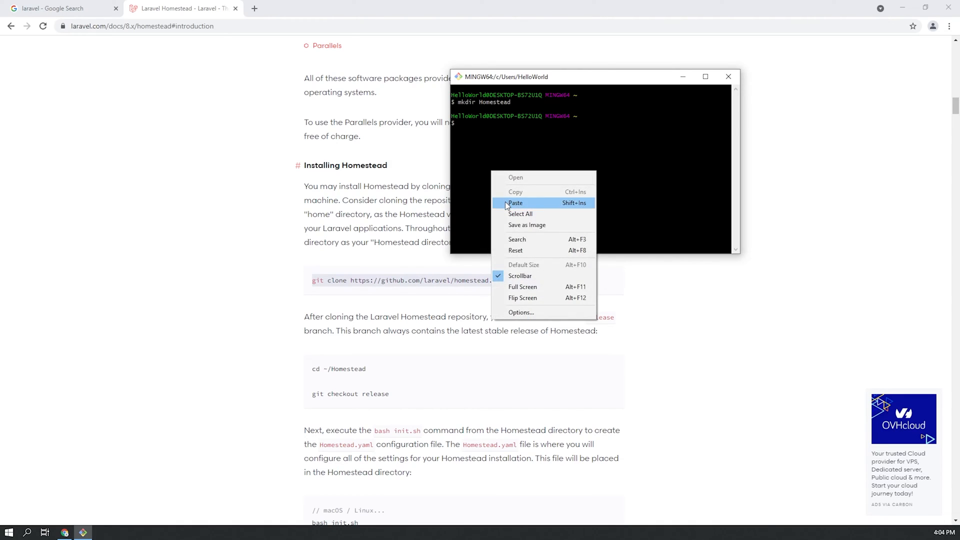
pyautogui.click(516, 202)
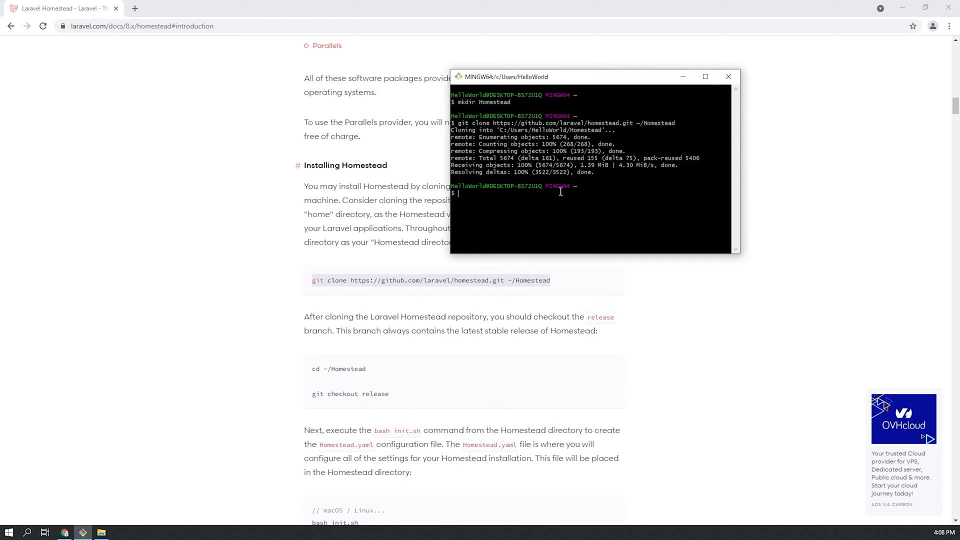
pyautogui.click(705, 77)
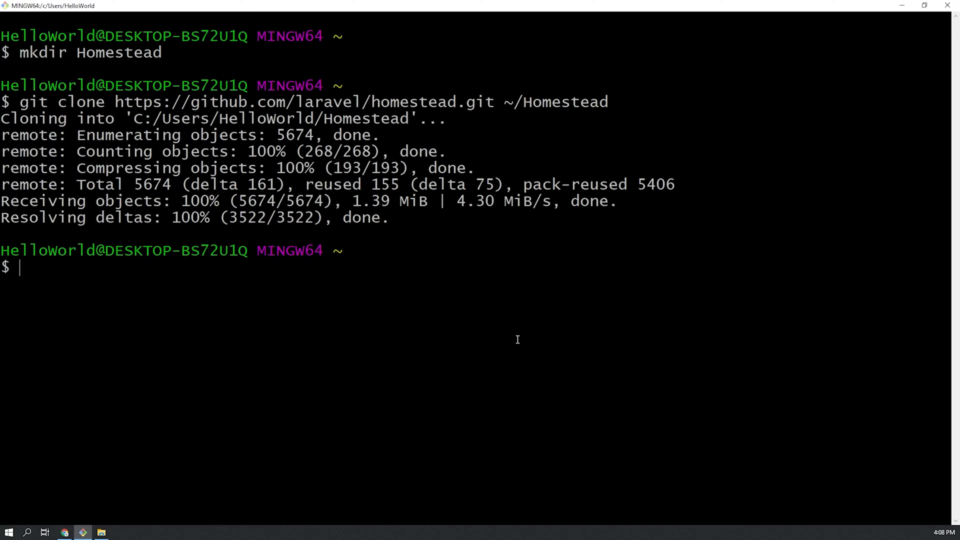
# In ~/Homestead, run git checkout release and then ./init.sh.
pyautogui.write('cd homestead')
pyautogui.write('ls')
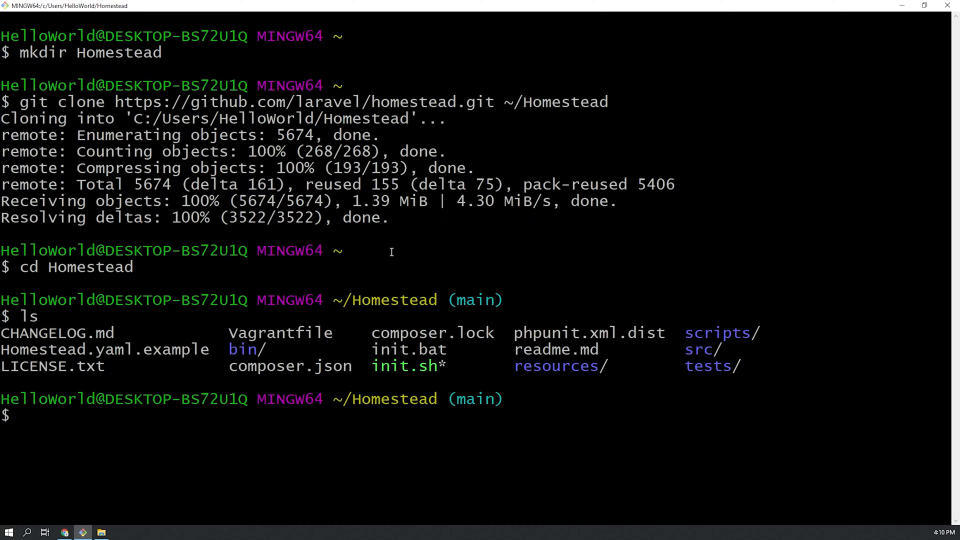
pyautogui.write('git')
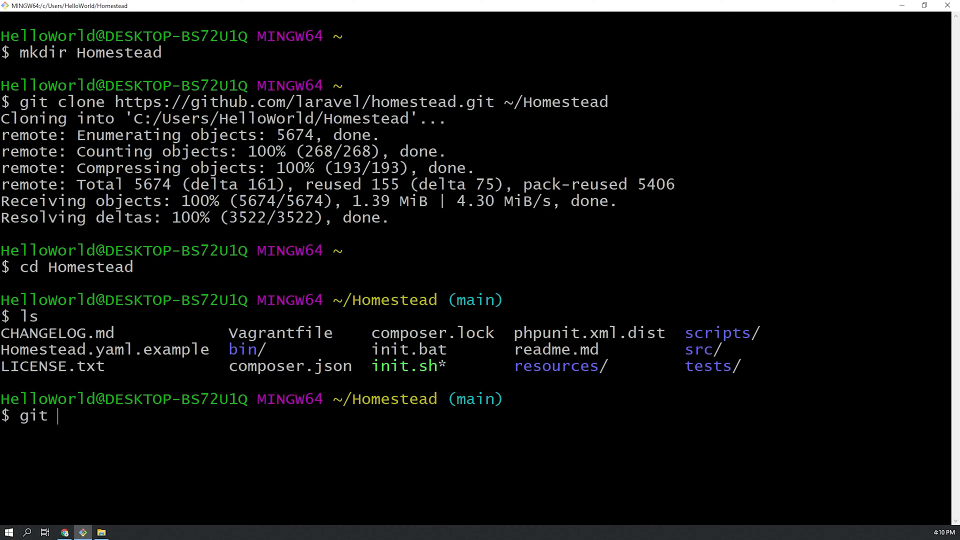
pyautogui.write('checkout release')
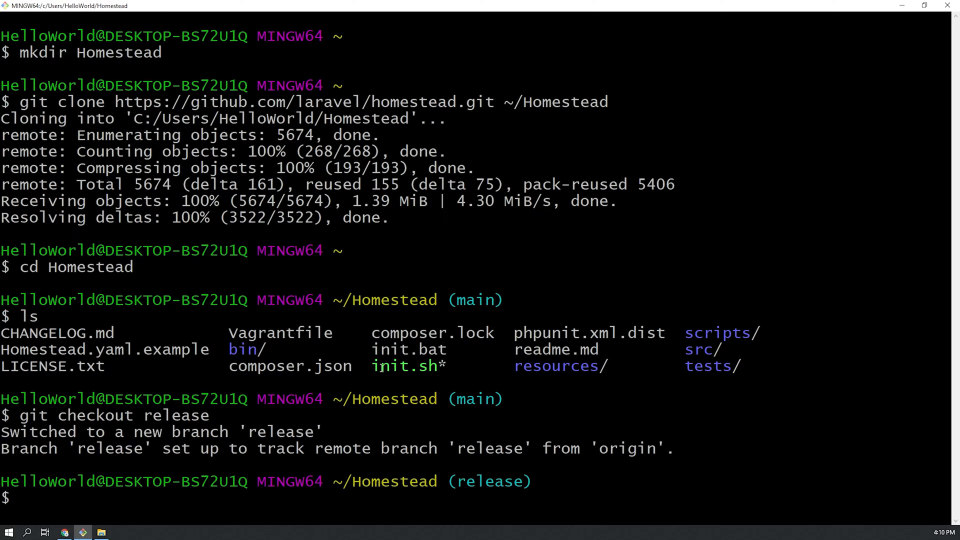
pyautogui.doubleClick(404, 366)
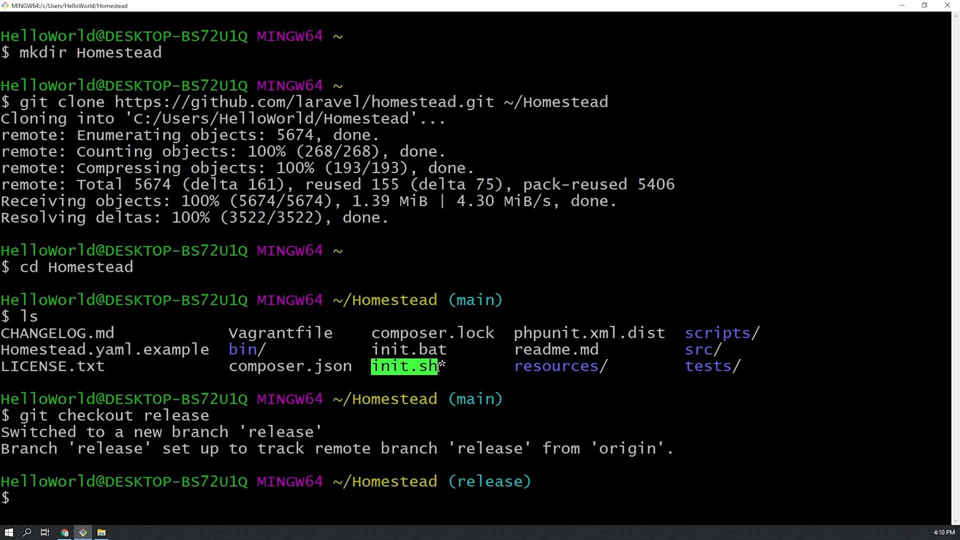
pyautogui.write('./init.sh')
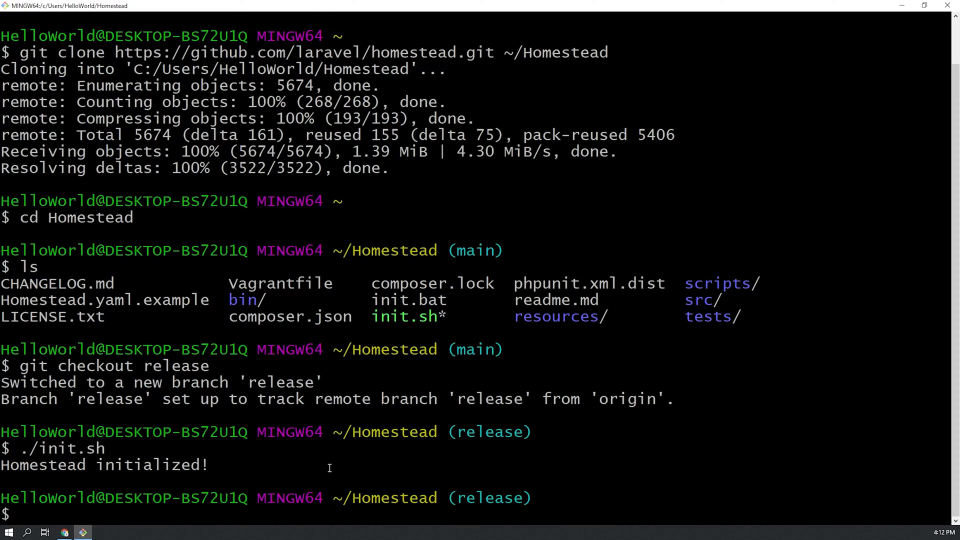
pyautogui.moveTo(92, 454)
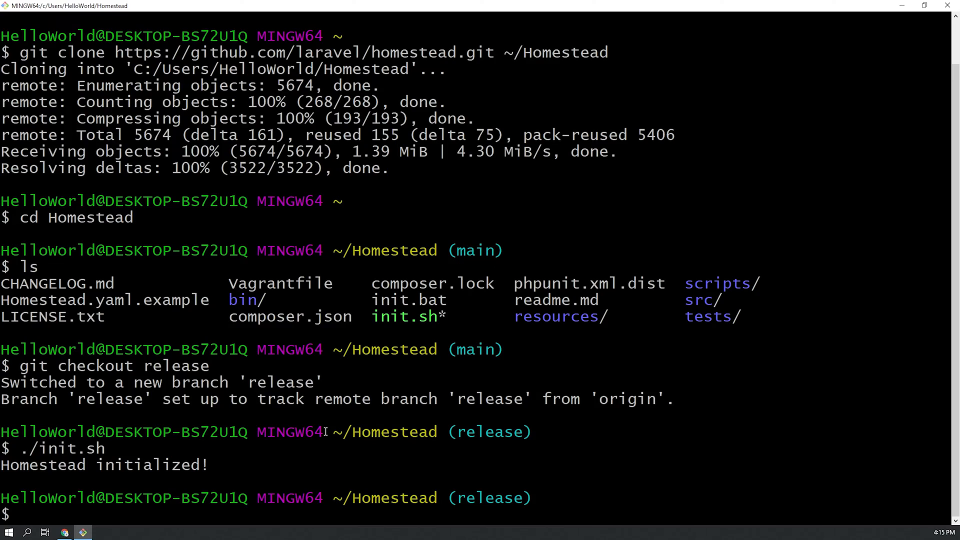
pyautogui.moveTo(364, 482)
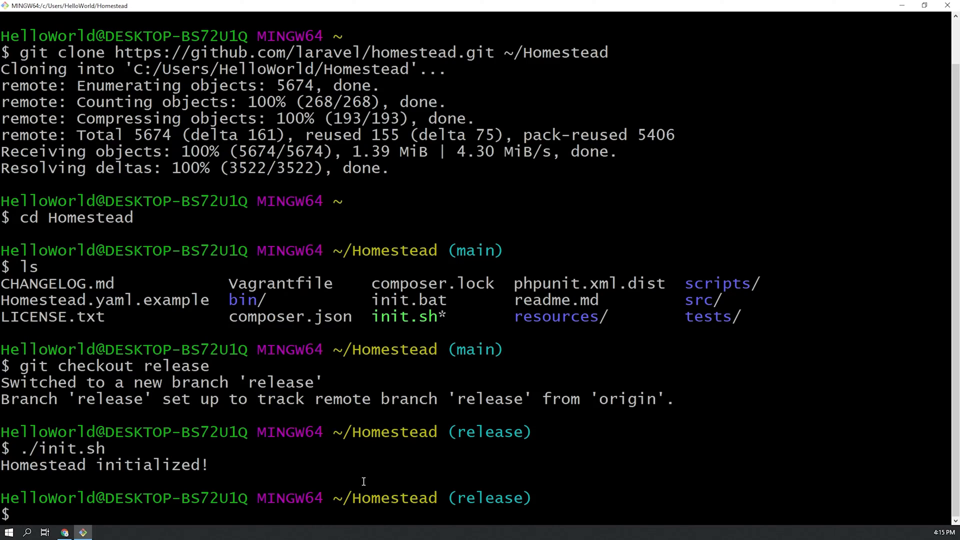
# Run 'start .' to open the Homestead folder, then open Homestead.yaml in Notepad.
pyautogui.write('st')
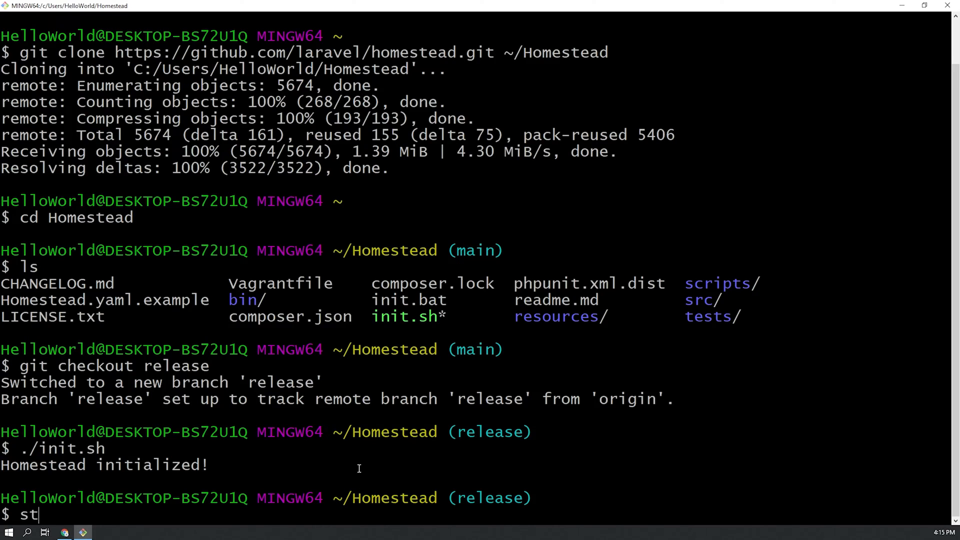
pyautogui.write('art .')
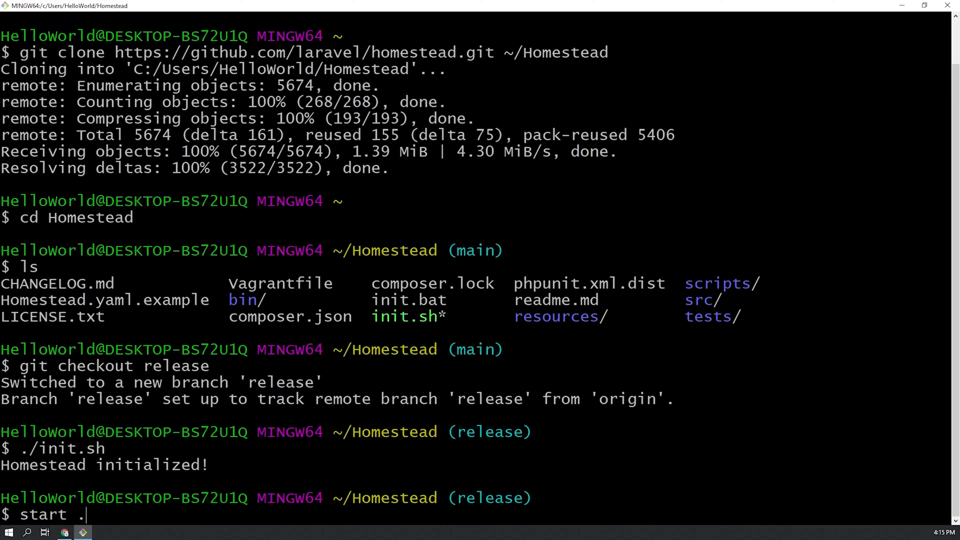
pyautogui.moveTo(404, 484)
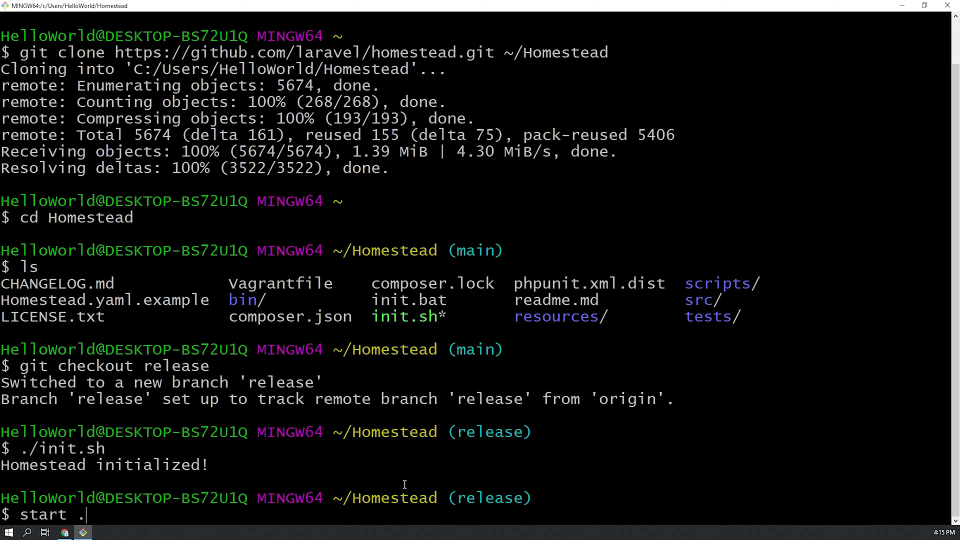
pyautogui.moveTo(324, 503)
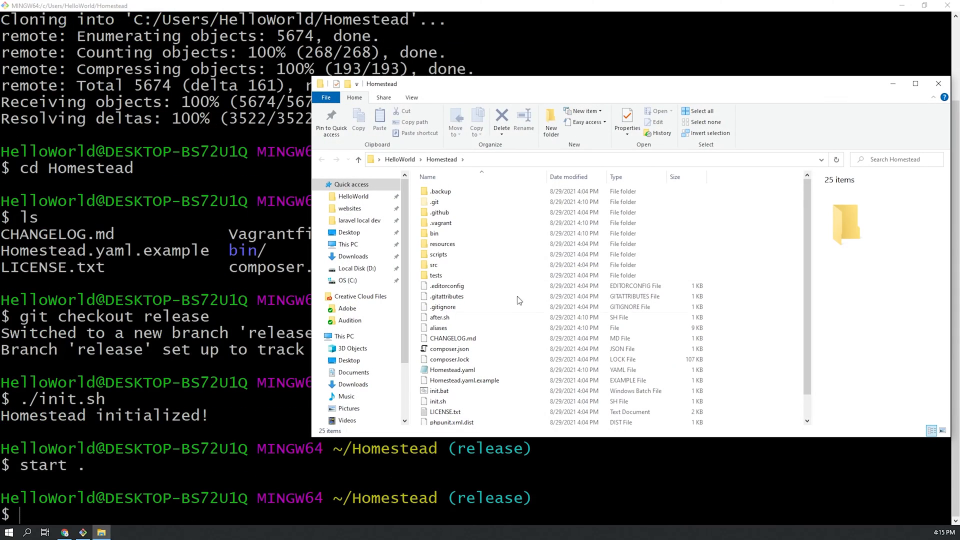
pyautogui.moveTo(442, 159)
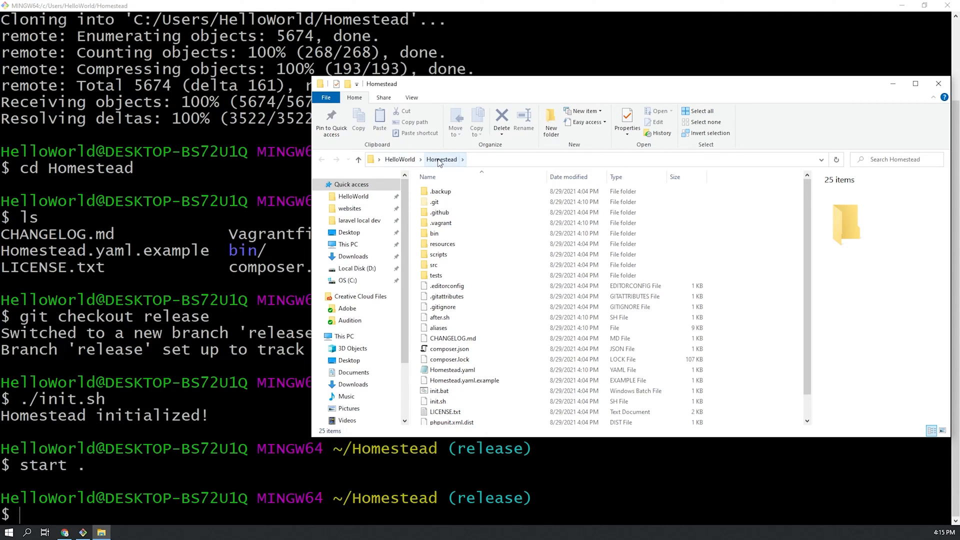
pyautogui.click(453, 370)
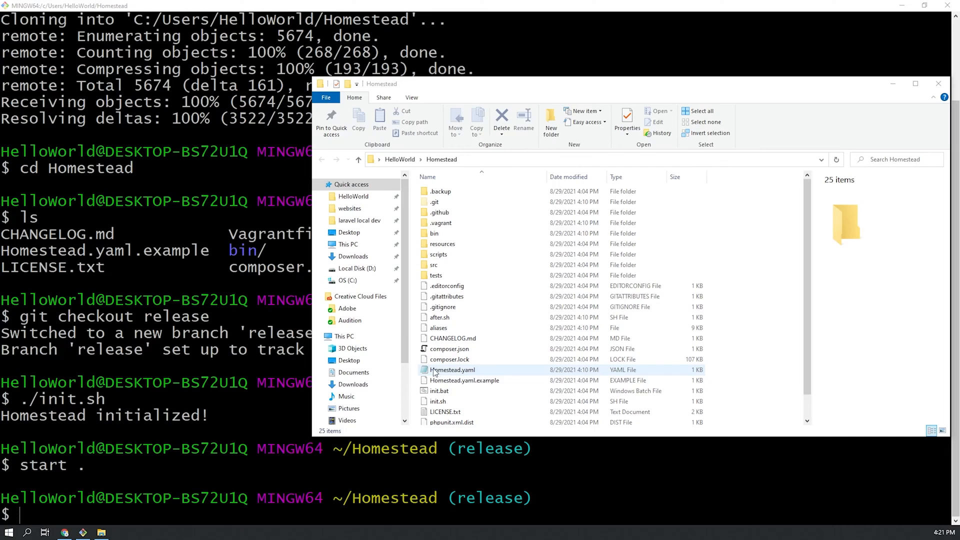
pyautogui.click(453, 370)
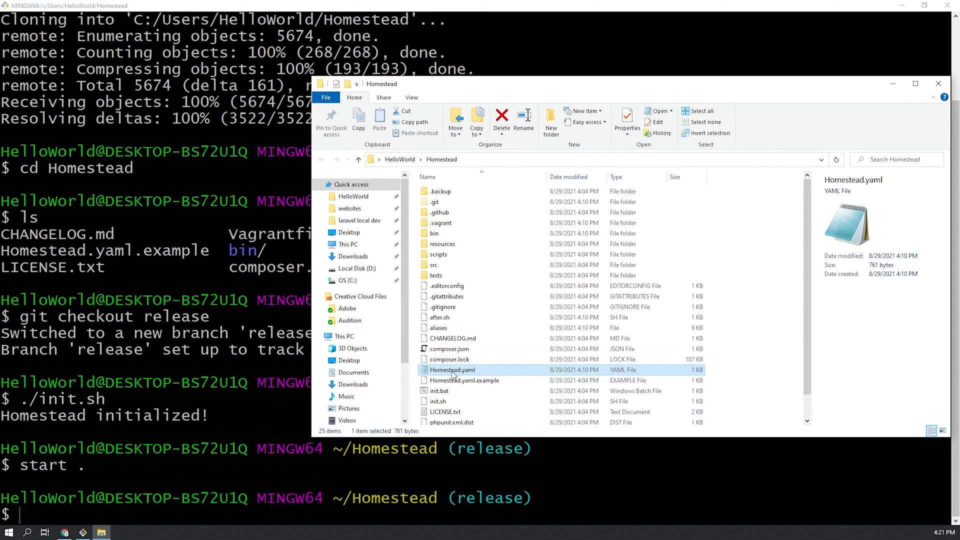
pyautogui.moveTo(454, 375)
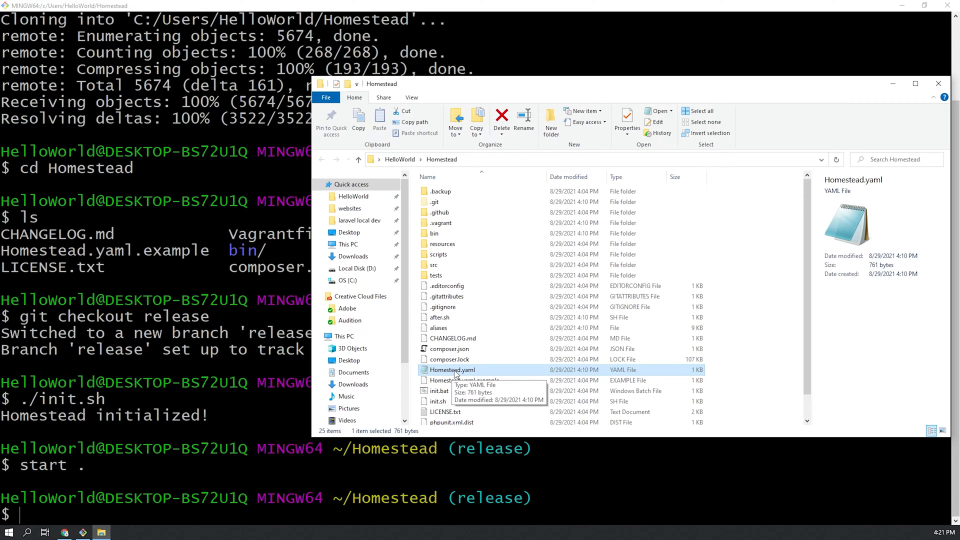
pyautogui.doubleClick(450, 369)
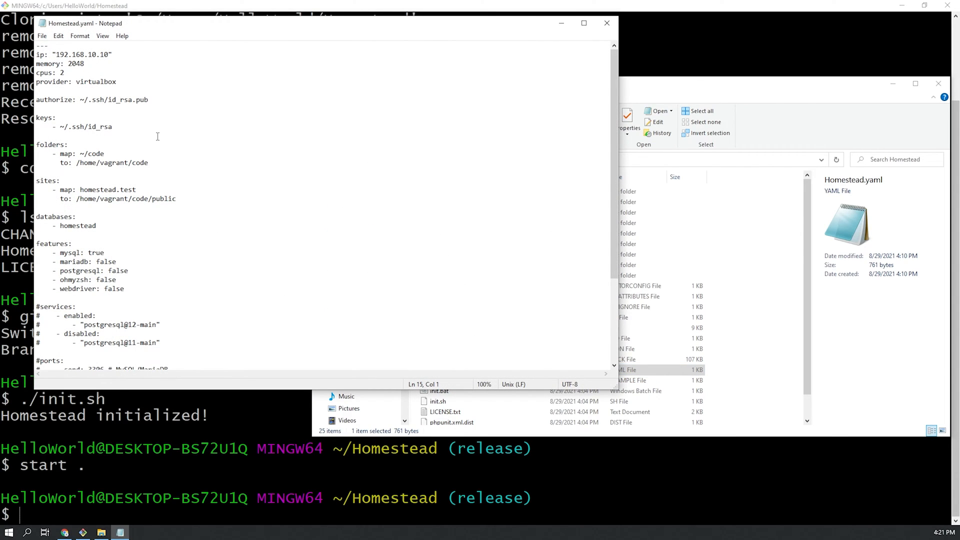
# Highlight the ~/code to /home/vagrant/code folders mapping and bring up File Explorer.
pyautogui.moveTo(112, 162); pyautogui.dragTo(148, 162)
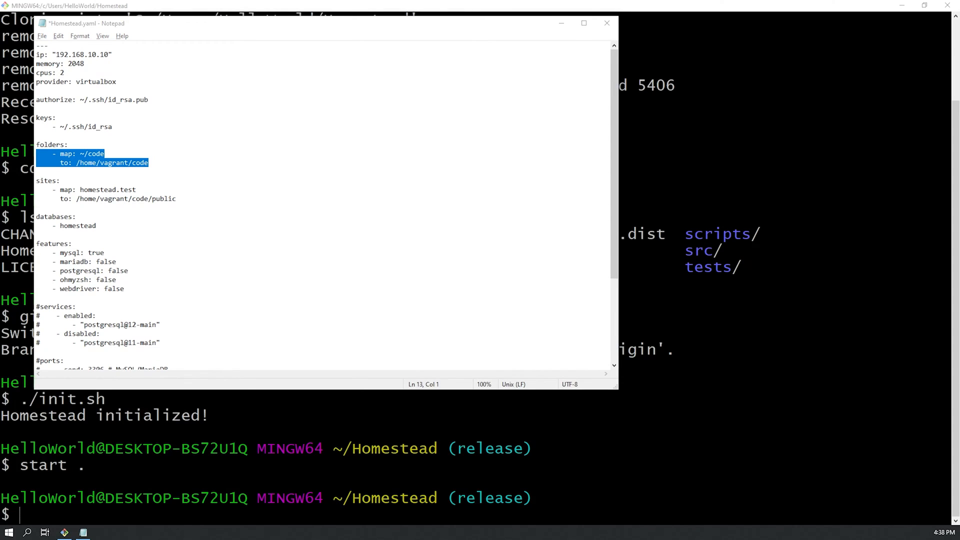
pyautogui.moveTo(402, 283)
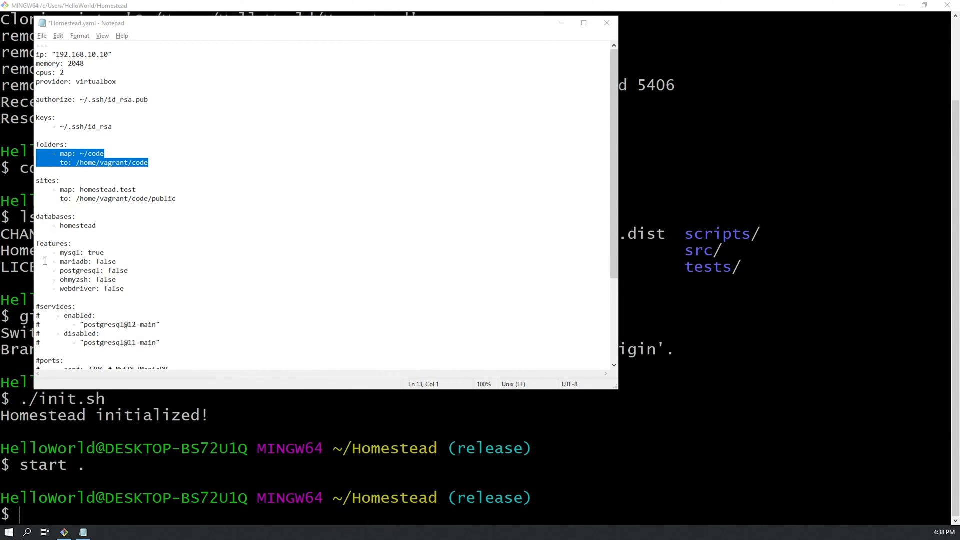
pyautogui.click(78, 518)
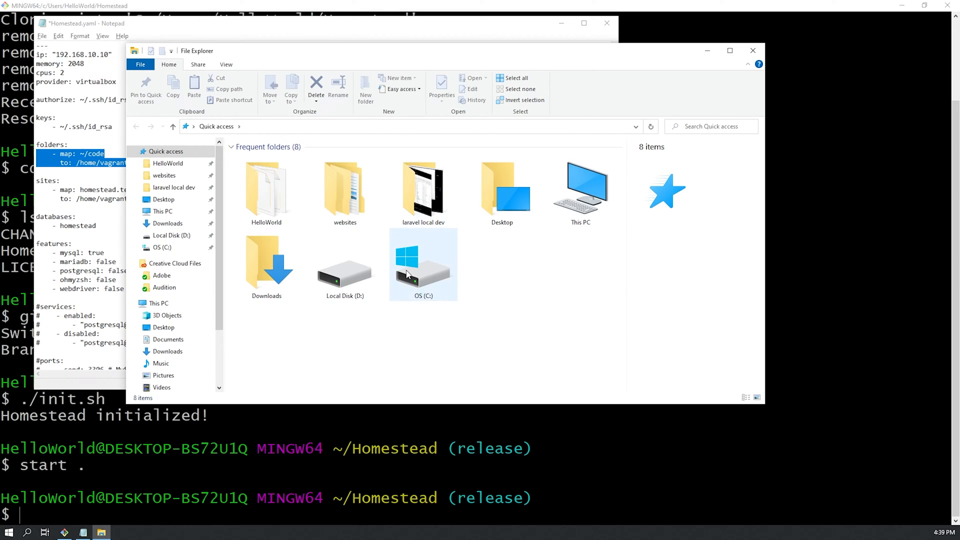
# Create an empty websites folder on drive C: and grab its C:\websites path.
pyautogui.doubleClick(423, 268)
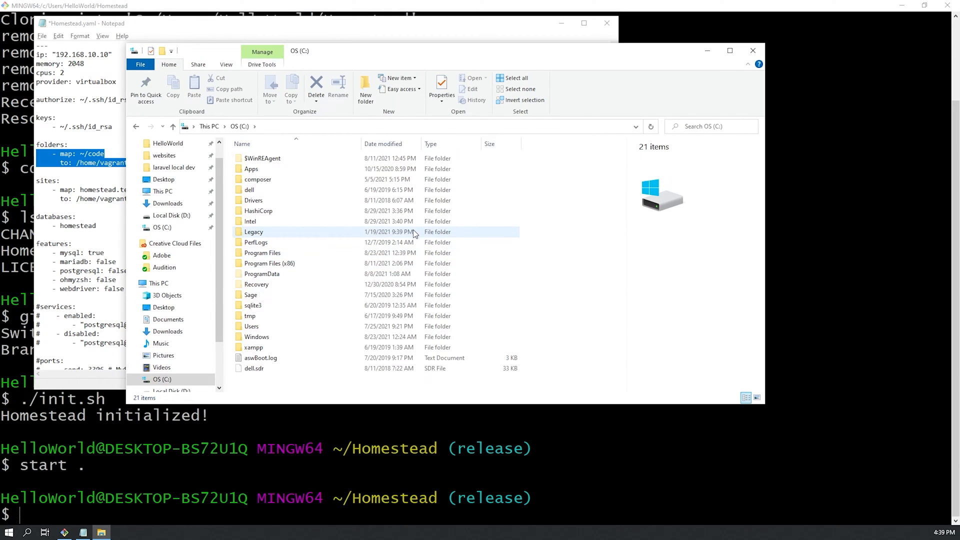
pyautogui.click(548, 364)
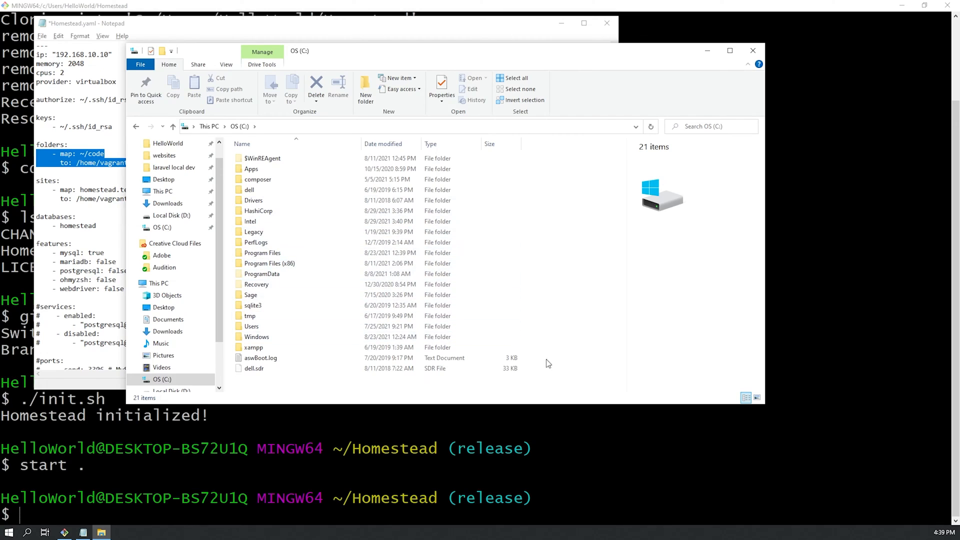
pyautogui.rightClick(548, 363)
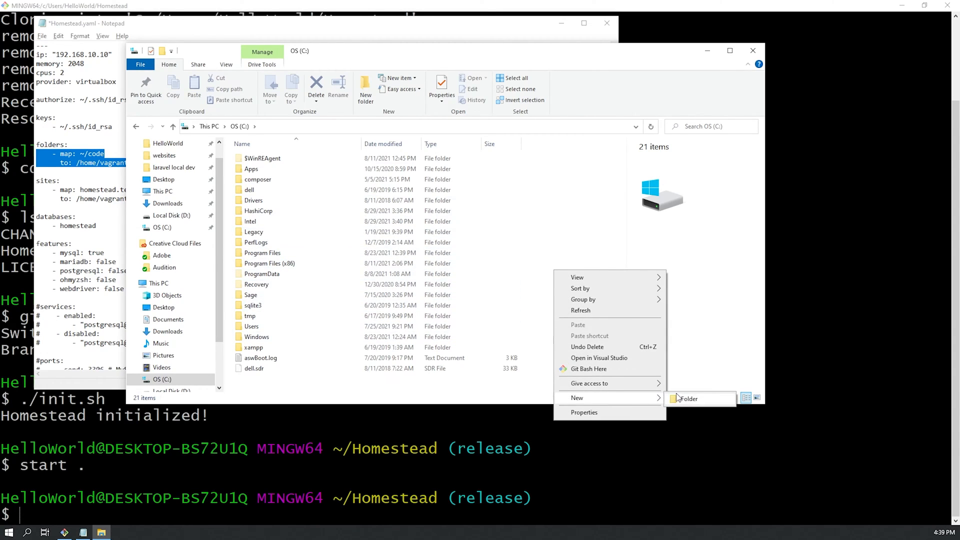
pyautogui.click(687, 399)
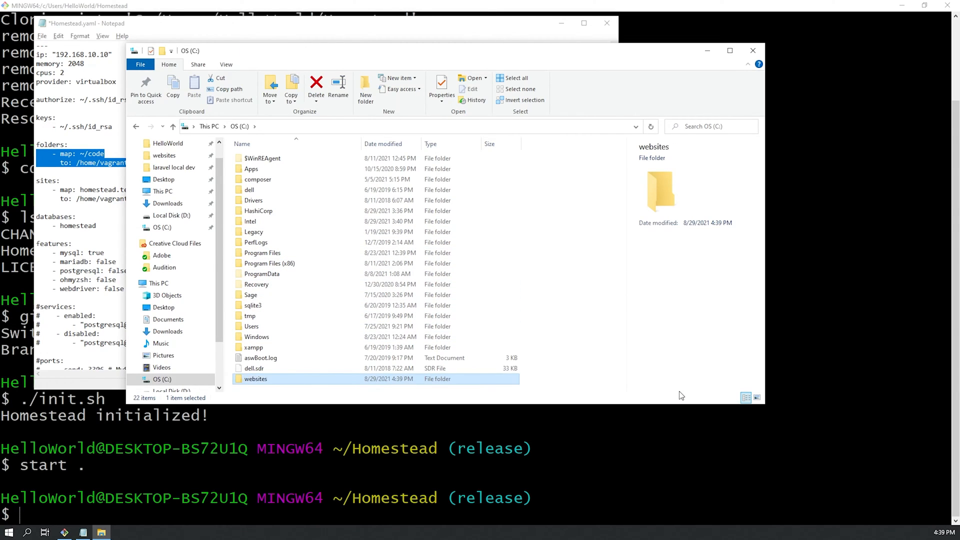
pyautogui.doubleClick(256, 379)
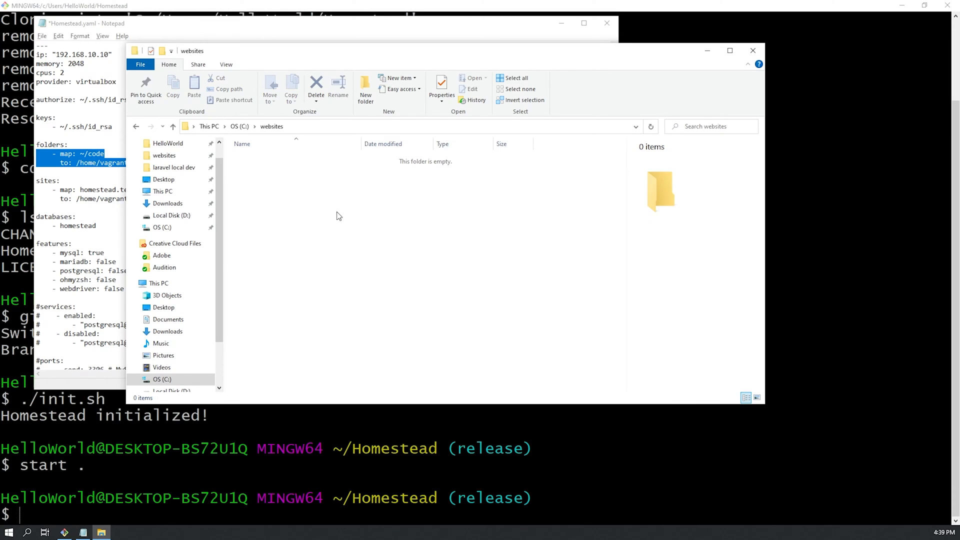
pyautogui.moveTo(382, 231)
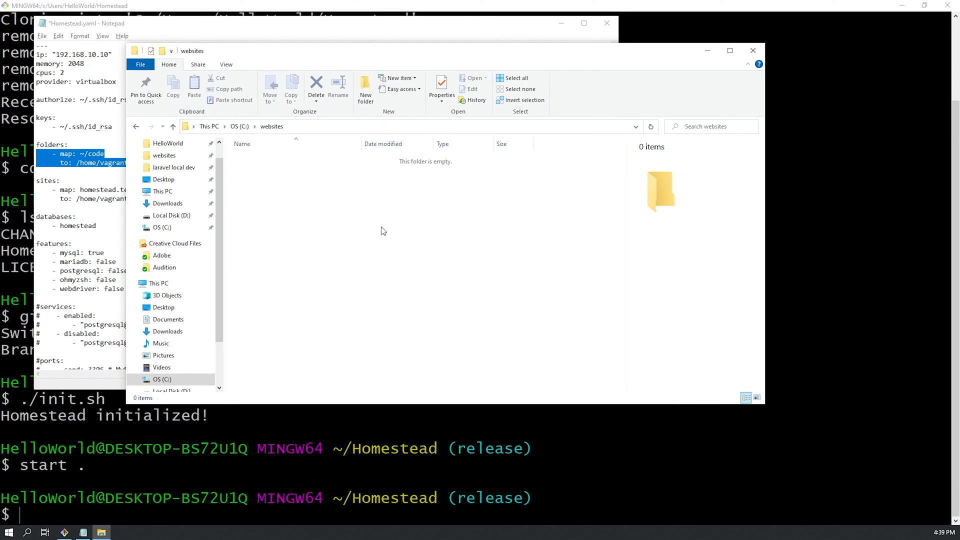
pyautogui.moveTo(364, 195)
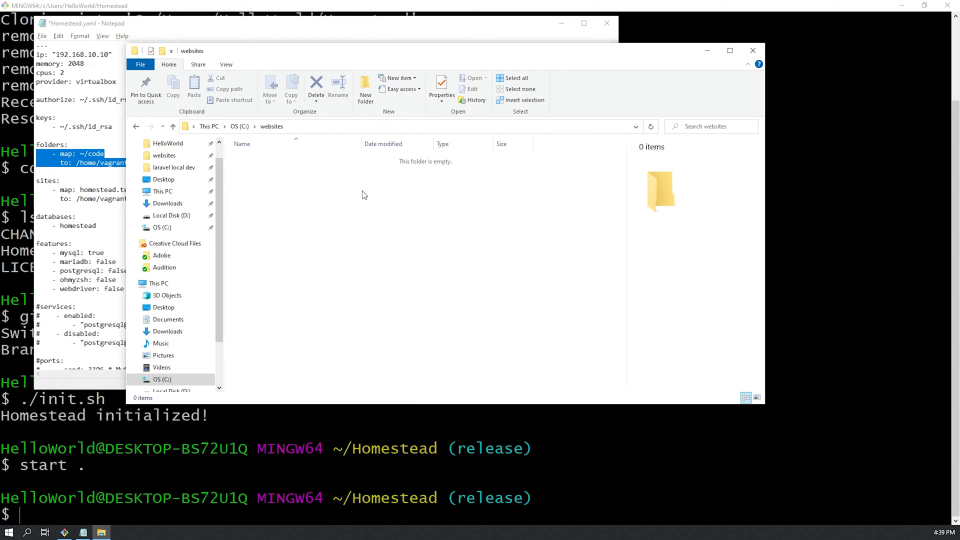
pyautogui.moveTo(326, 131)
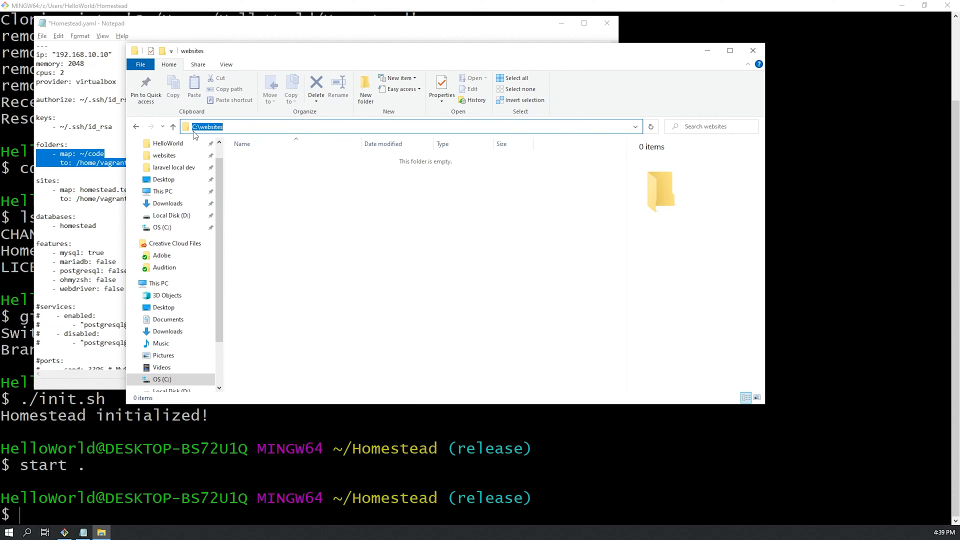
pyautogui.click(80, 23)
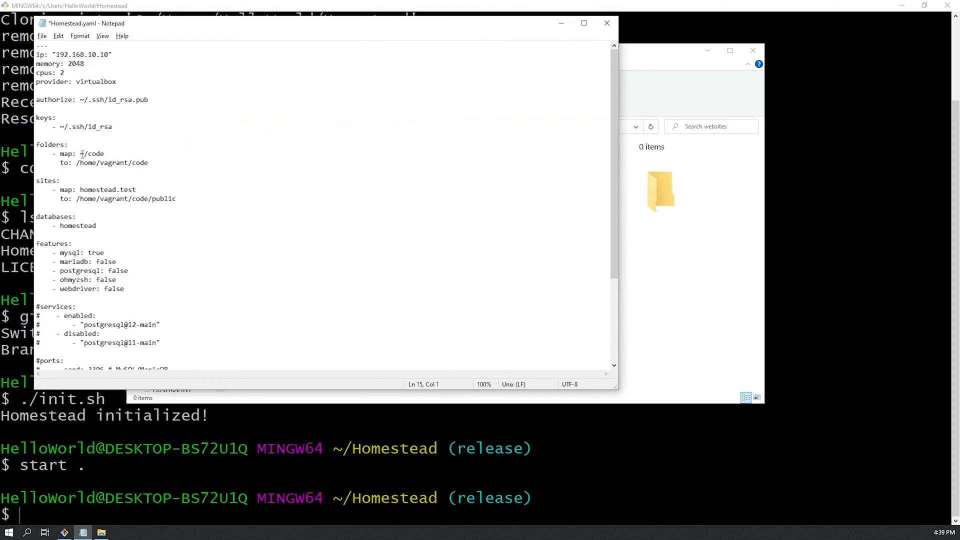
pyautogui.write('C:\\websites')
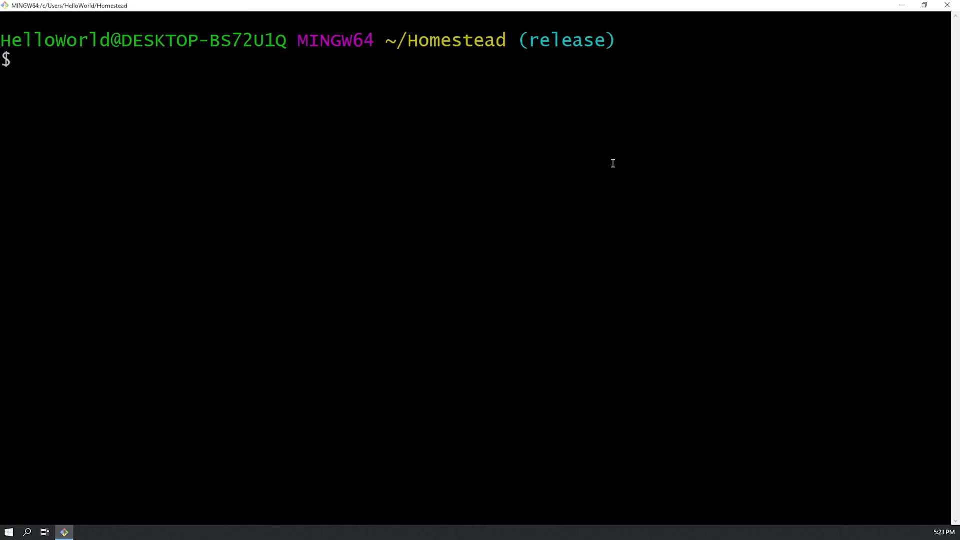
# Change into ~/Homestead and start the VM with vagrant up.
pyautogui.doubleClick(440, 40)
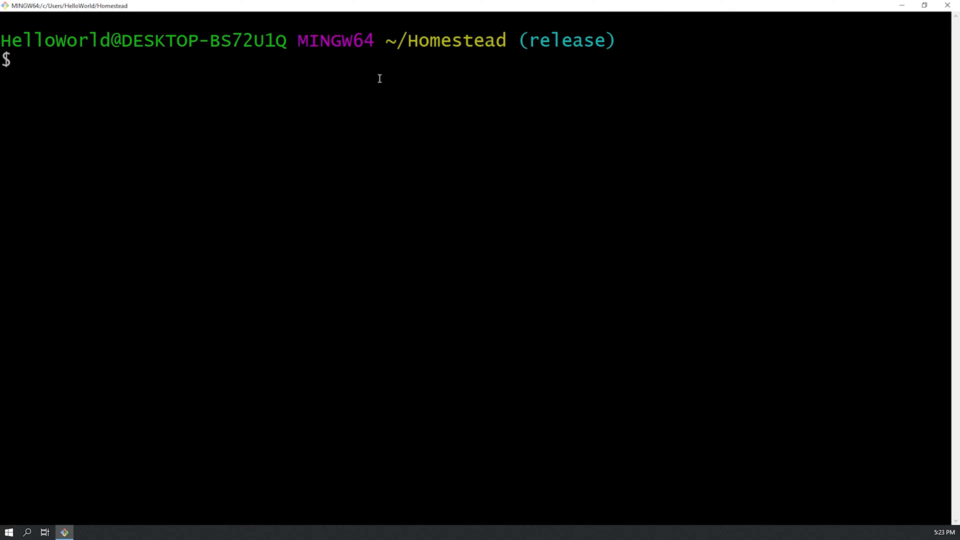
pyautogui.write('cd')
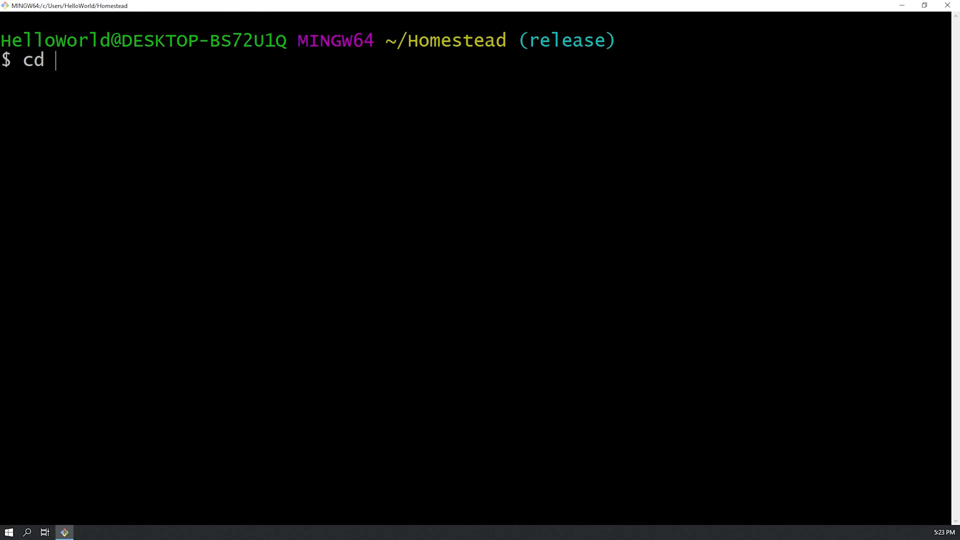
pyautogui.write('~/homestead')
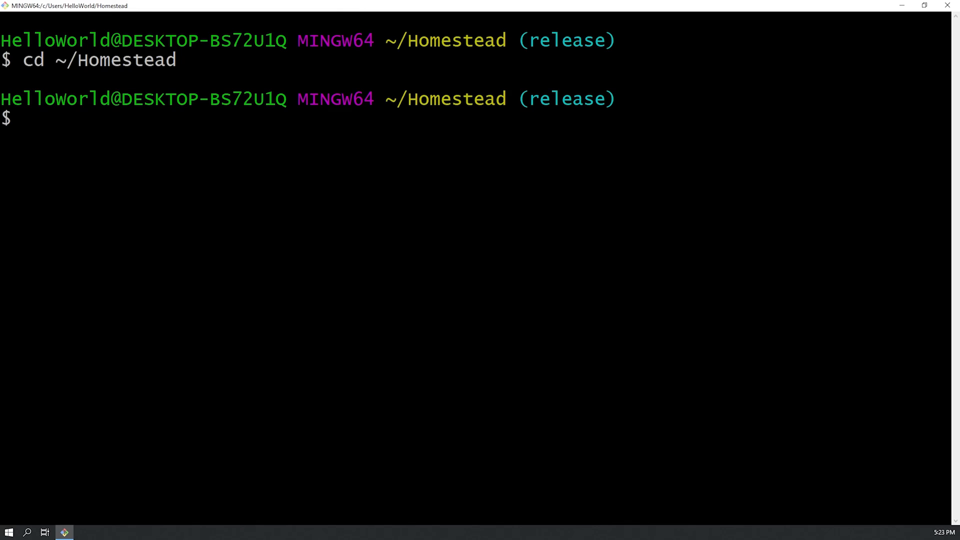
pyautogui.write('vagrant up')
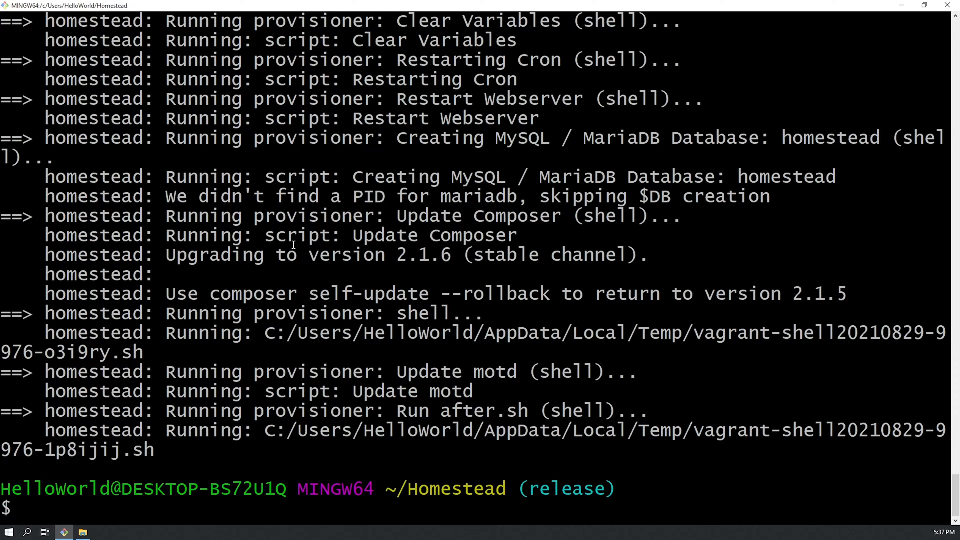
# Confirm the VM is running and connect to it with vagrant ssh.
pyautogui.write('vagrant status')
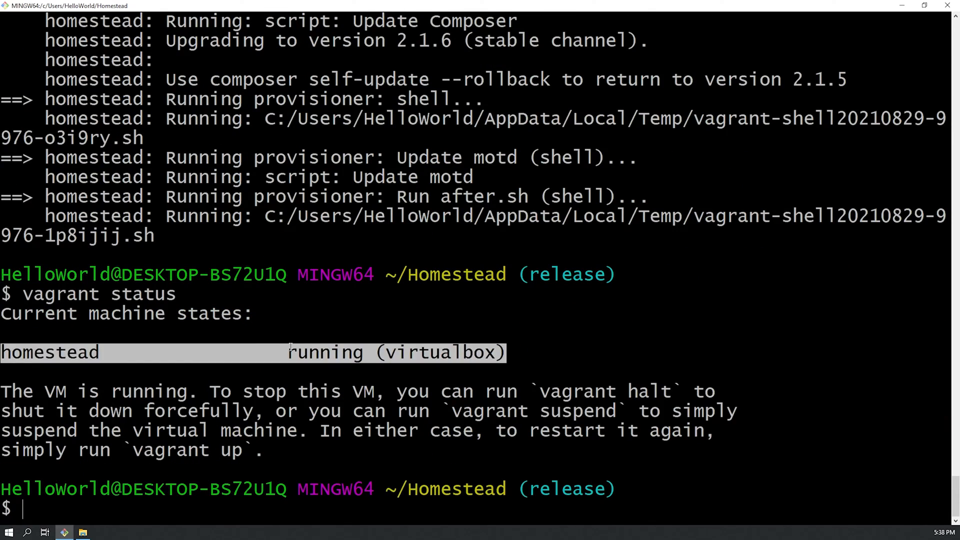
pyautogui.click(297, 361)
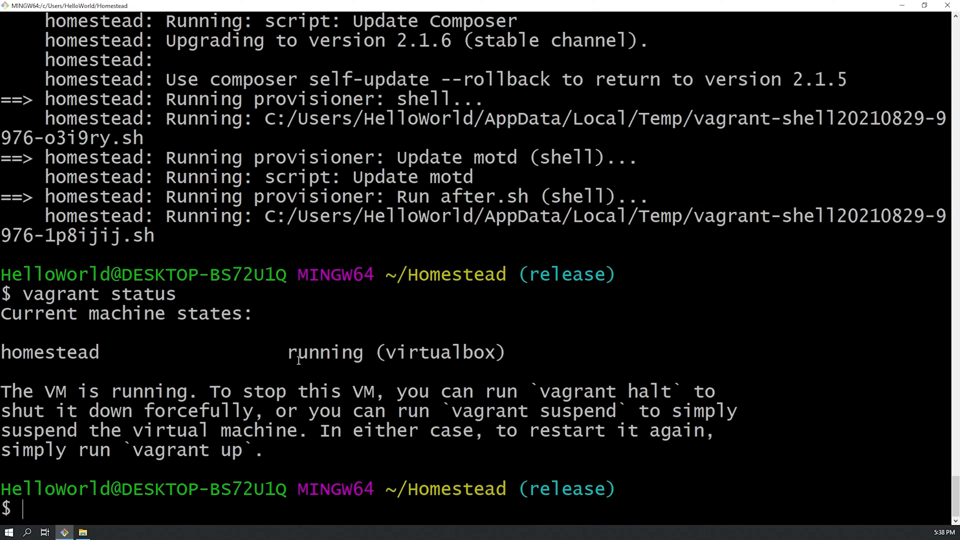
pyautogui.moveTo(277, 352)
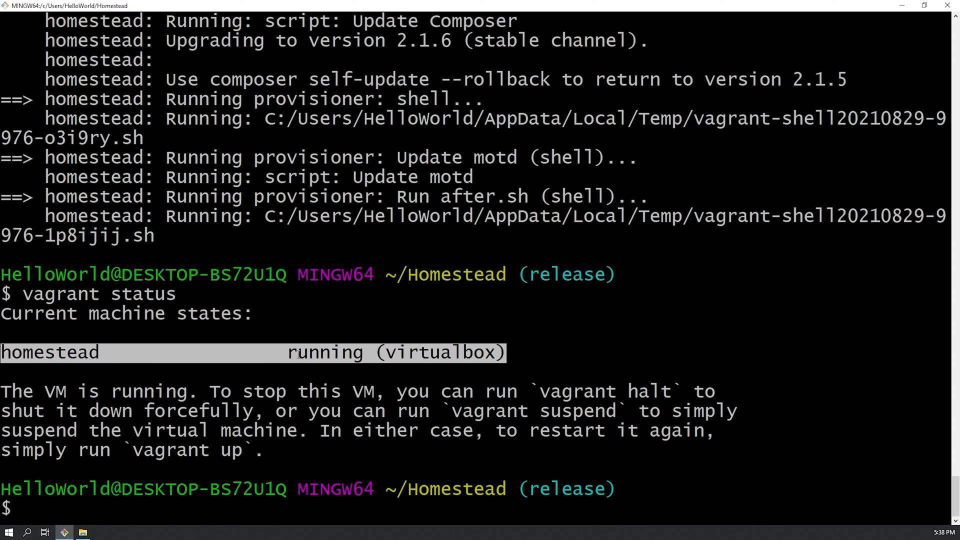
pyautogui.write('vag')
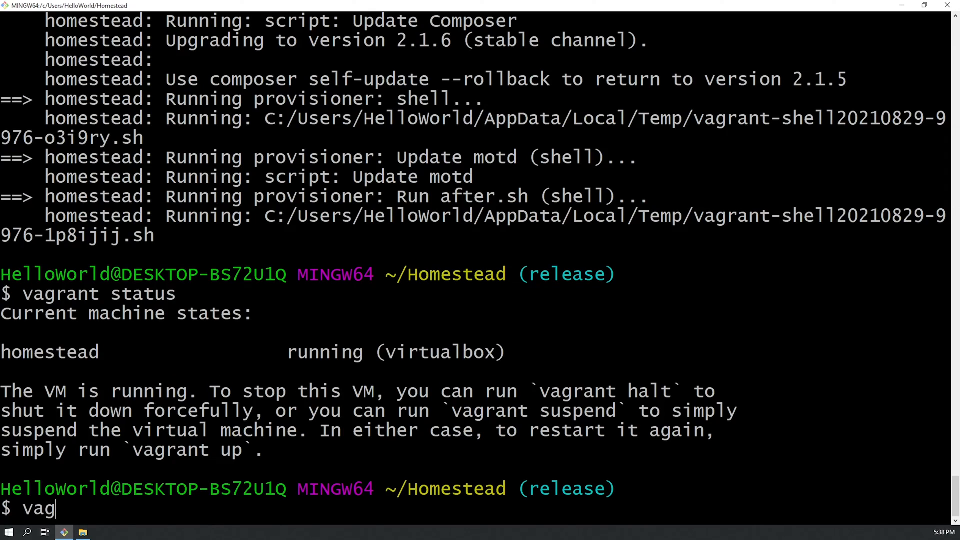
pyautogui.write('rant ssh')
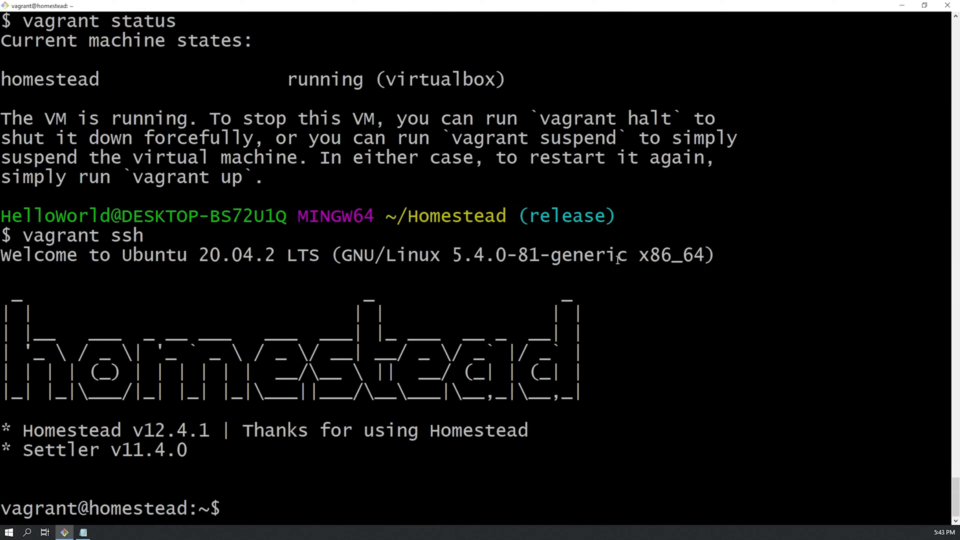
# Exit the SSH session and shut down the VM with vagrant halt.
pyautogui.write('exit')
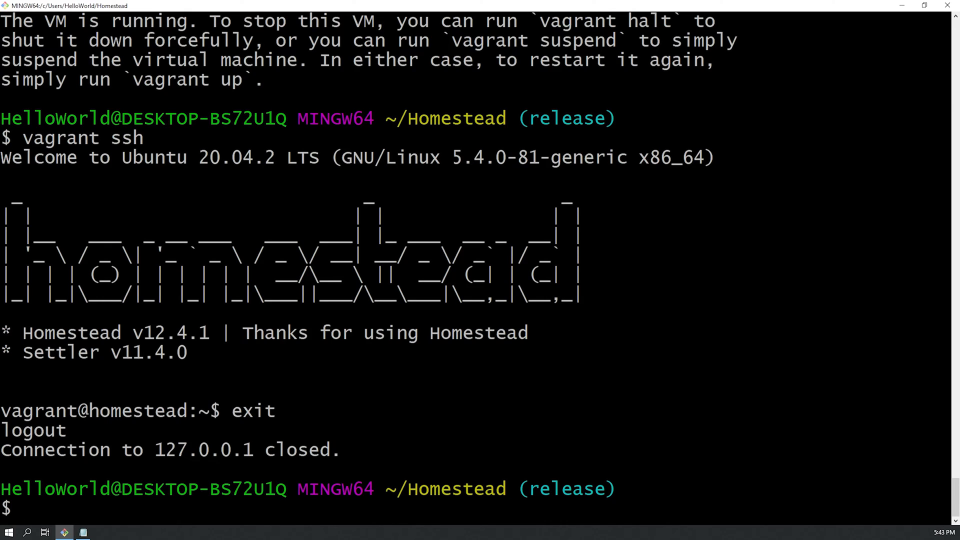
pyautogui.write('vagrant')
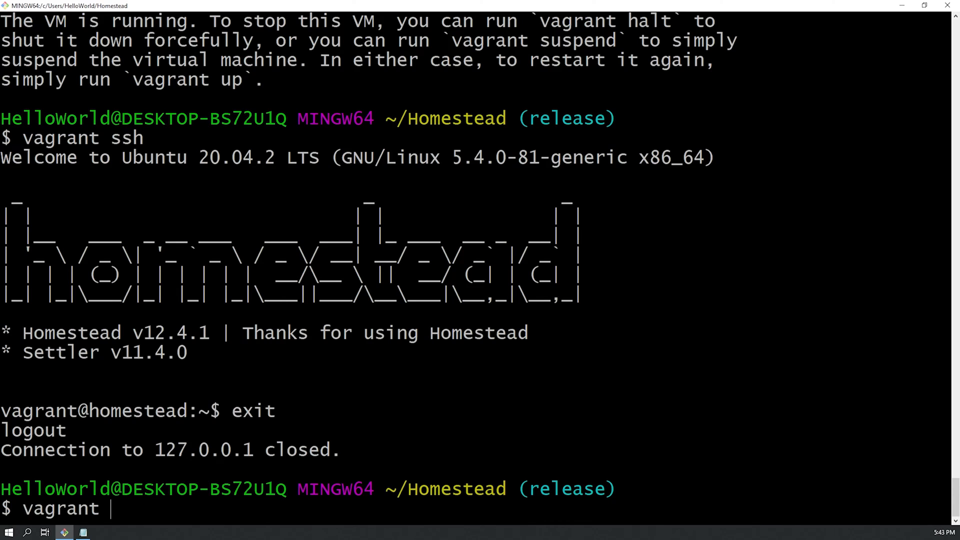
pyautogui.write('halt')
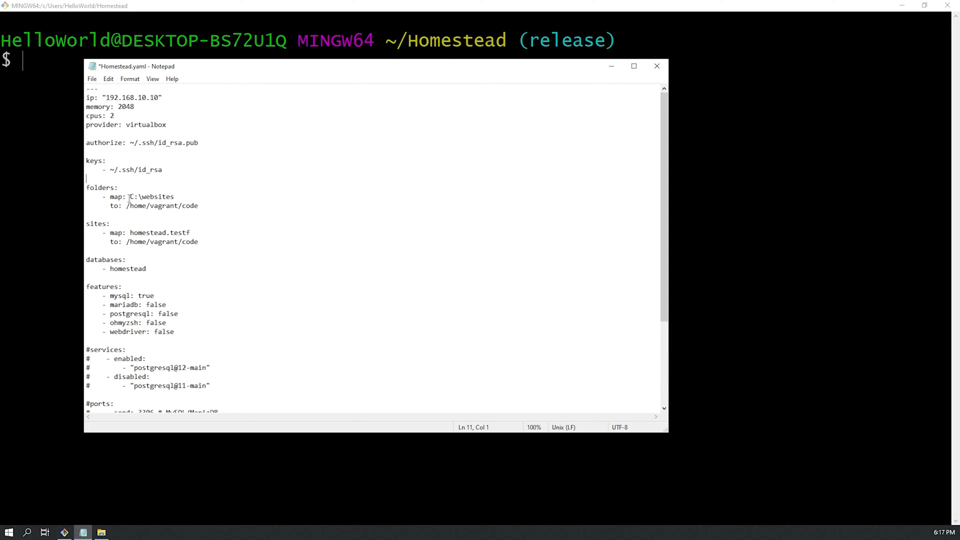
# Make a greencleaningservices subfolder inside C:\websites.
pyautogui.click(101, 532)
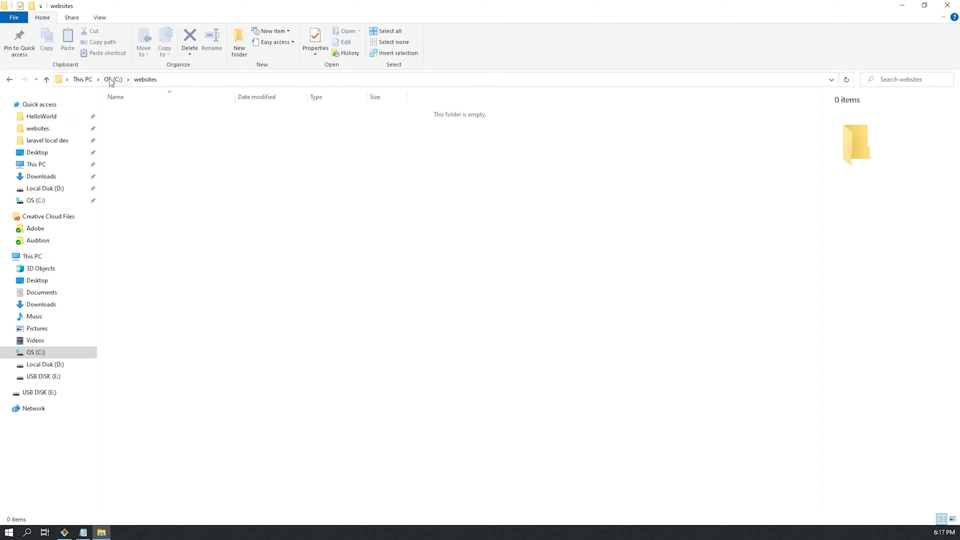
pyautogui.moveTo(164, 148)
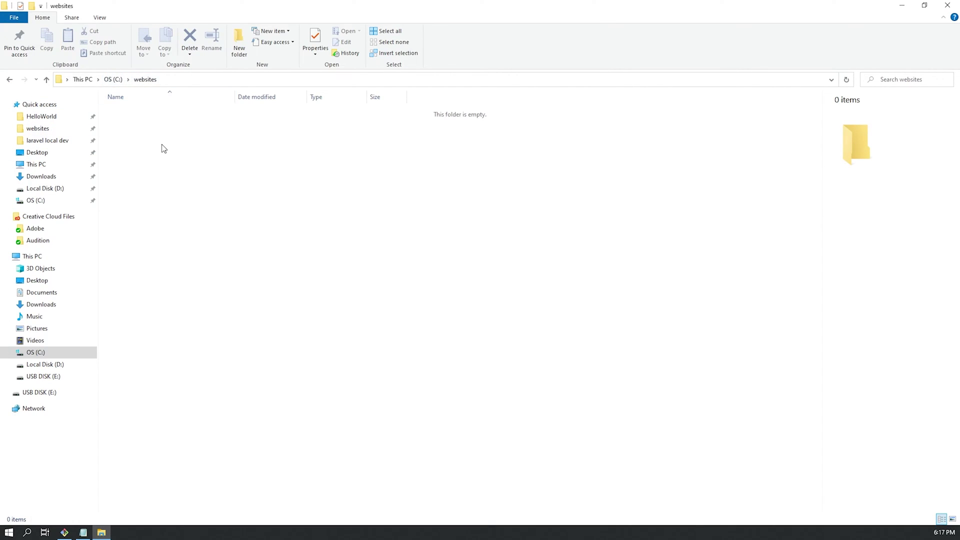
pyautogui.click(239, 38)
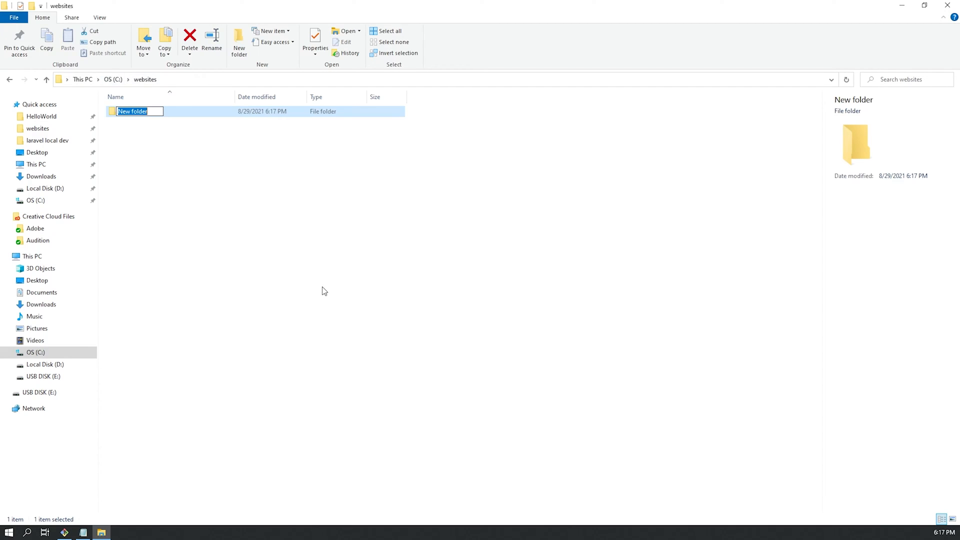
pyautogui.write('green')
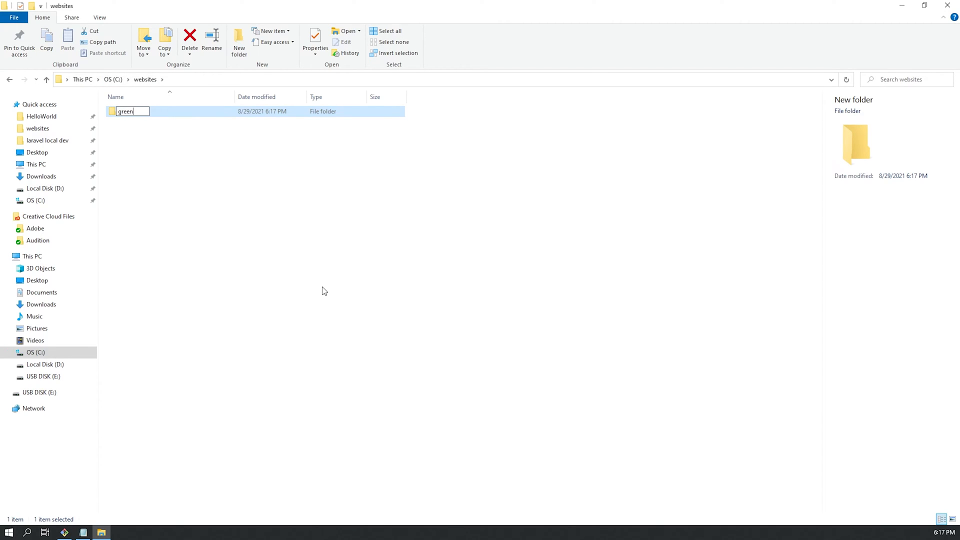
pyautogui.write('cleaningservice')
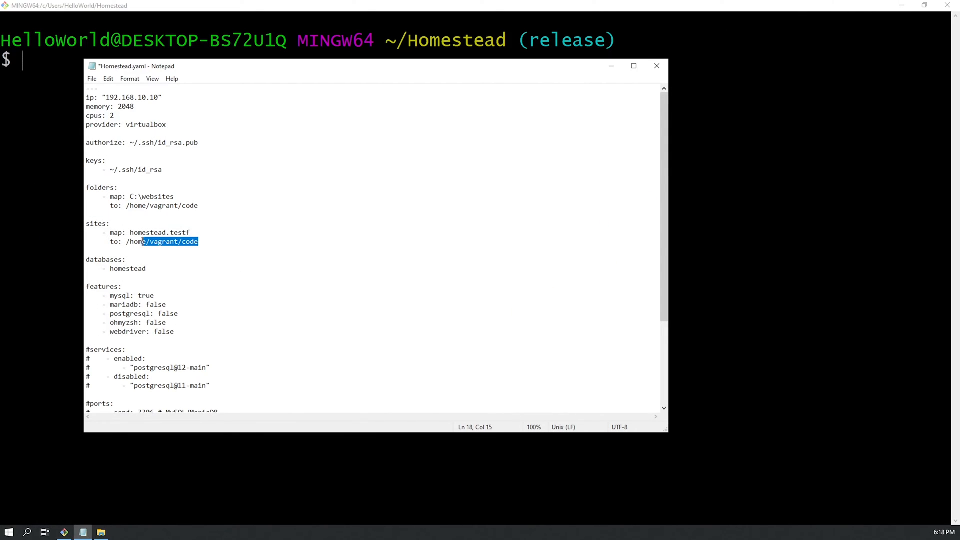
# Replace the homestead.test site domain with greencleaningservices.com.
pyautogui.click(192, 232)
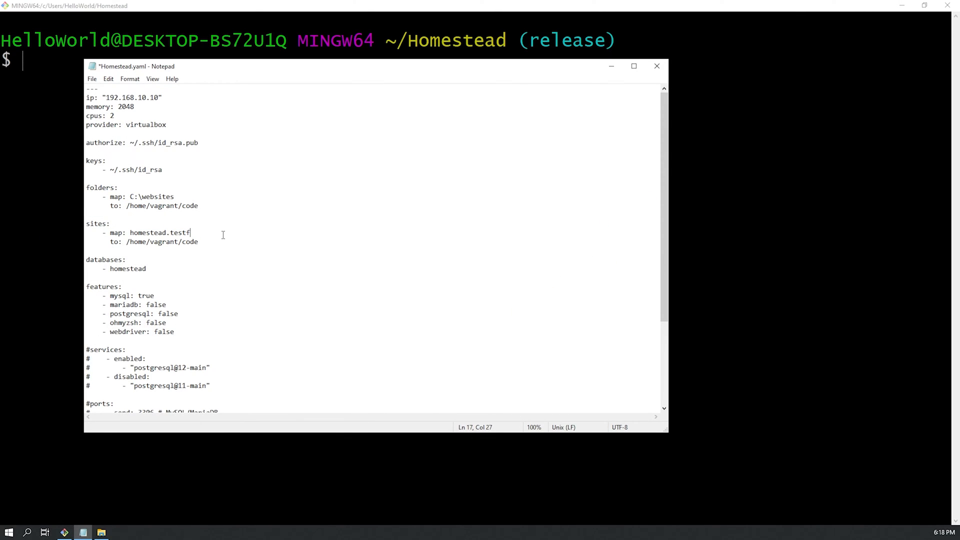
pyautogui.press('Backspace')
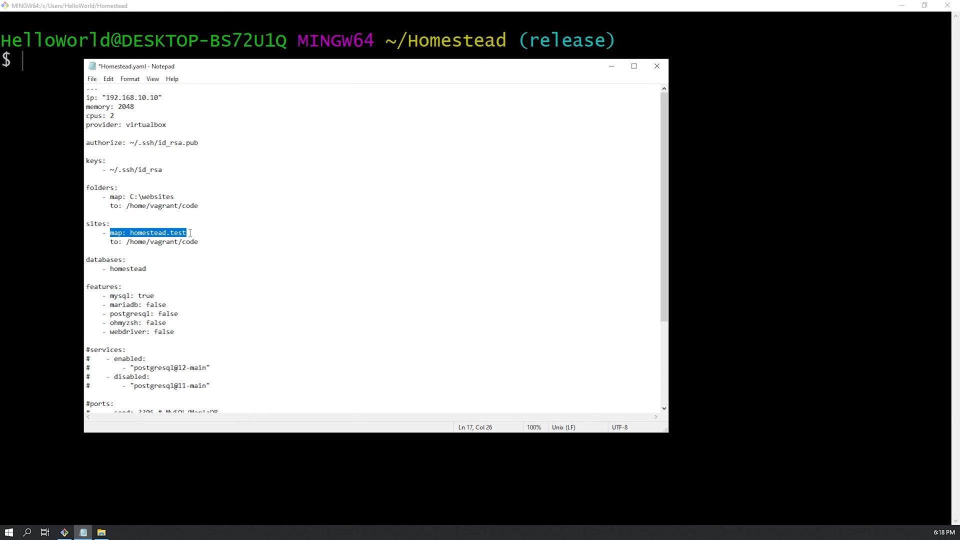
pyautogui.moveTo(259, 143)
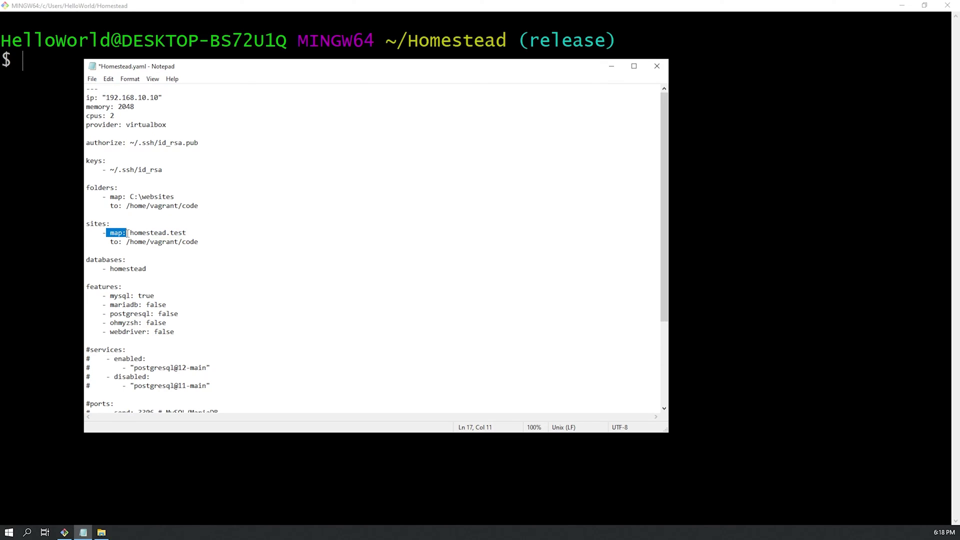
pyautogui.doubleClick(155, 233)
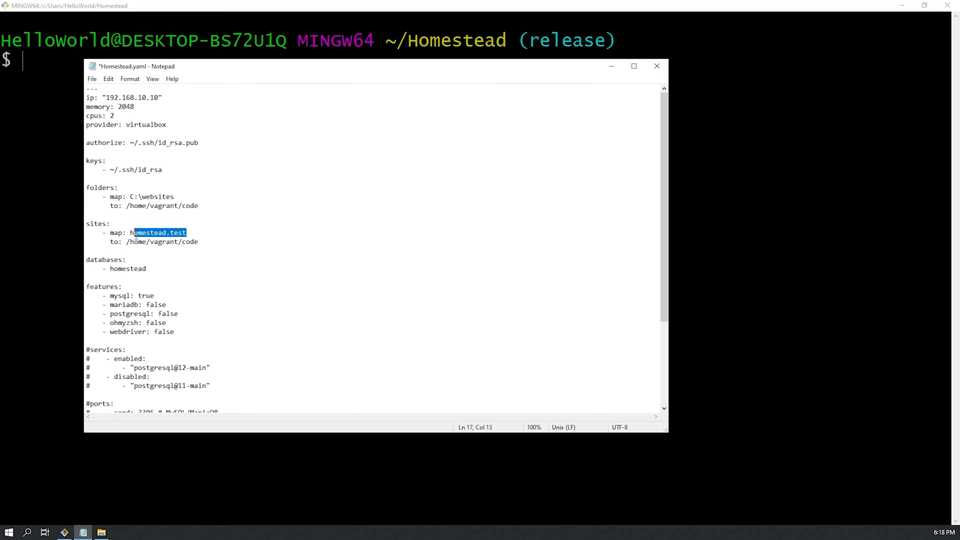
pyautogui.write('g')
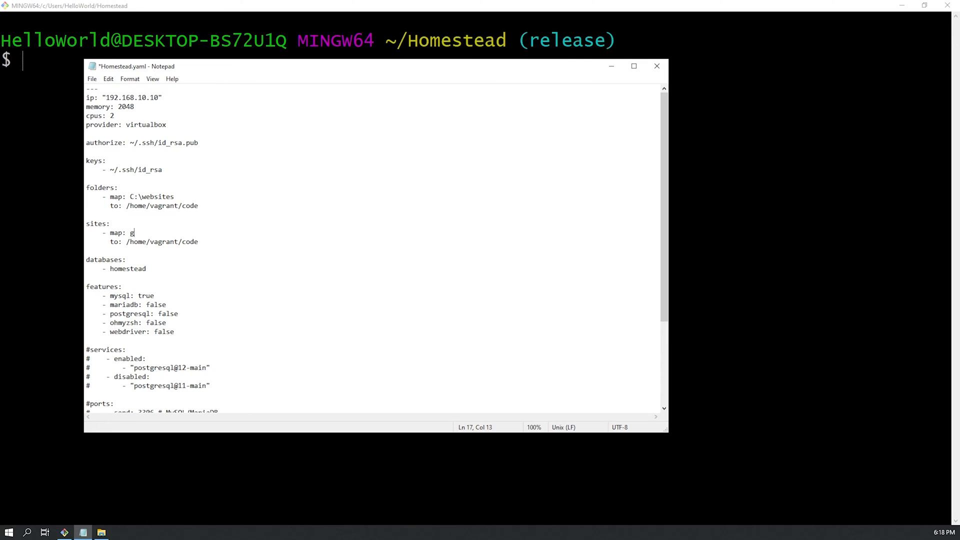
pyautogui.write('reencleaningservices.com')
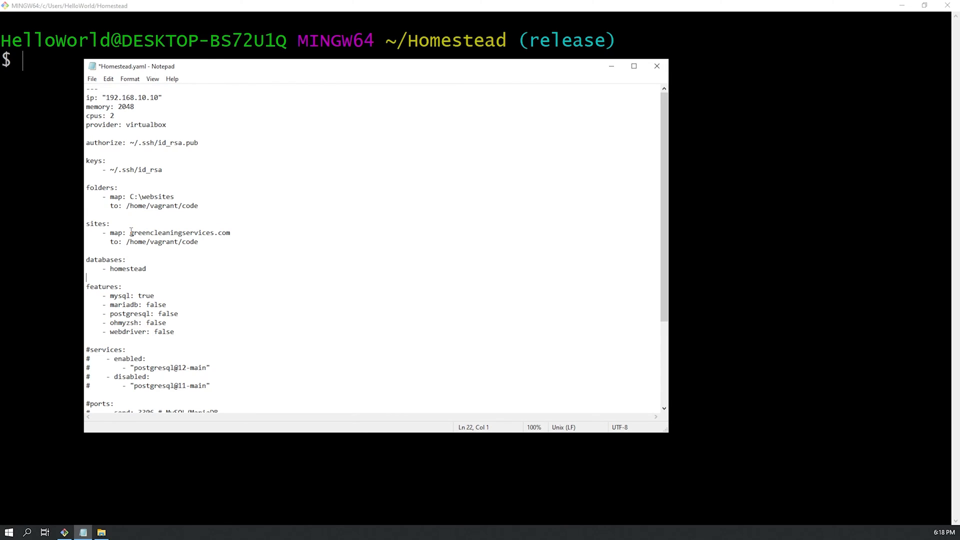
# Point the site to /home/vagrant/code/greencleaningservices/public and save Homestead.yaml.
pyautogui.doubleClick(138, 233)
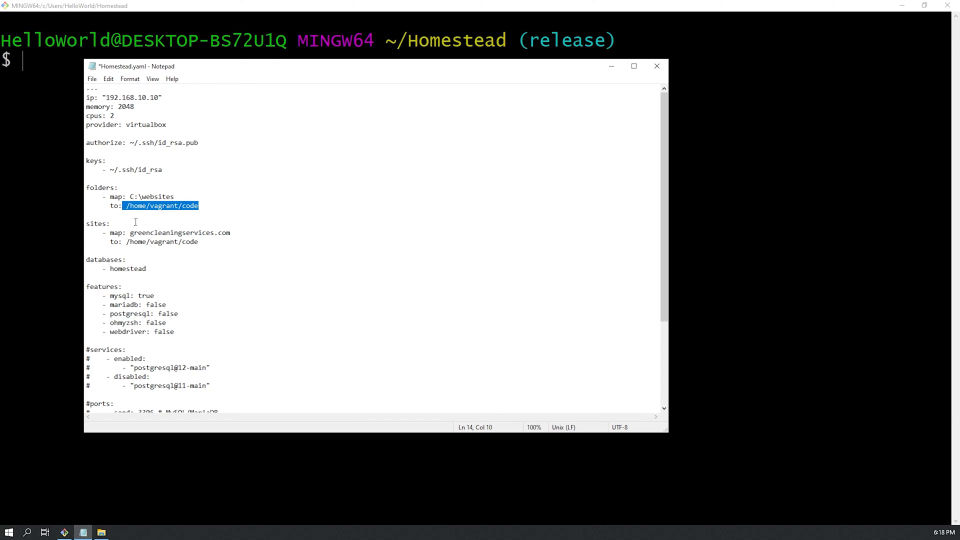
pyautogui.click(203, 242)
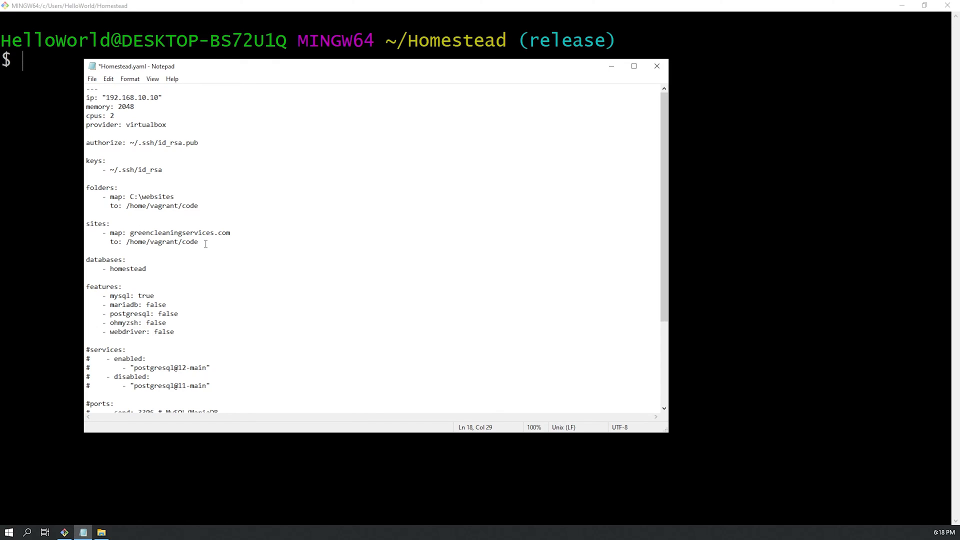
pyautogui.write('/')
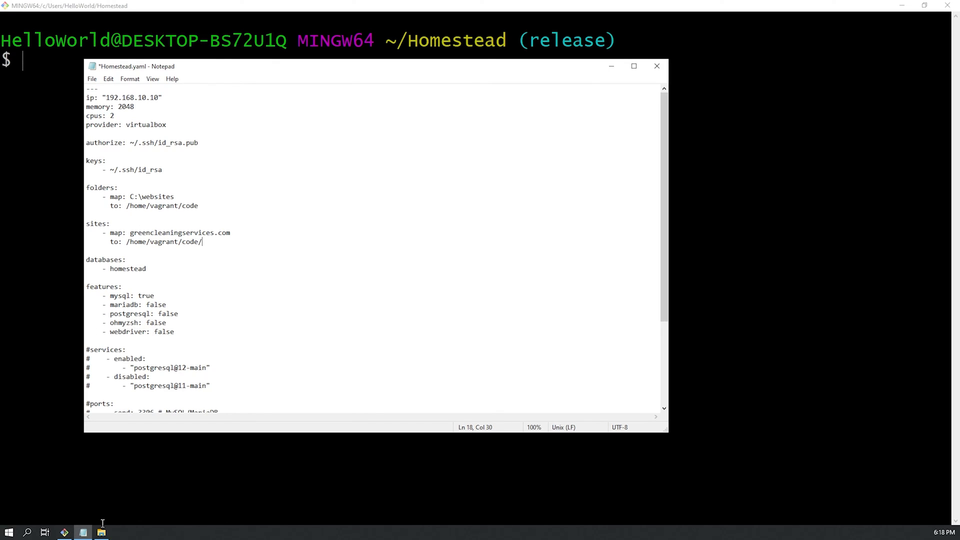
pyautogui.click(101, 532)
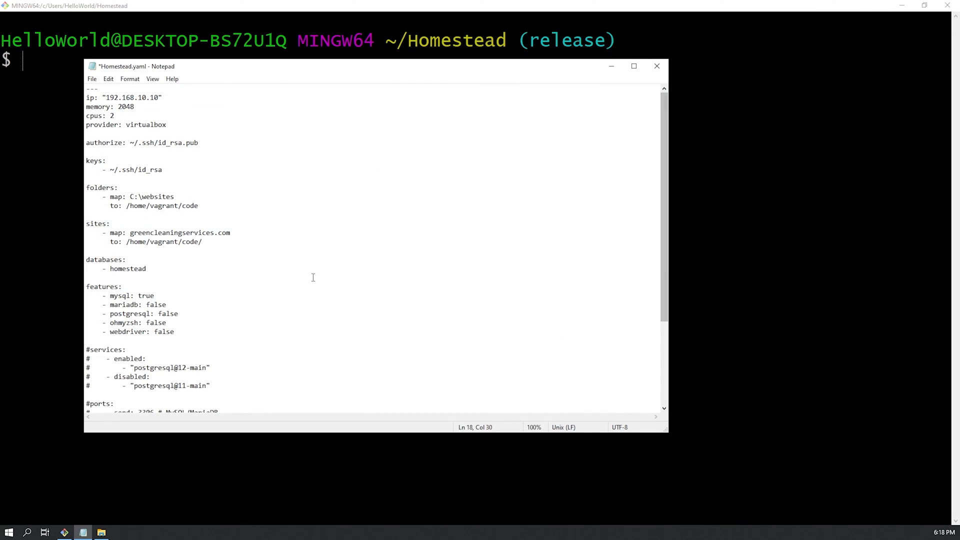
pyautogui.write('greencl')
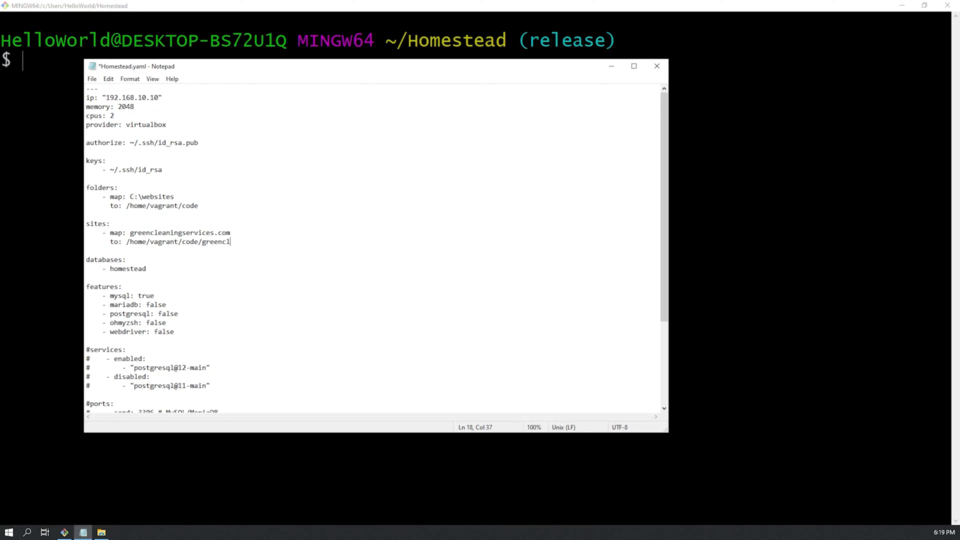
pyautogui.write('eaningservices/')
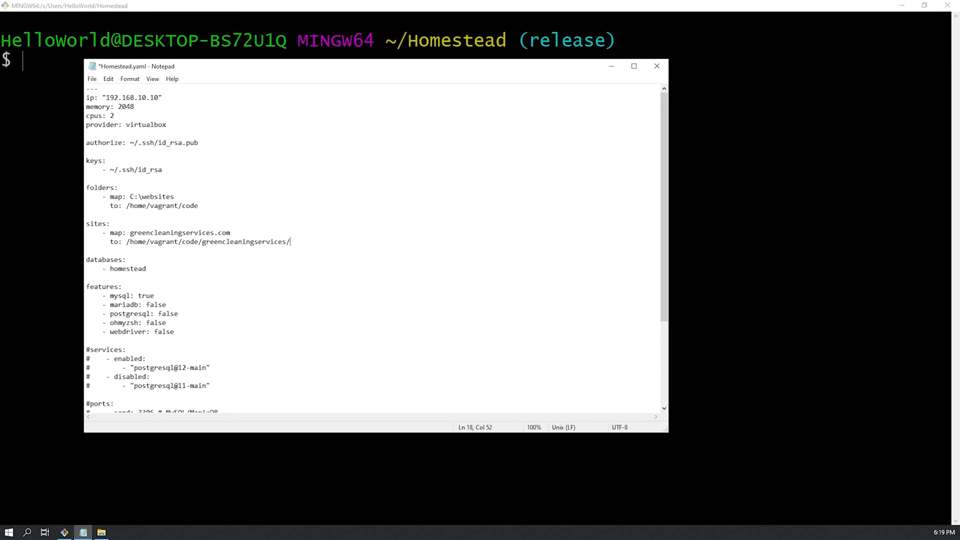
pyautogui.write('public')
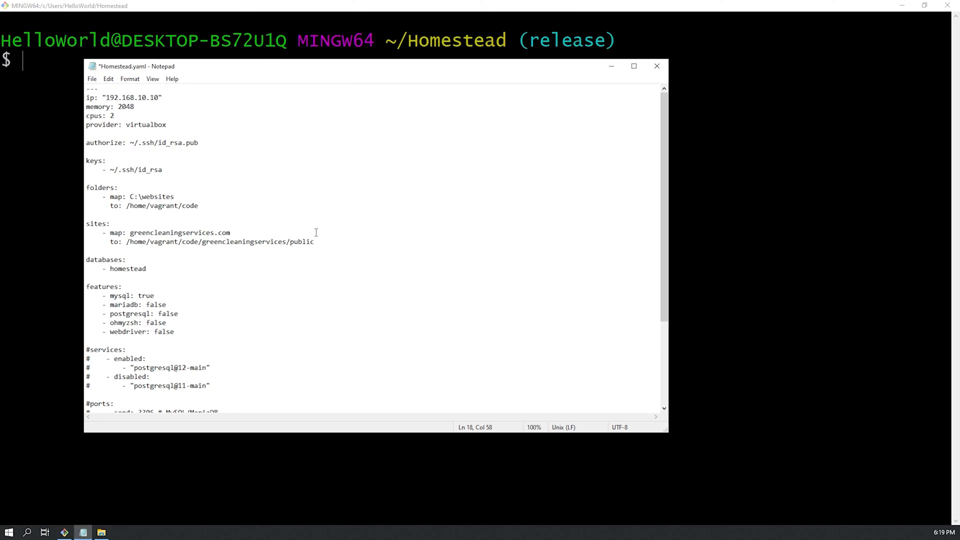
pyautogui.press('Ctrl+s')
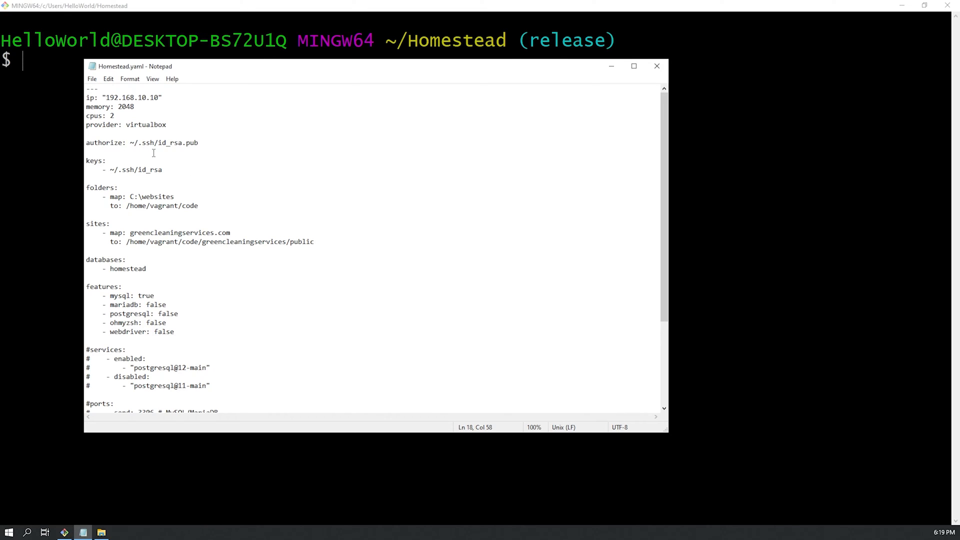
pyautogui.moveTo(41, 235)
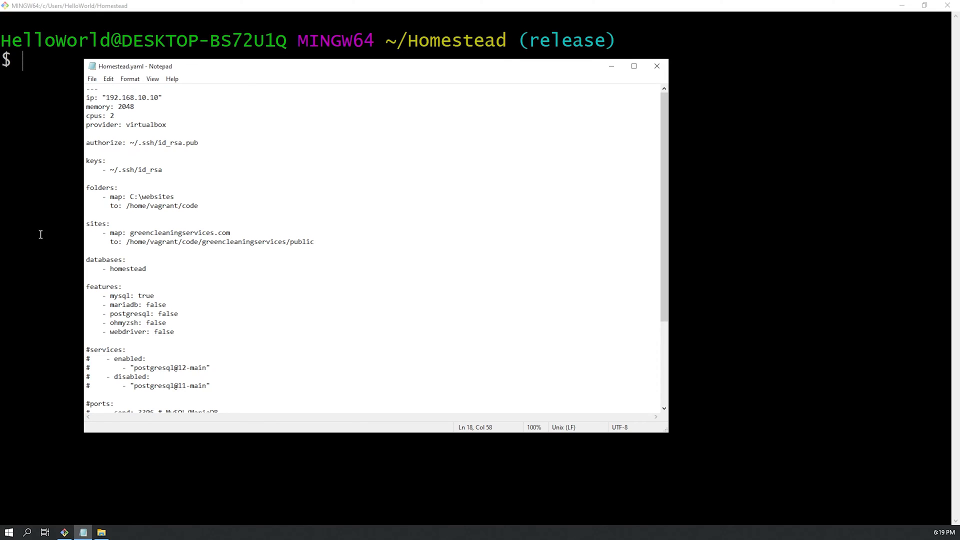
# Reprovision the Homestead VM with vagrant reload --provision.
pyautogui.write('vag')
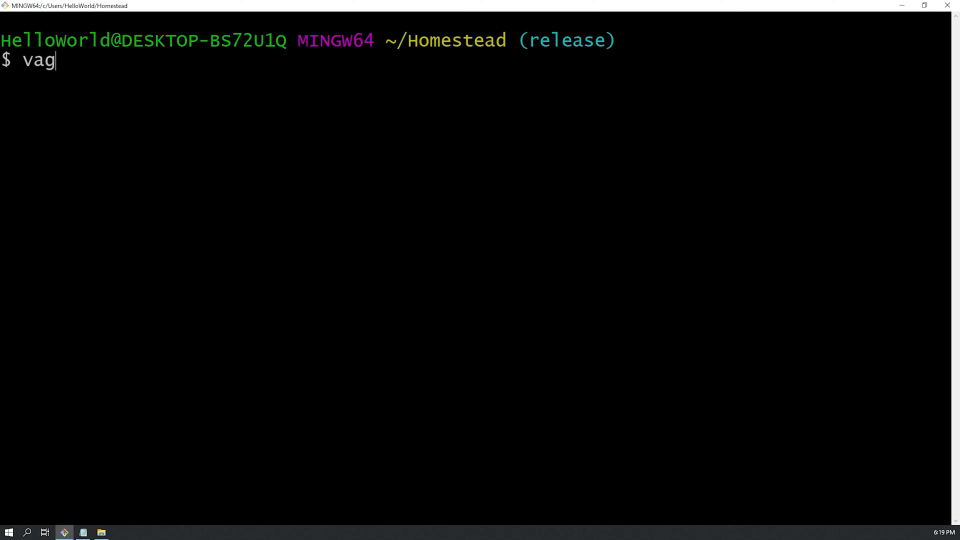
pyautogui.write('rant reload --')
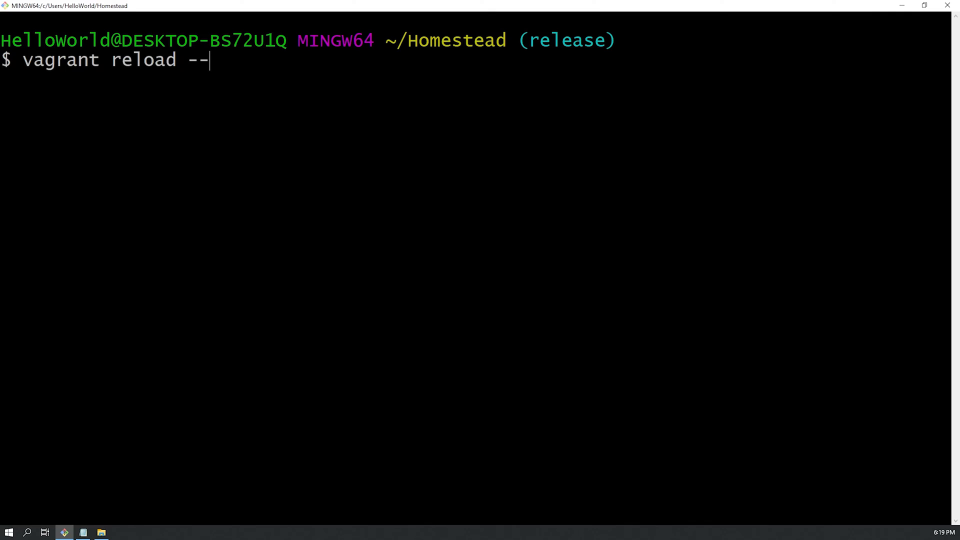
pyautogui.write('provision')
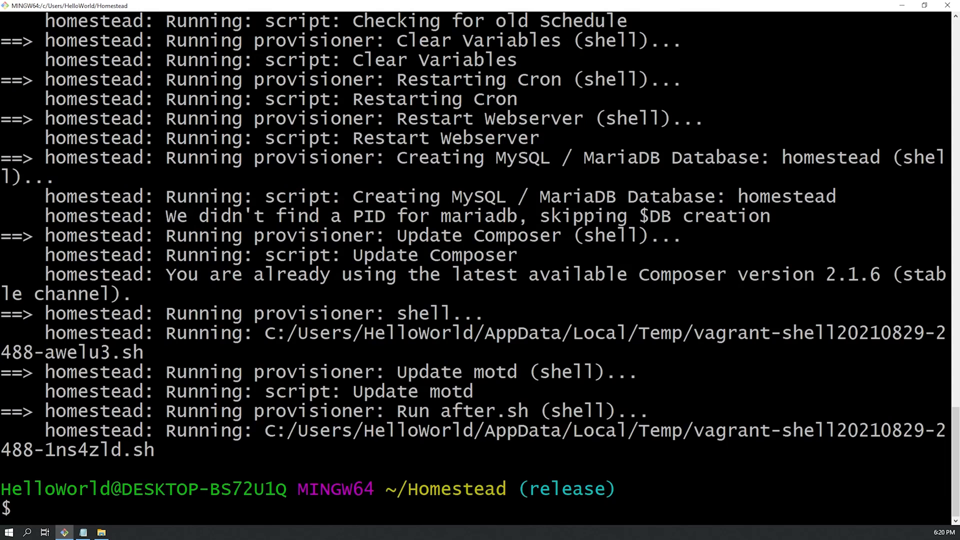
pyautogui.moveTo(278, 364)
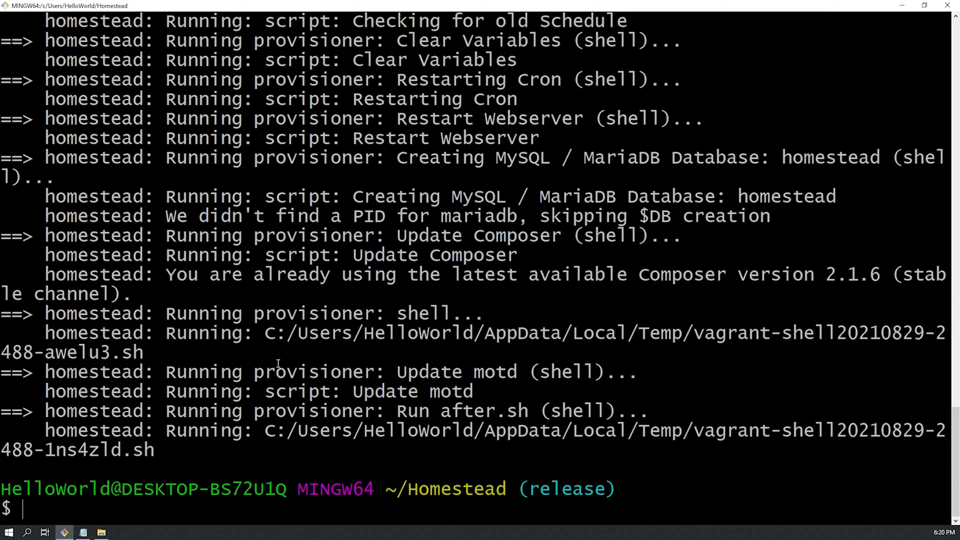
# Log into the Homestead VM with vagrant ssh.
pyautogui.write('vag')
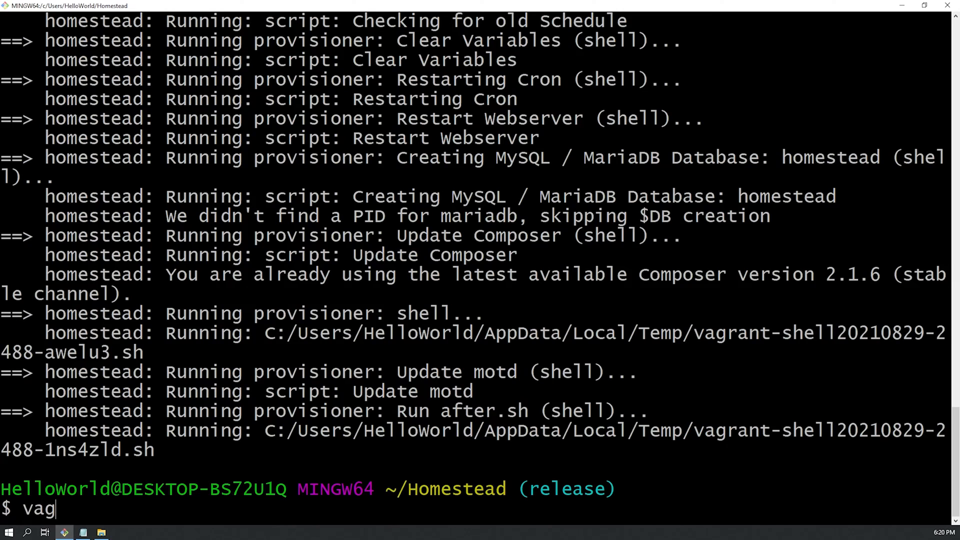
pyautogui.write('rant')
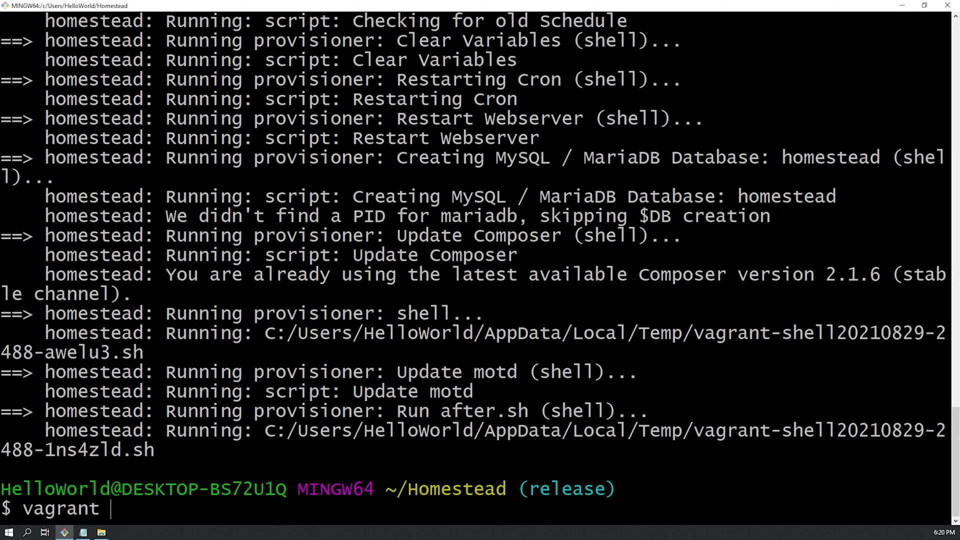
pyautogui.write('ssh')
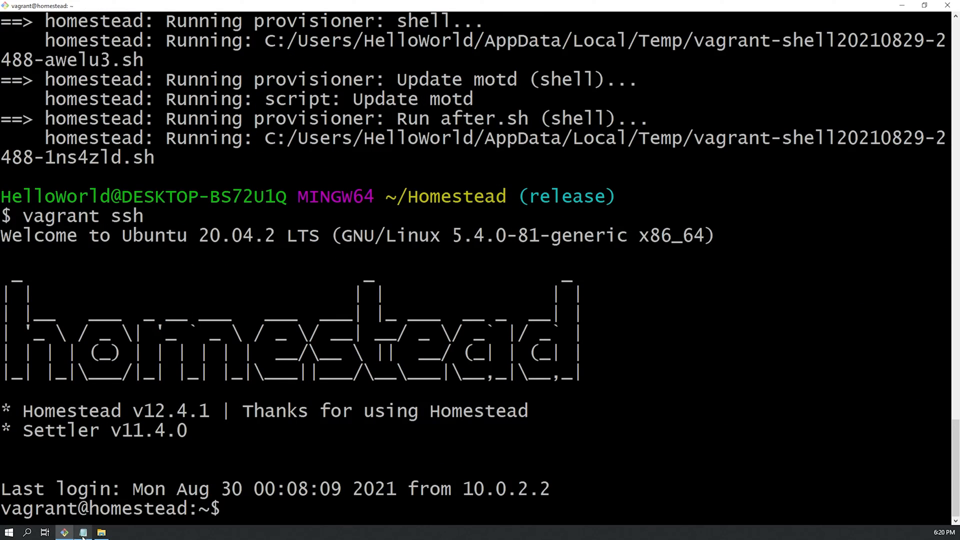
# Verify the site path, then cd to /home/vagrant/code/greencleaningservices/ in the VM.
pyautogui.click(84, 530)
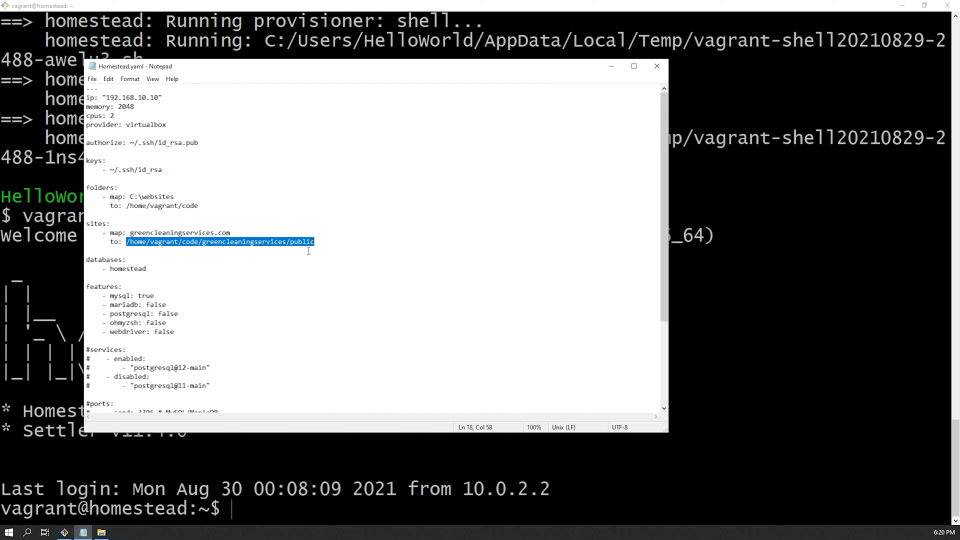
pyautogui.click(128, 242)
pyautogui.write('cd')
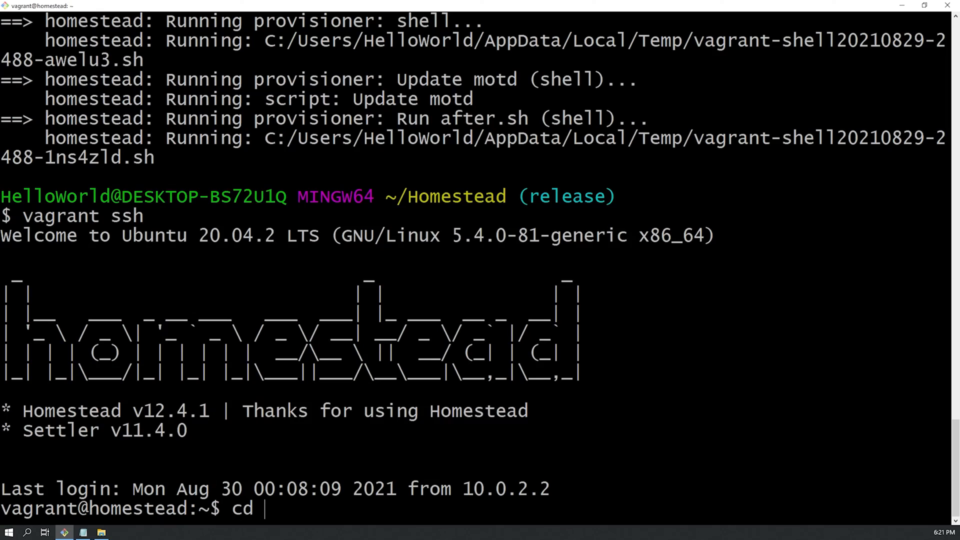
pyautogui.write('/home')
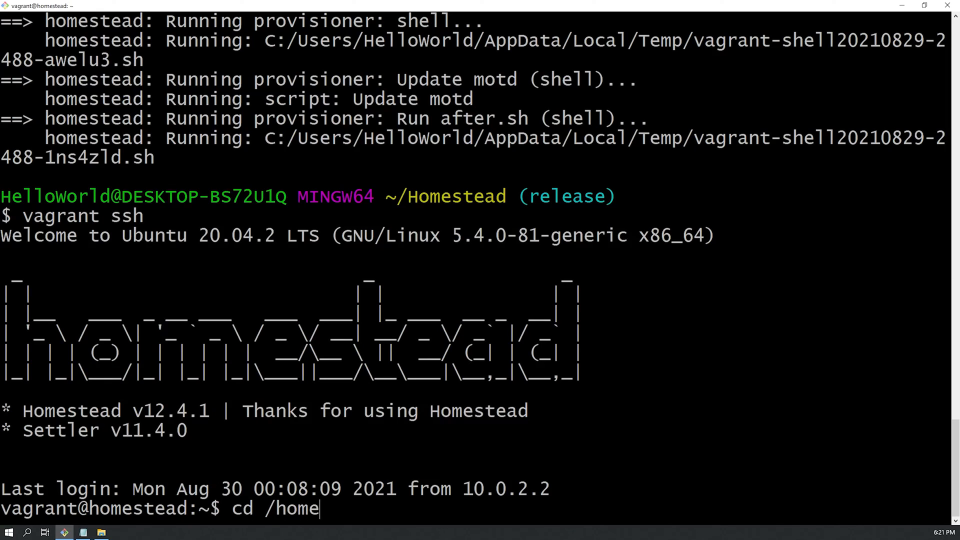
pyautogui.write('/vagrant/c')
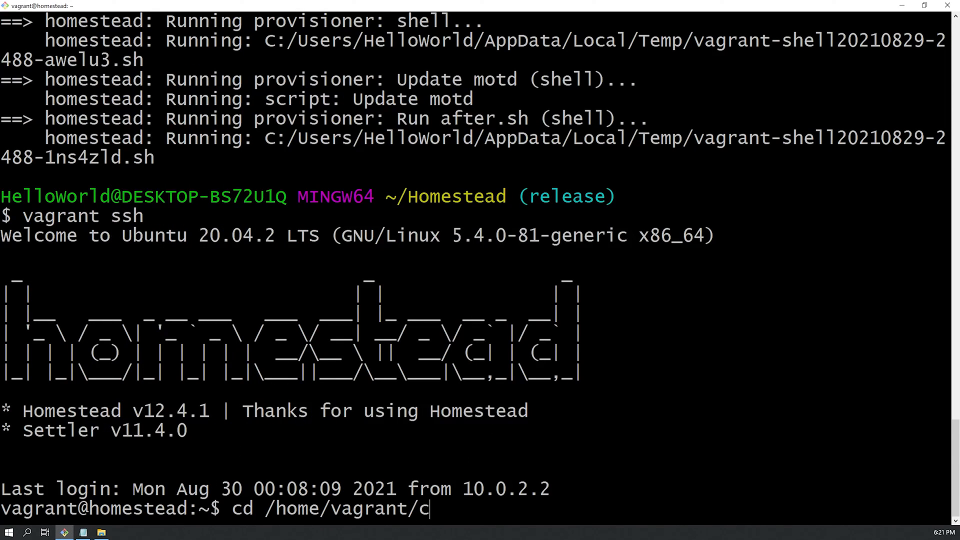
pyautogui.write('ode/greencleaningservices/')
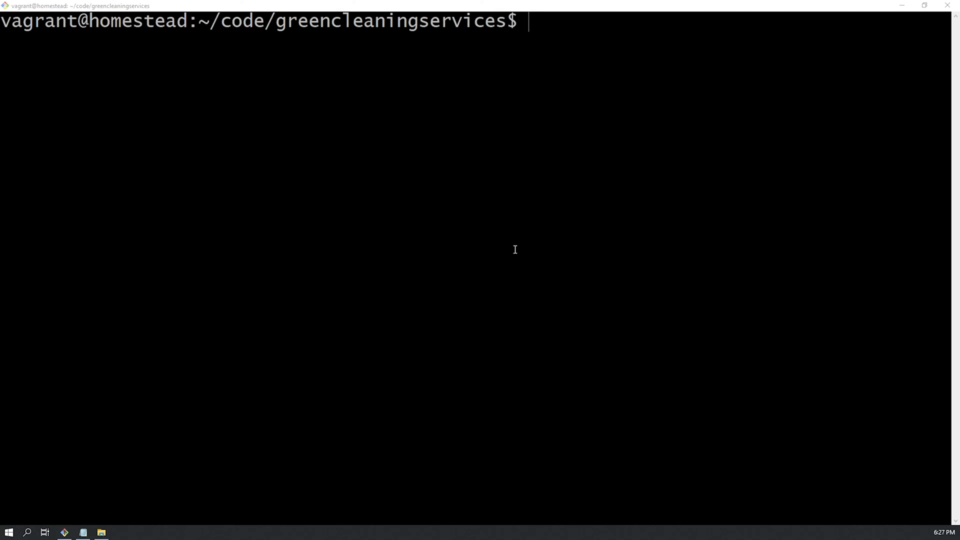
pyautogui.moveTo(476, 236)
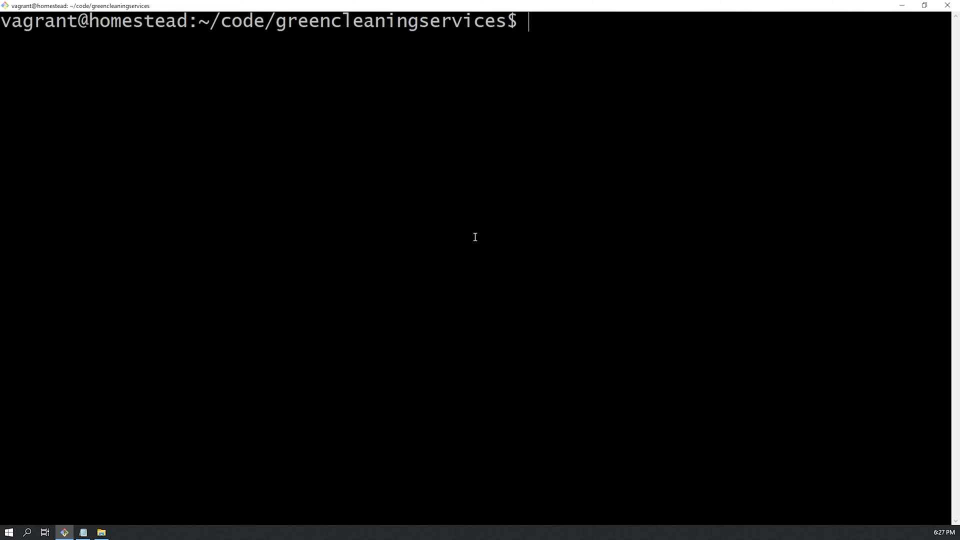
pyautogui.moveTo(438, 250)
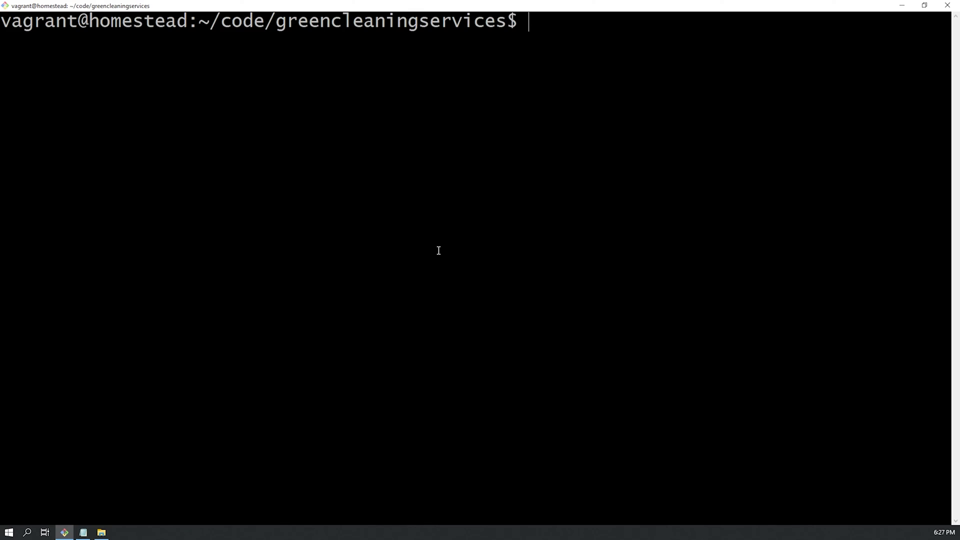
pyautogui.moveTo(443, 250)
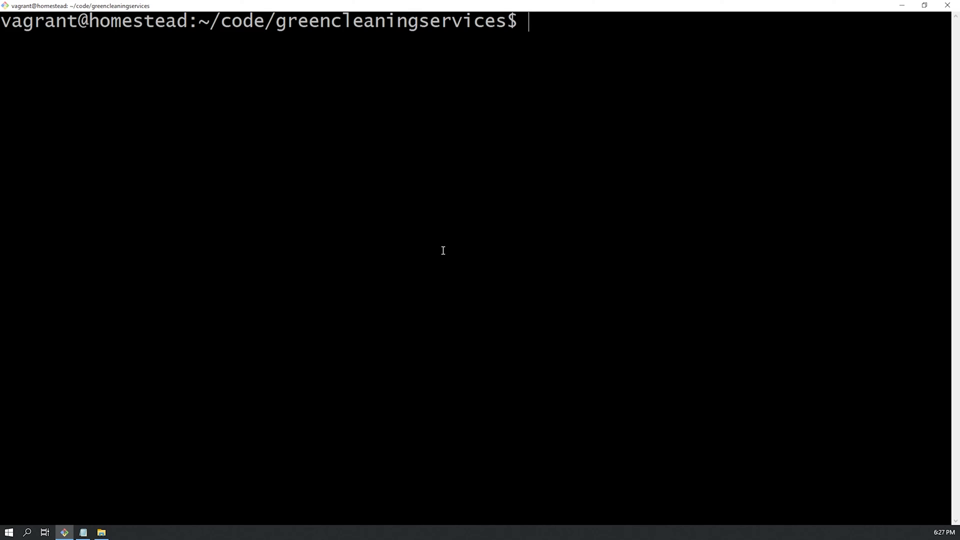
# Type 'composer create-project laravel/laravel .' in the project folder without running it.
pyautogui.write('com')
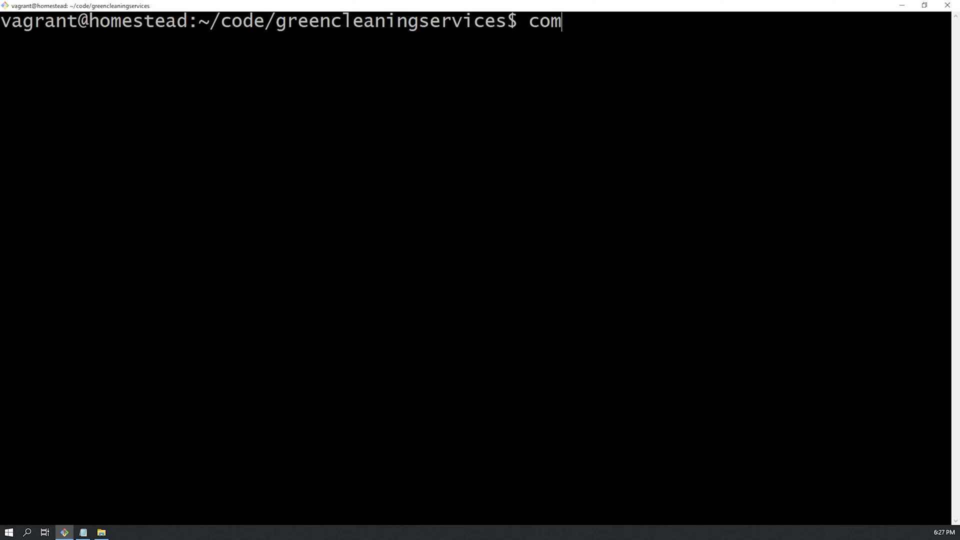
pyautogui.write('poser cre')
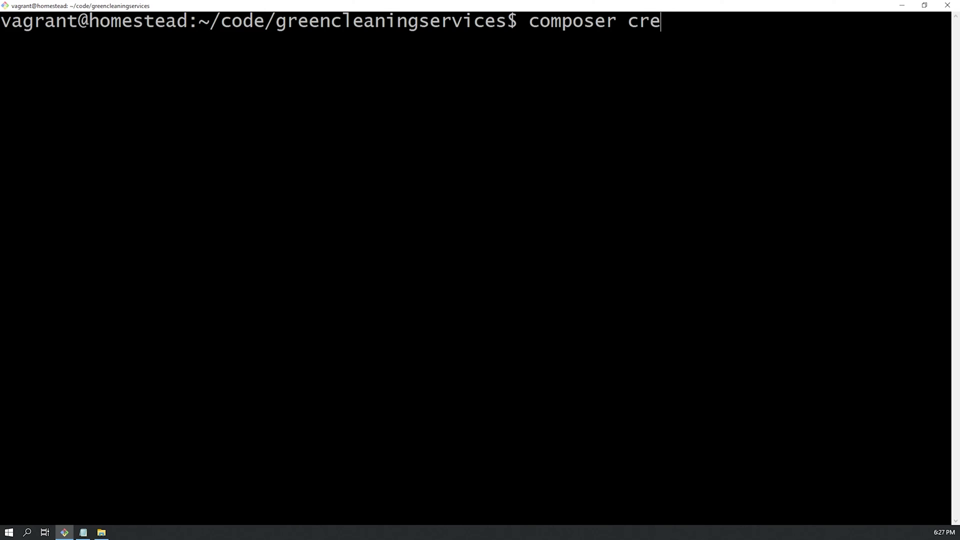
pyautogui.write('ate-project lar')
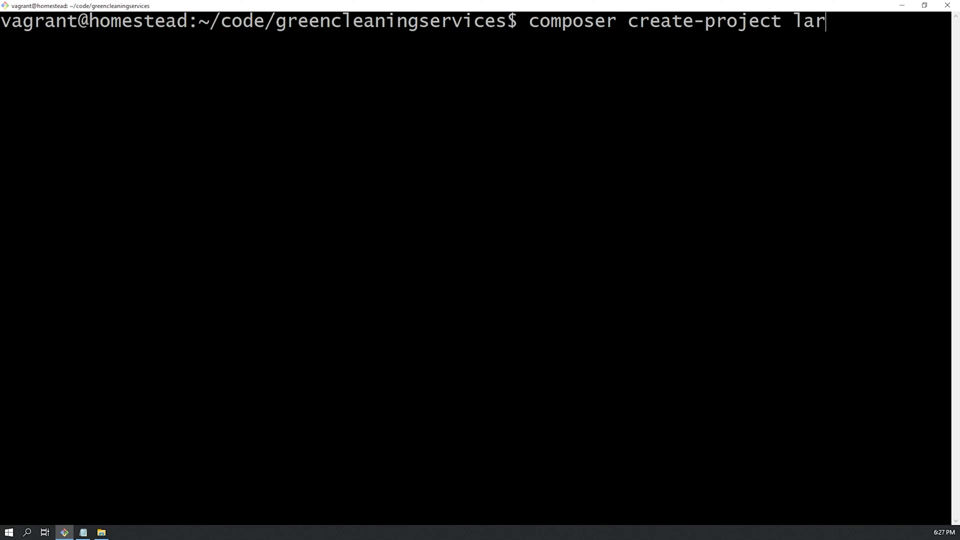
pyautogui.write('avel/')
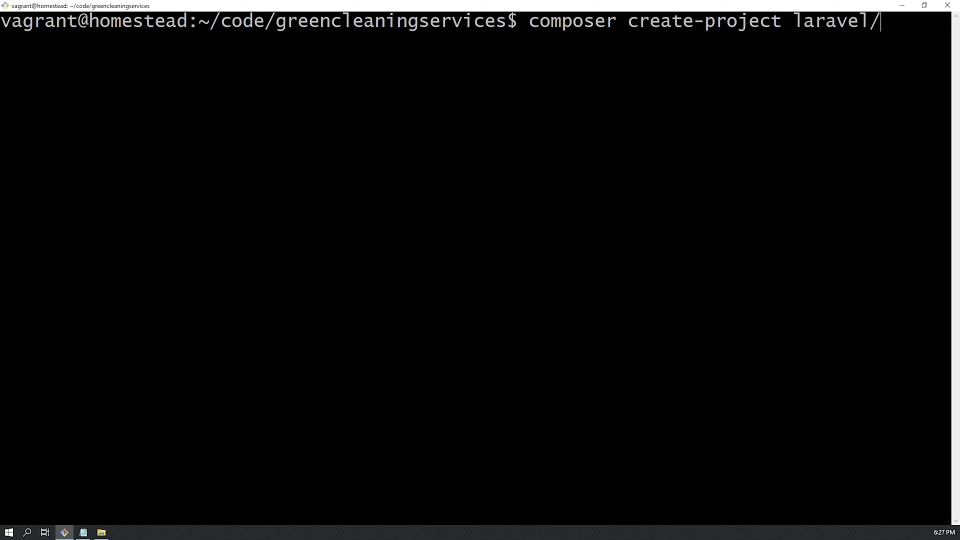
pyautogui.write('laravel .')
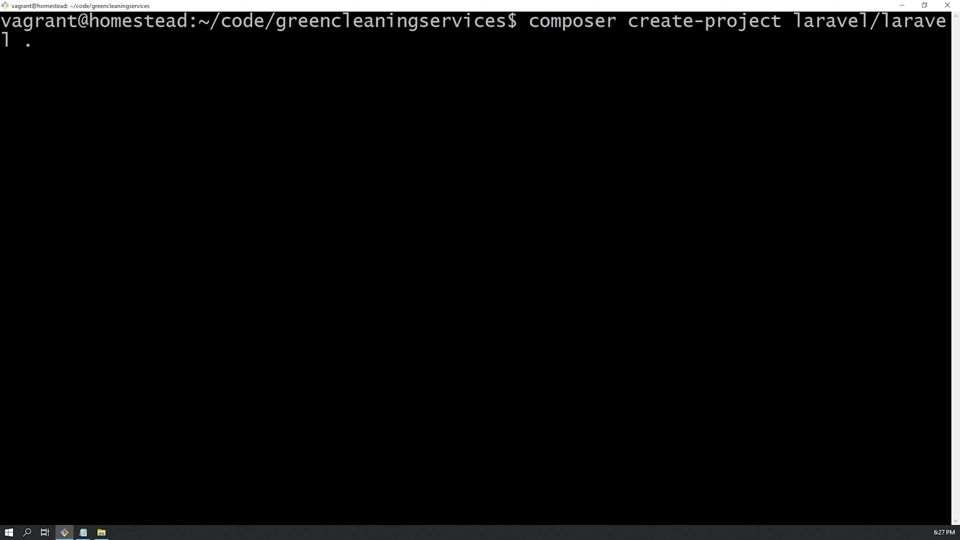
# Run the Laravel install and check its files in C:\websites\greencleaningservices.
pyautogui.press('Return')
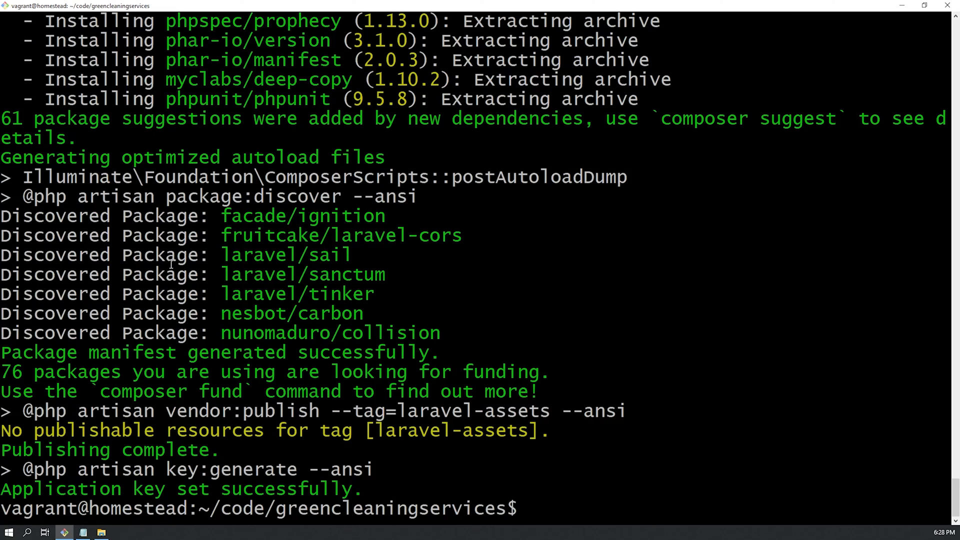
pyautogui.moveTo(145, 313)
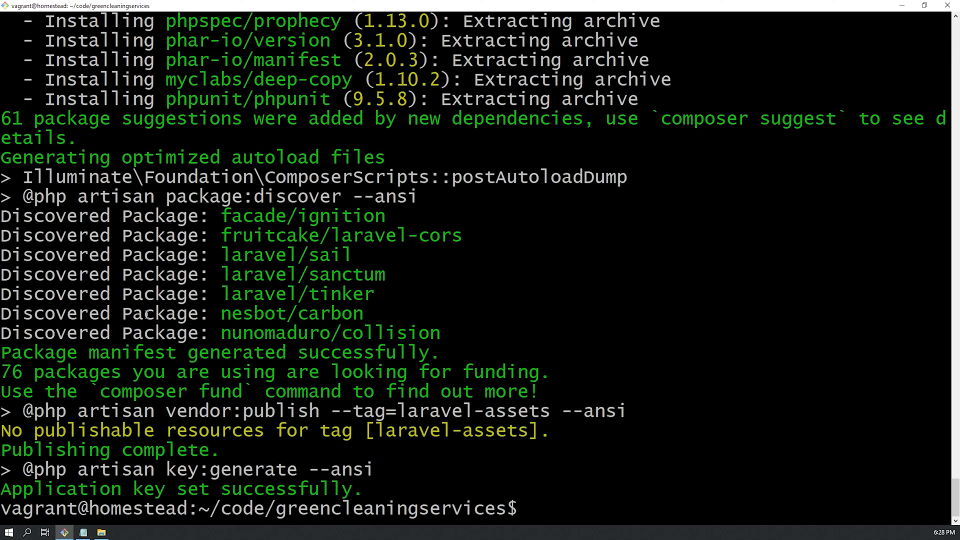
pyautogui.click(102, 531)
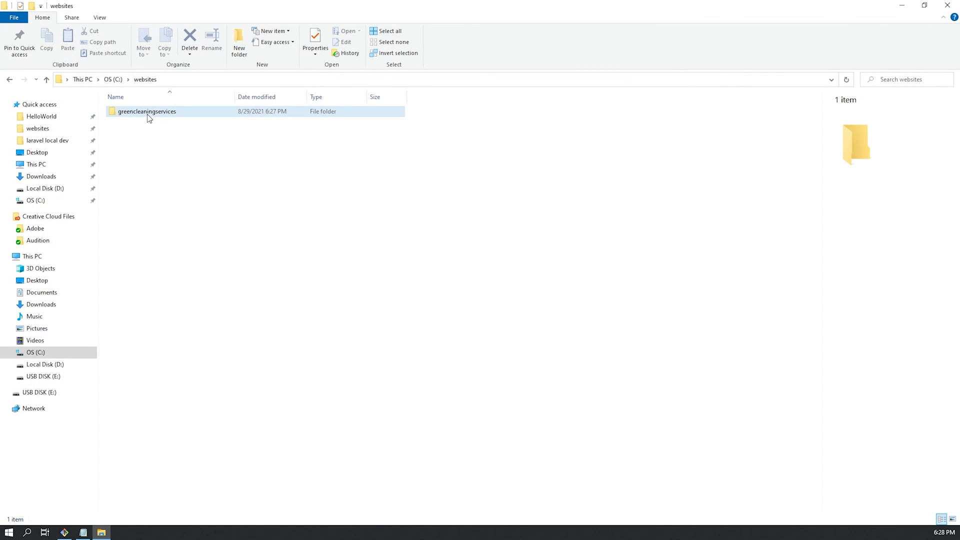
pyautogui.doubleClick(146, 111)
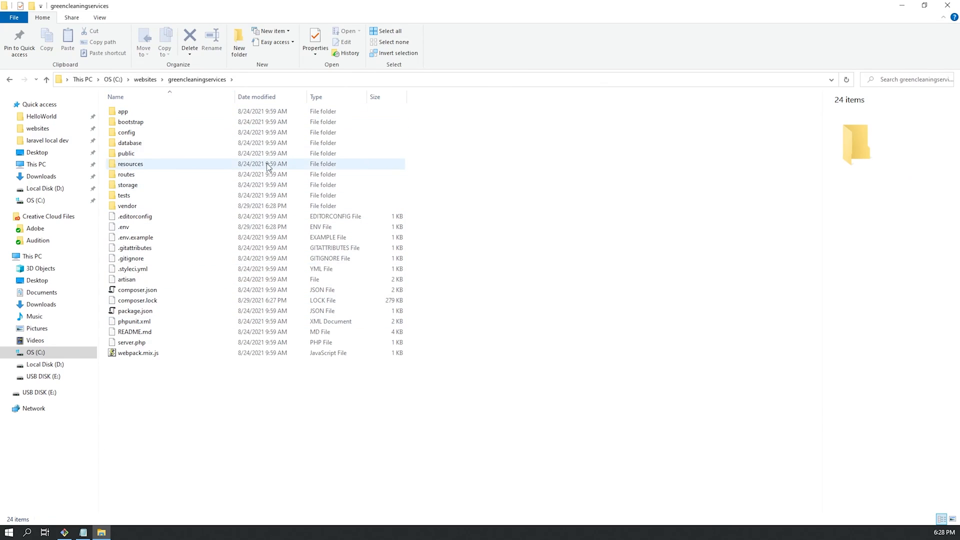
pyautogui.click(164, 449)
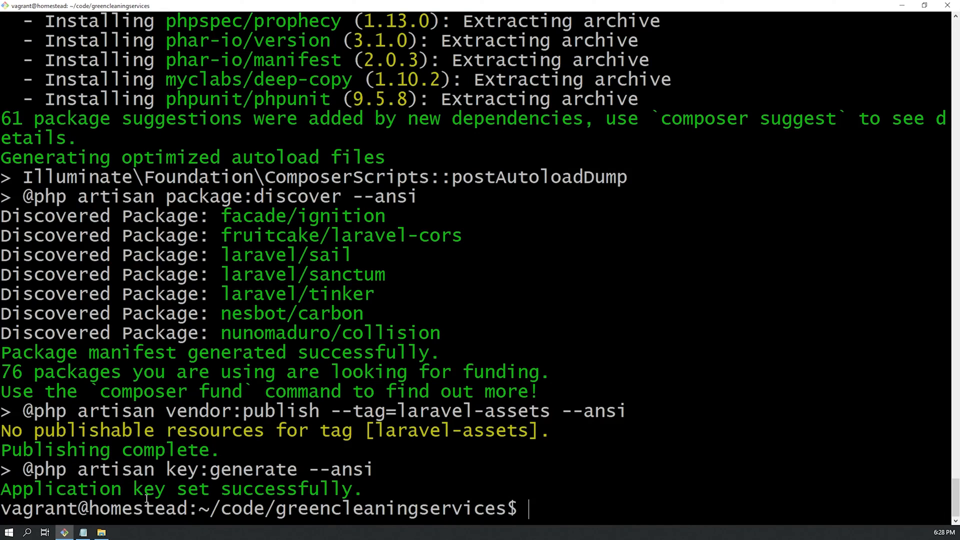
pyautogui.click(103, 532)
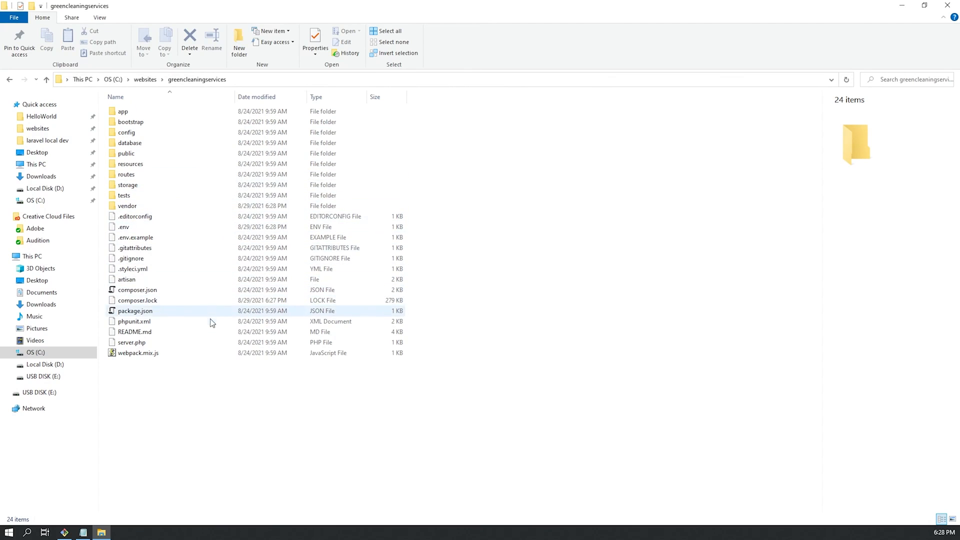
pyautogui.click(116, 532)
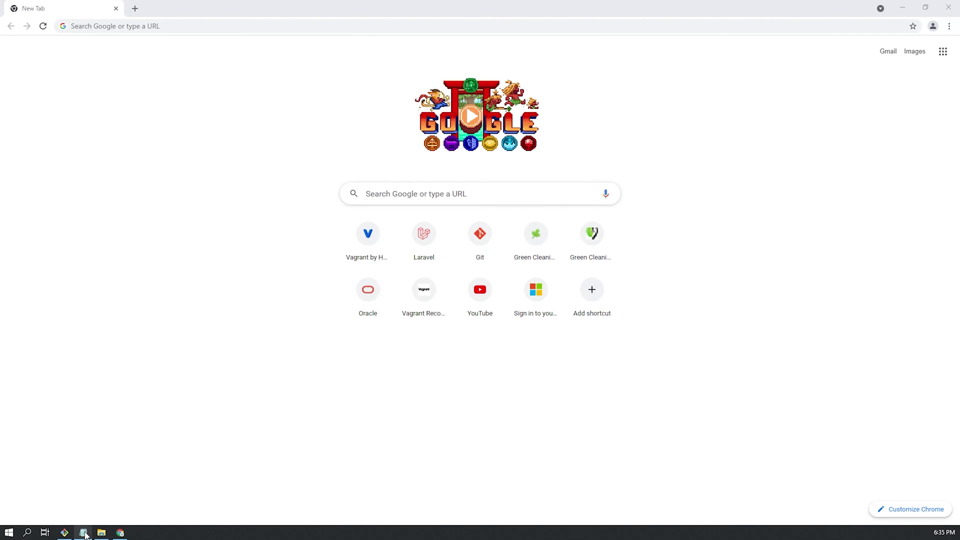
# Bring up Homestead.yaml and select the site domain greencleaningservices.com in the sites map.
pyautogui.click(81, 532)
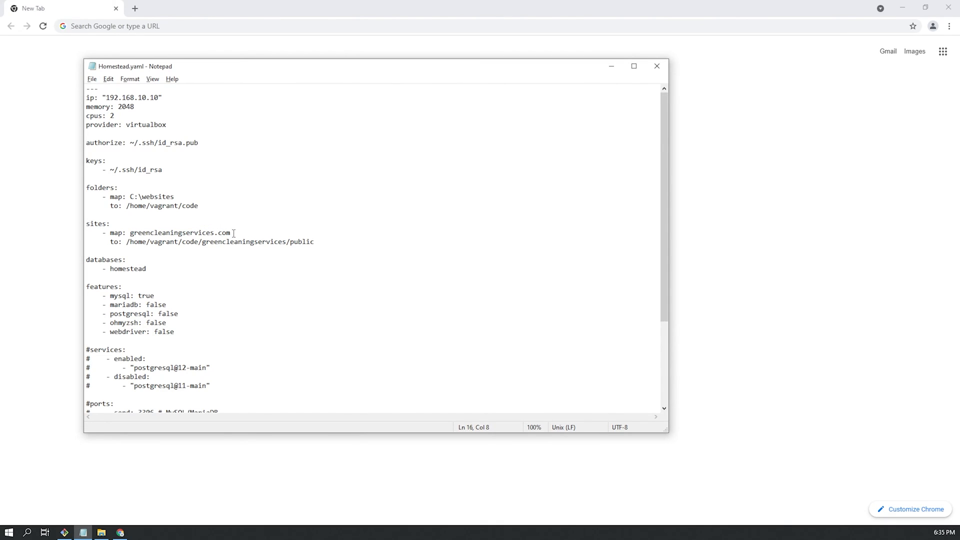
pyautogui.doubleClick(180, 233)
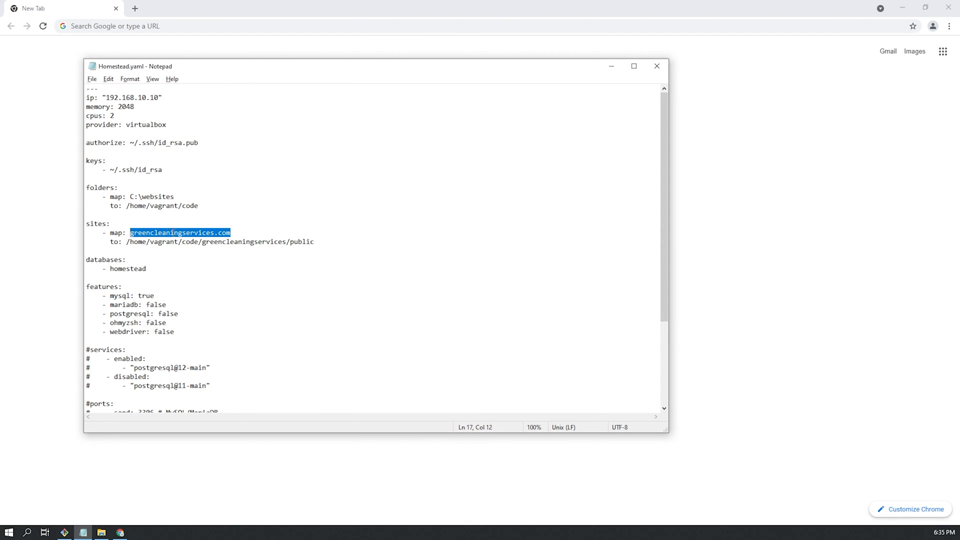
pyautogui.moveTo(192, 226)
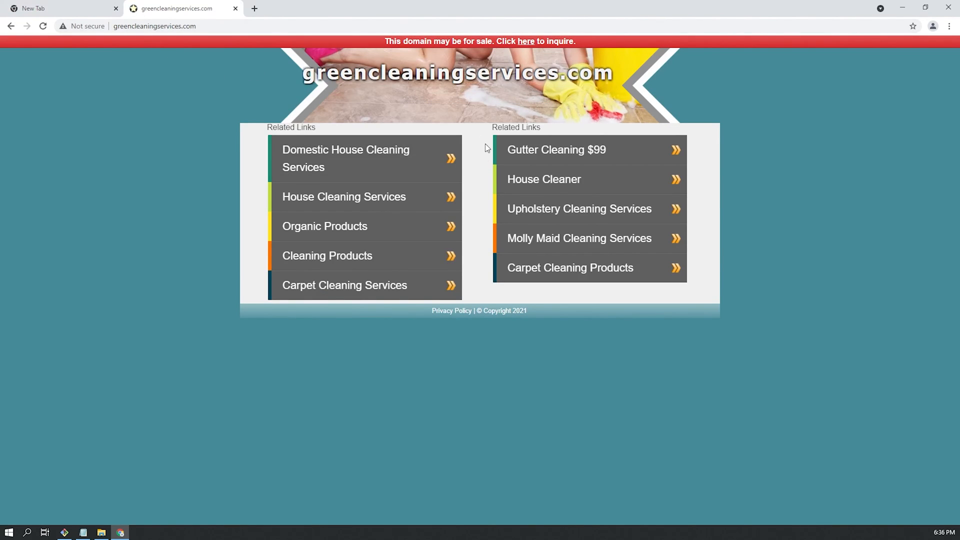
# Load devgreencleaningservices.com in Chrome, which reports the site can't be reached.
pyautogui.click(154, 26)
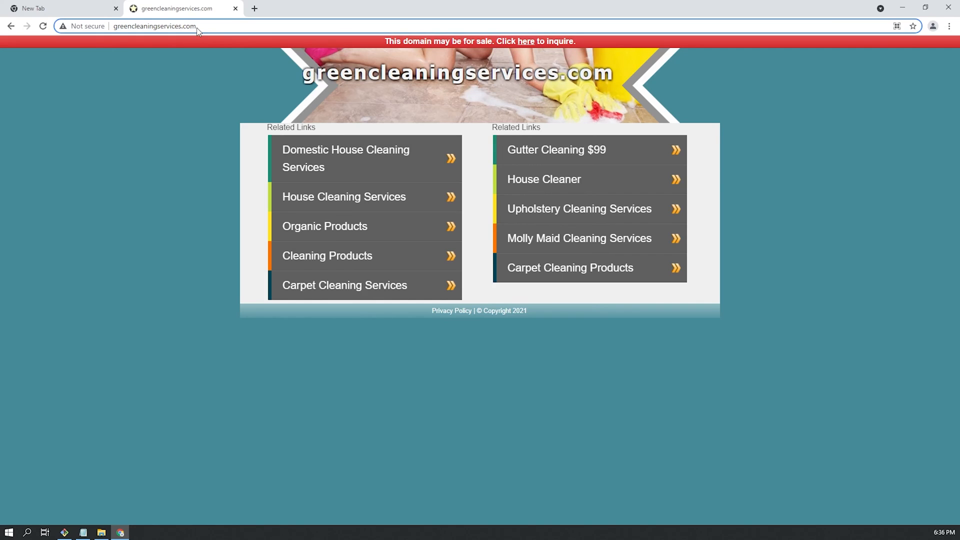
pyautogui.write('devgreencleaningservices.com')
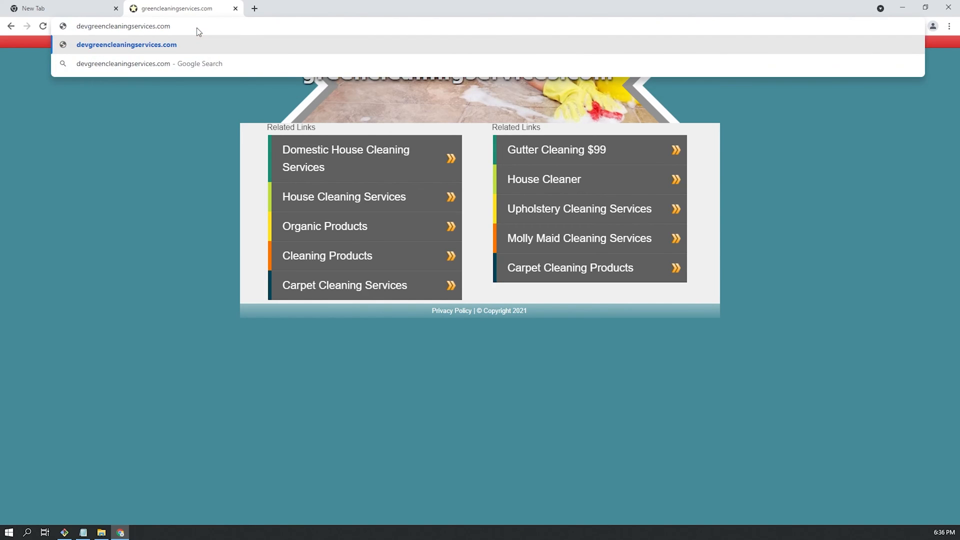
pyautogui.press('Enter')
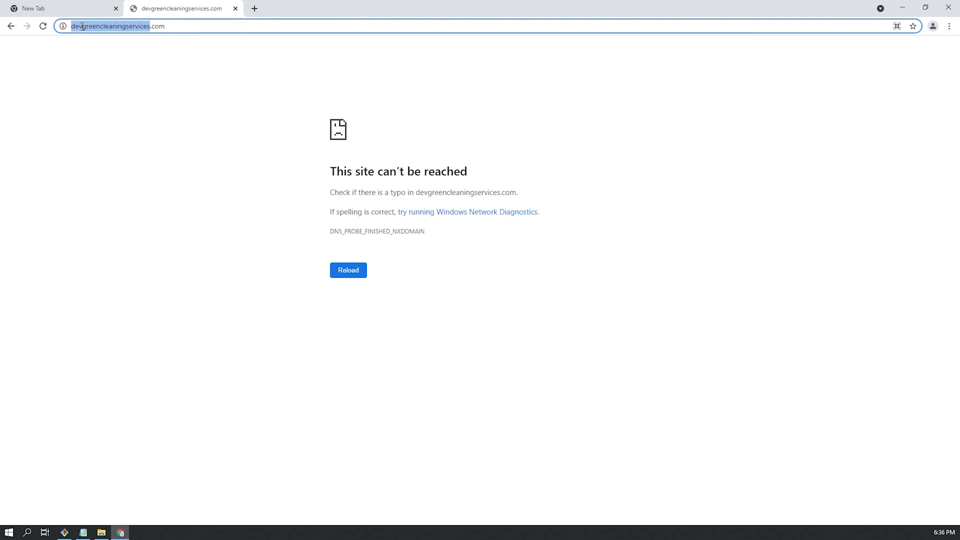
pyautogui.moveTo(376, 136)
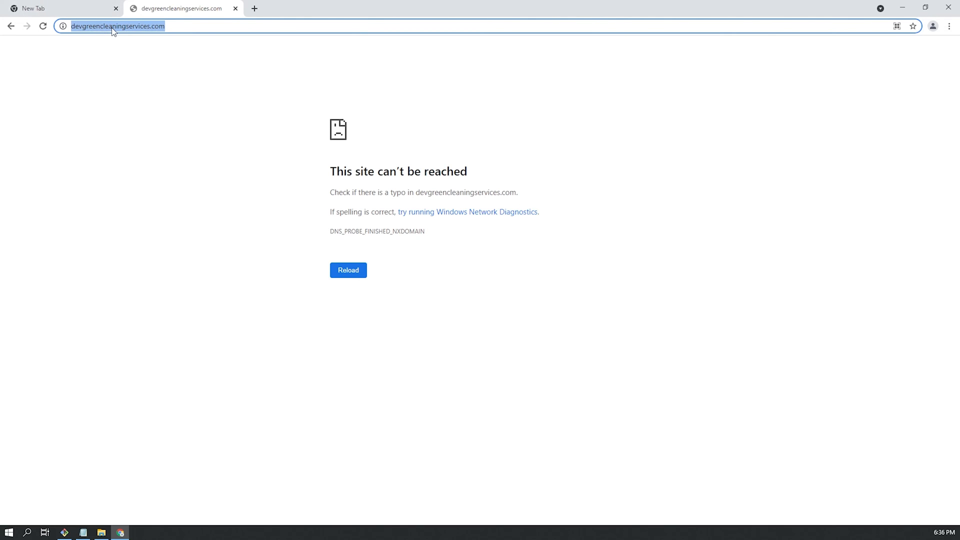
pyautogui.moveTo(395, 44)
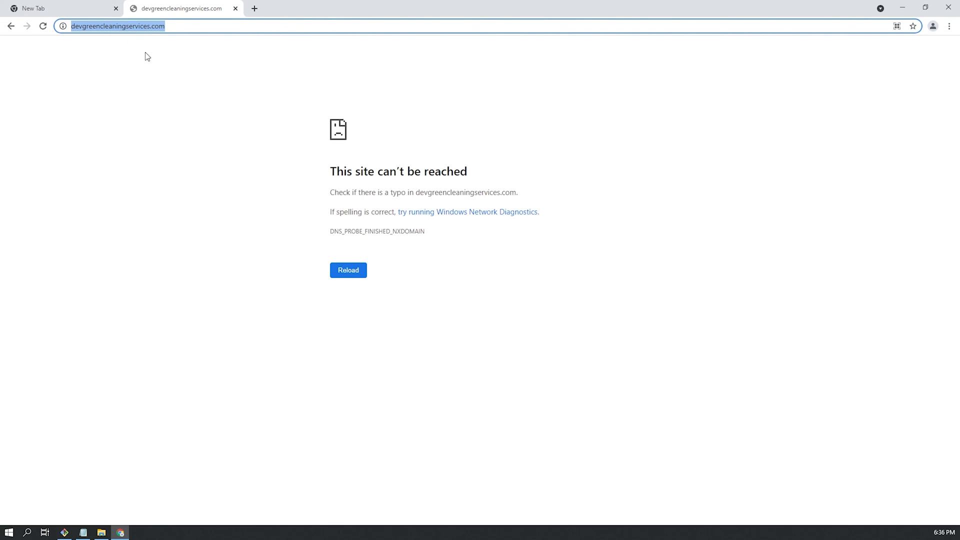
pyautogui.moveTo(88, 505)
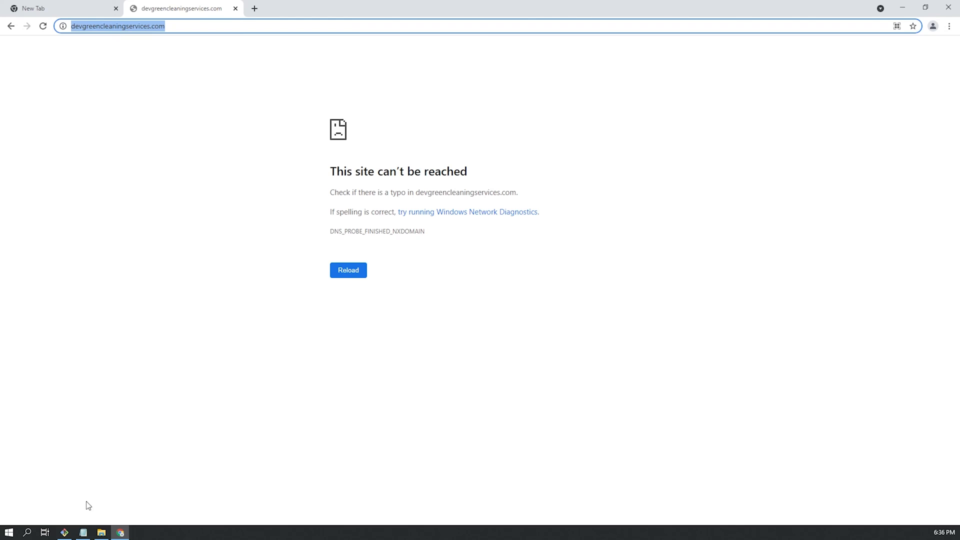
pyautogui.moveTo(83, 531)
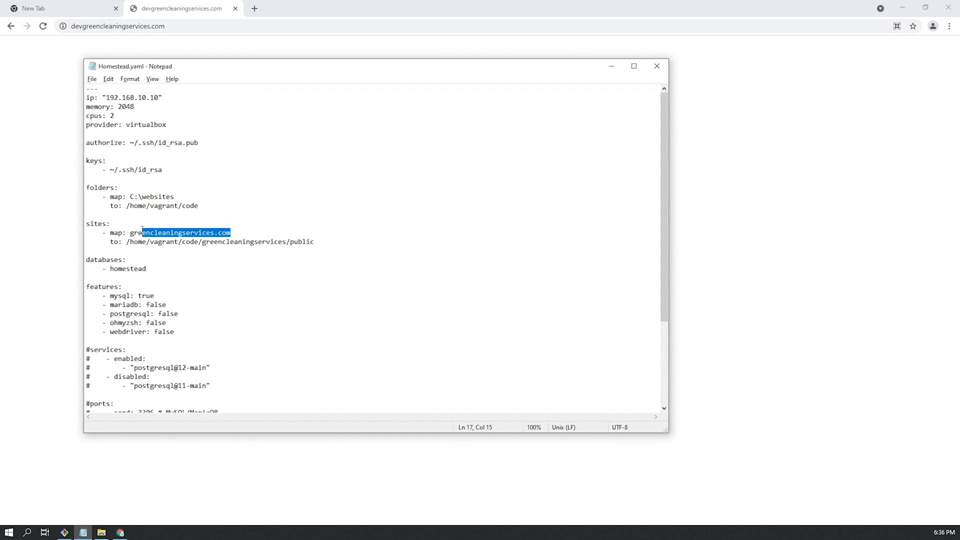
pyautogui.write('http://devgreencleaningservices.com/')
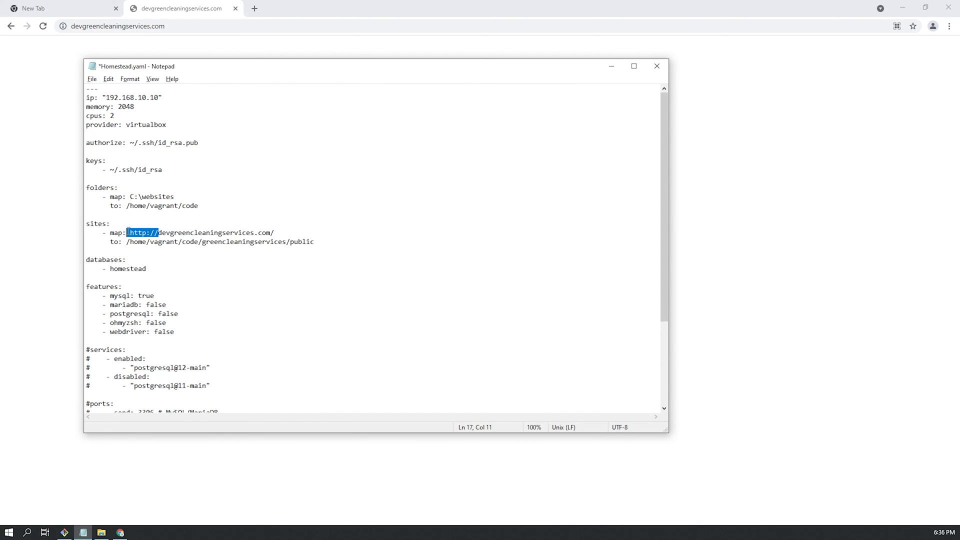
pyautogui.press('Delete')
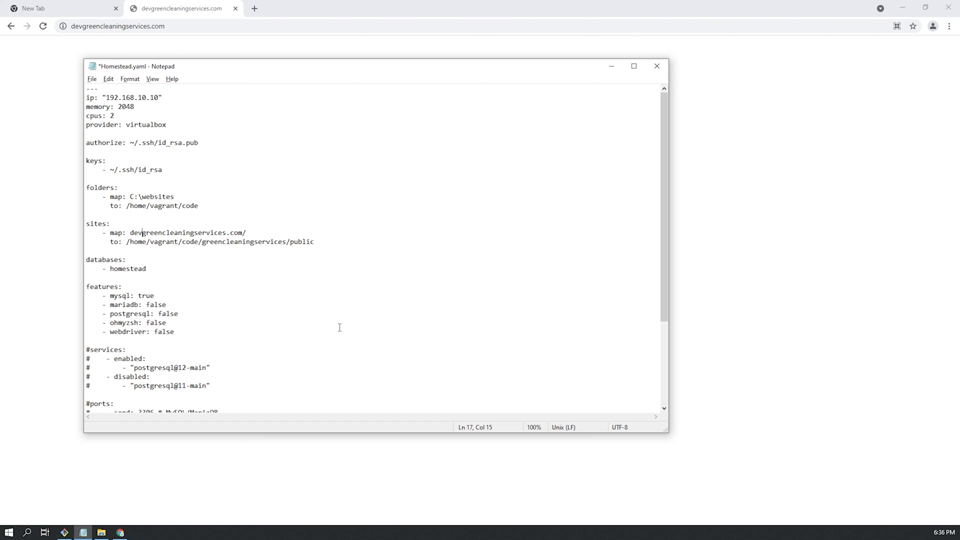
pyautogui.write('-')
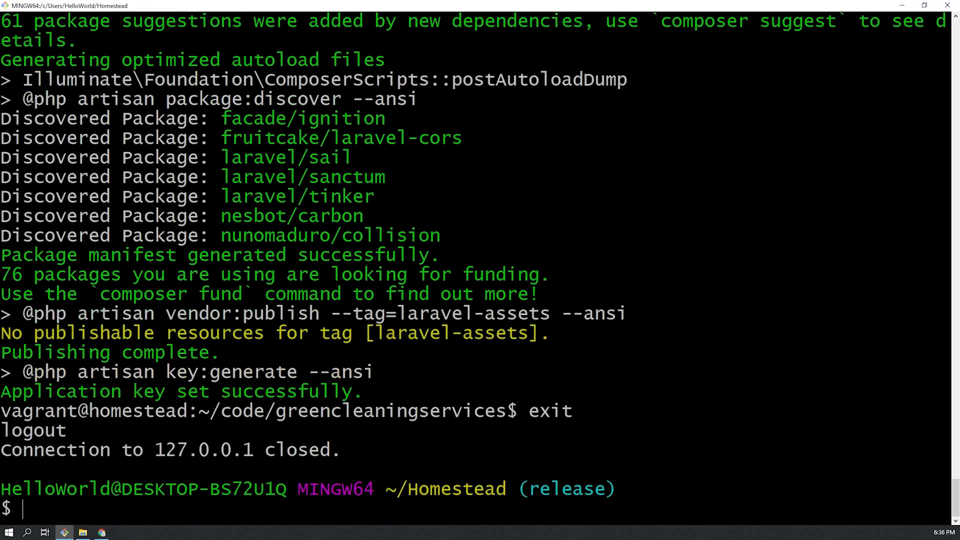
# Run vagrant reload --provision in ~/Homestead to apply the new site mapping.
pyautogui.write('vagrant reload -')
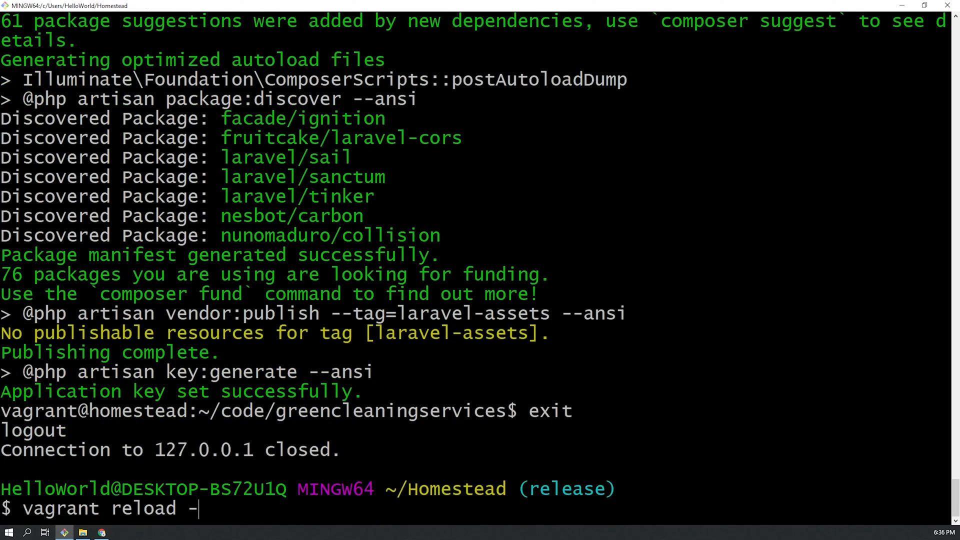
pyautogui.write('-pro')
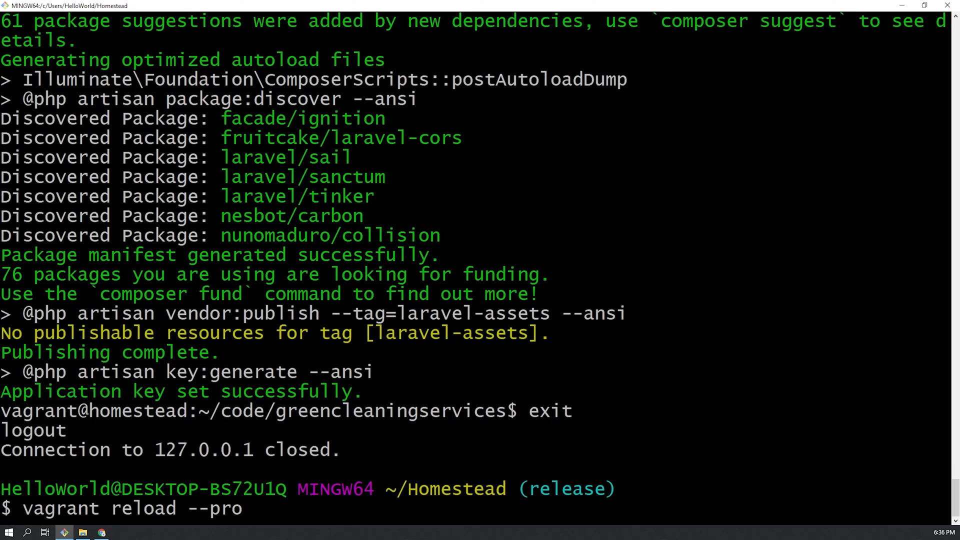
pyautogui.write('vision')
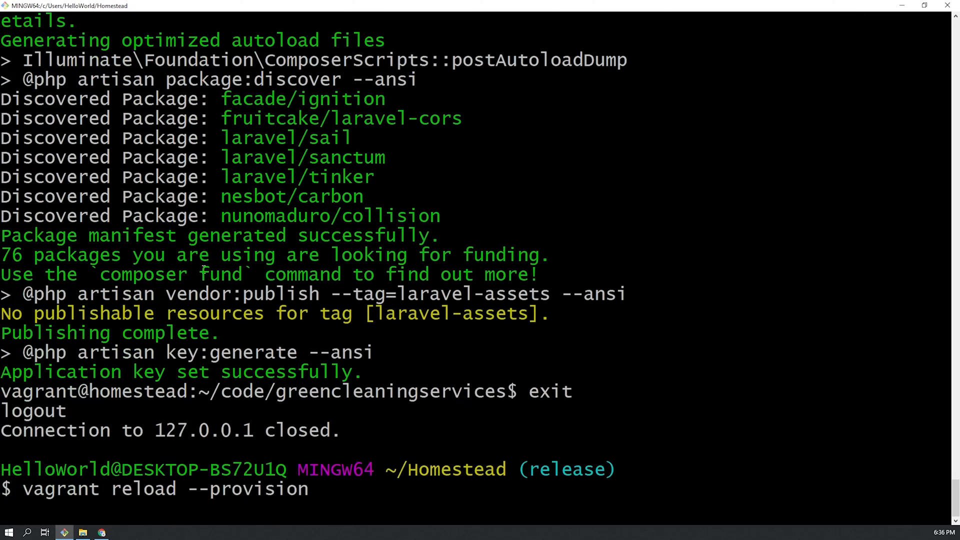
pyautogui.moveTo(287, 240)
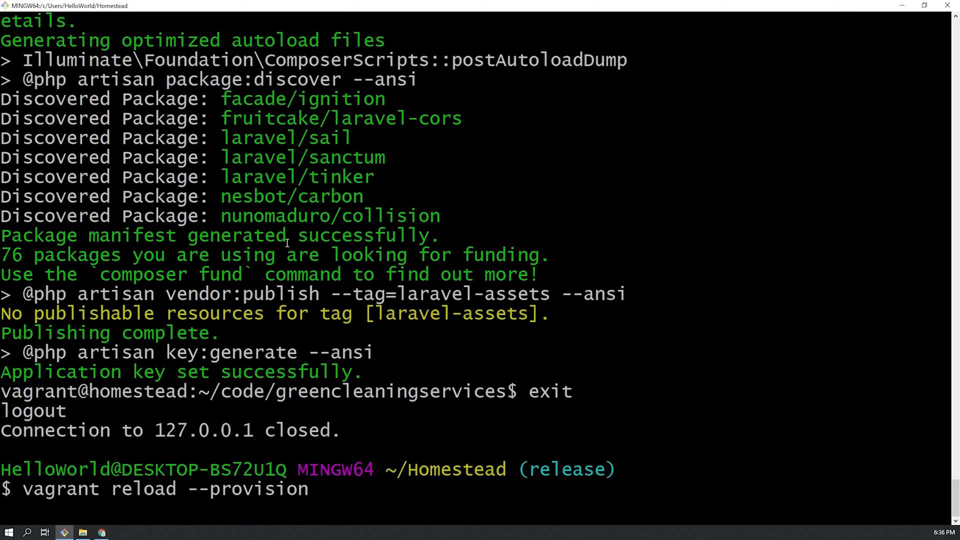
pyautogui.moveTo(93, 516)
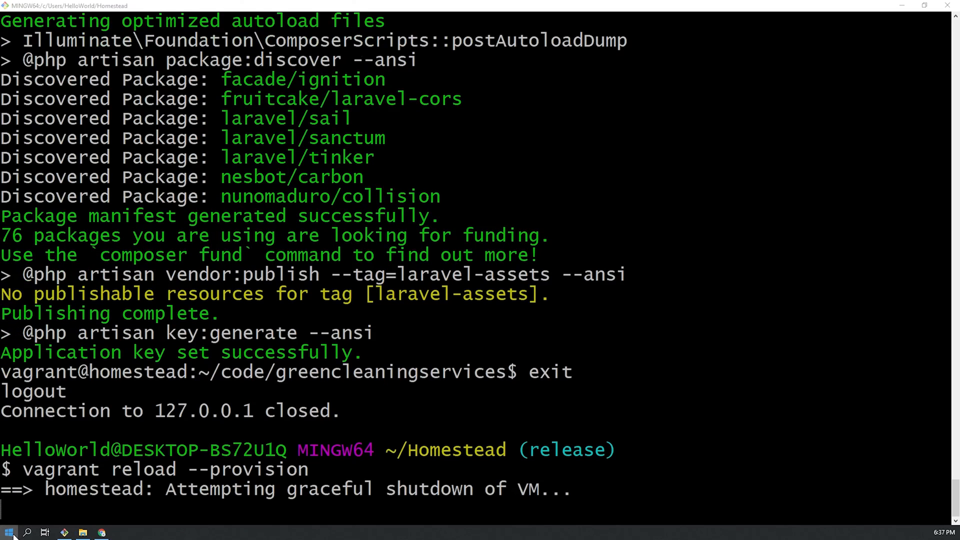
pyautogui.write('notepad++')
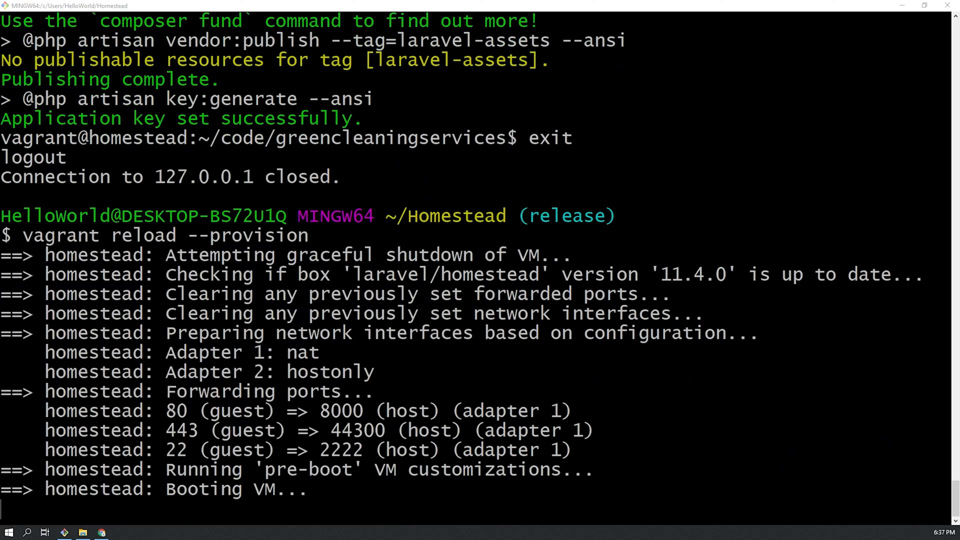
# Open C:\Windows\System32\drivers\etc\hosts in Notepad using the All Files (*.*) filter.
pyautogui.click(119, 531)
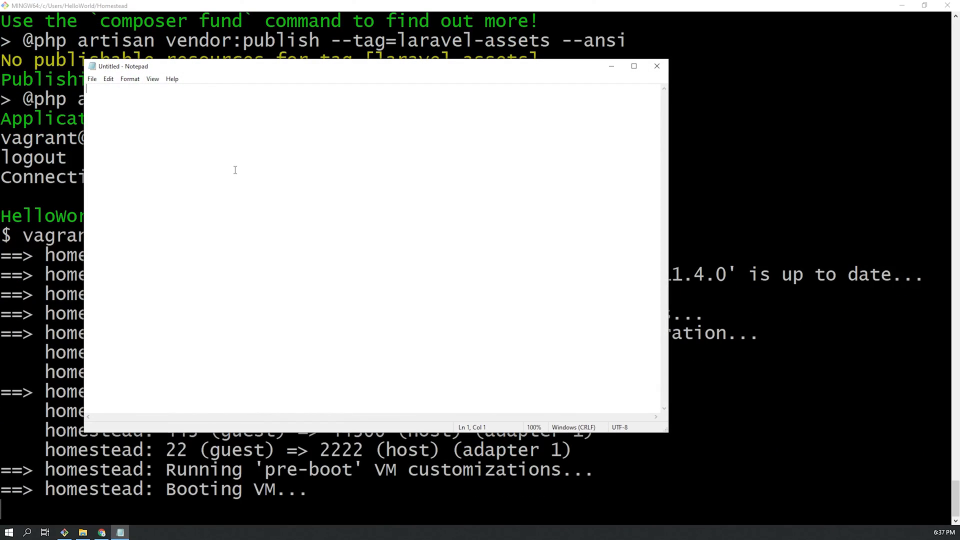
pyautogui.click(92, 78)
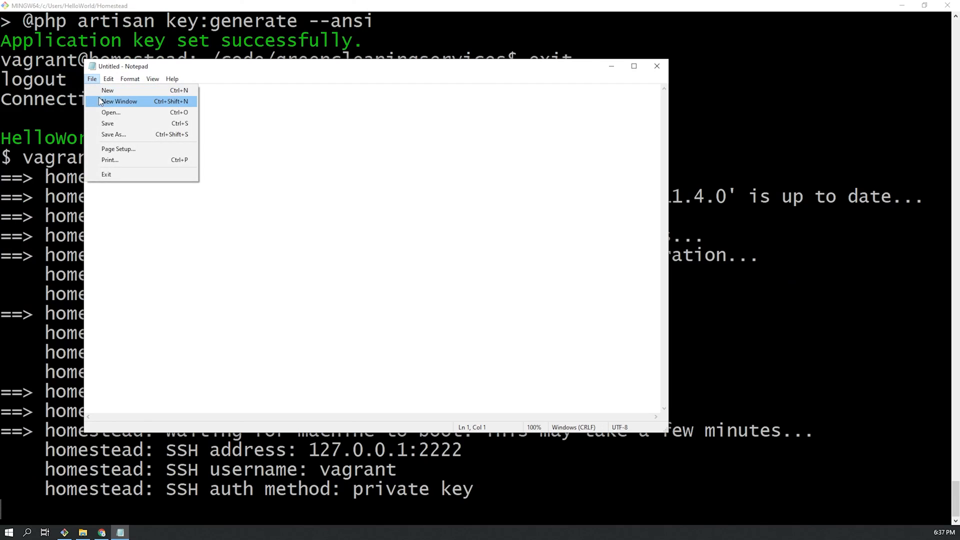
pyautogui.click(111, 112)
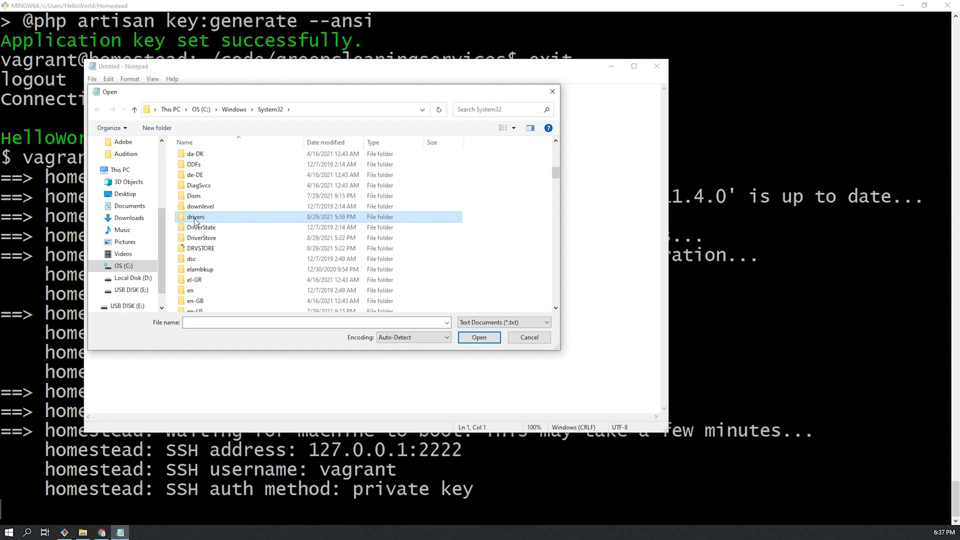
pyautogui.doubleClick(196, 216)
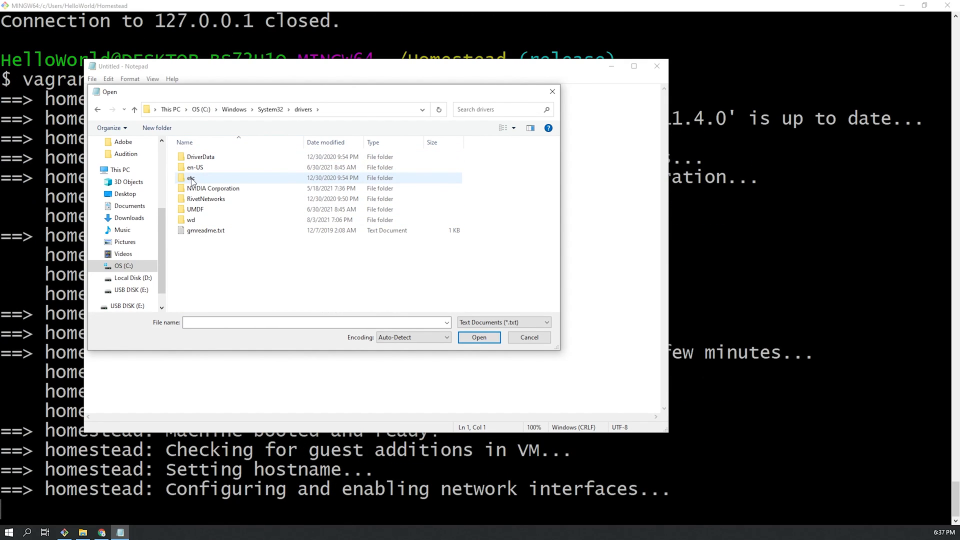
pyautogui.doubleClick(190, 177)
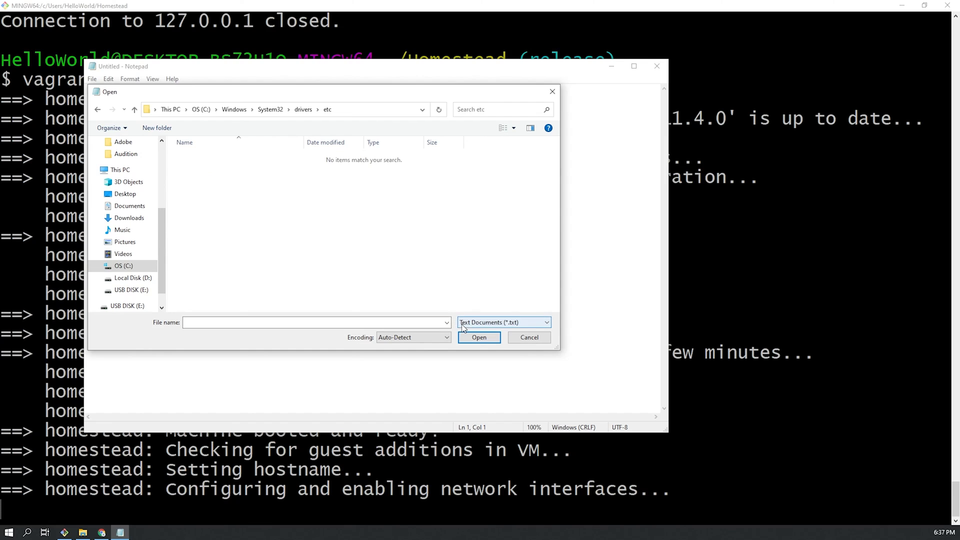
pyautogui.click(504, 322)
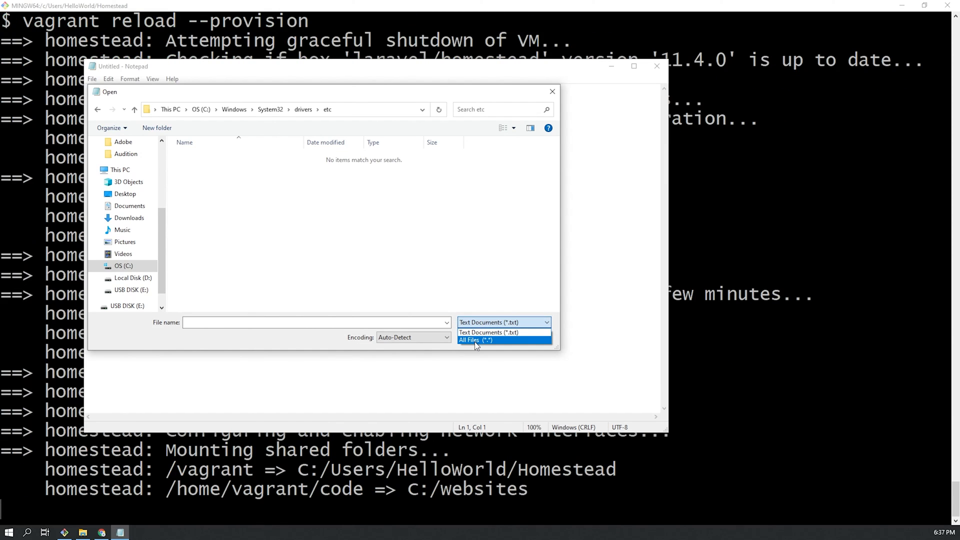
pyautogui.click(476, 340)
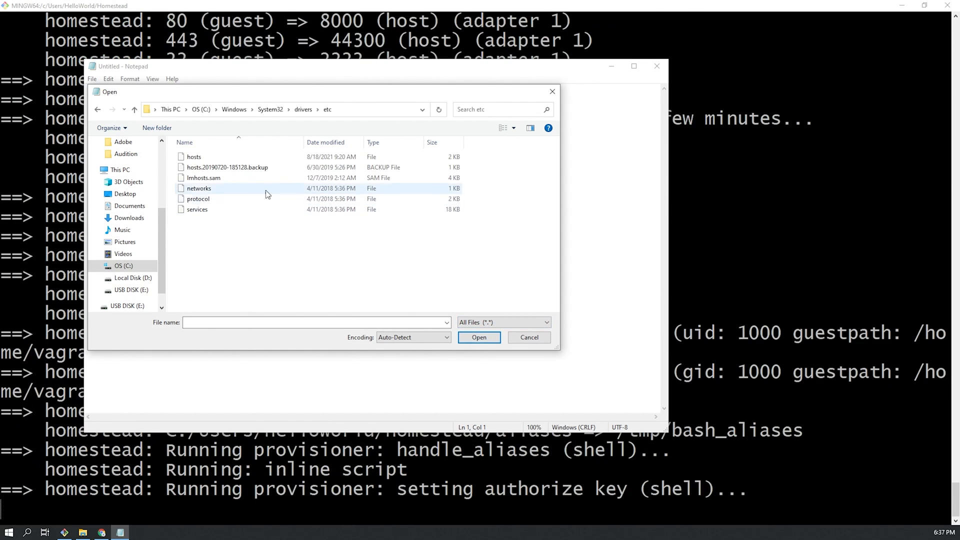
pyautogui.click(194, 156)
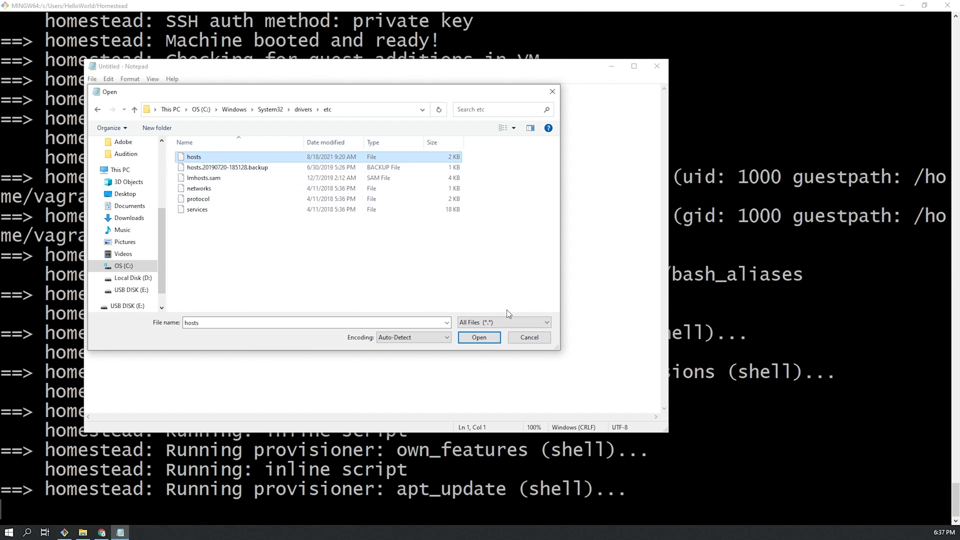
pyautogui.click(479, 338)
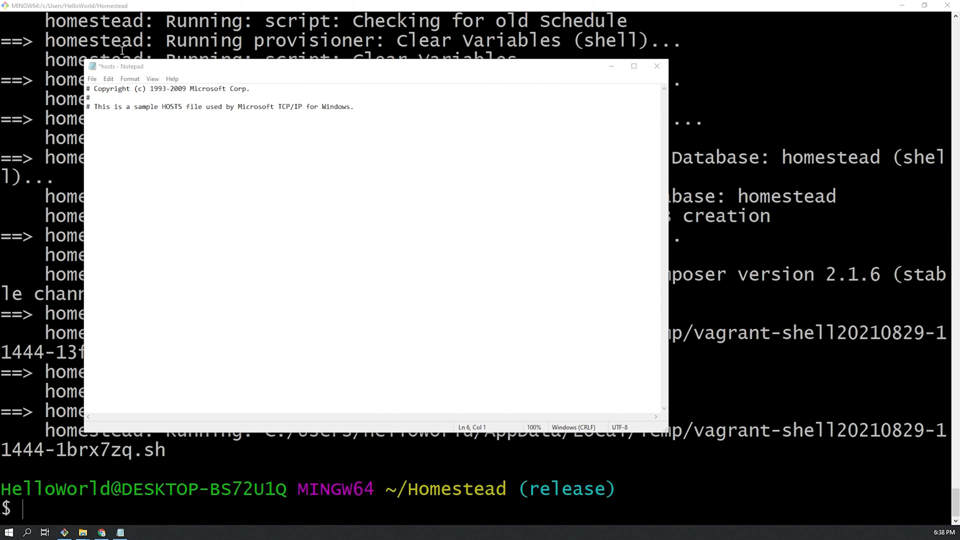
pyautogui.moveTo(224, 184)
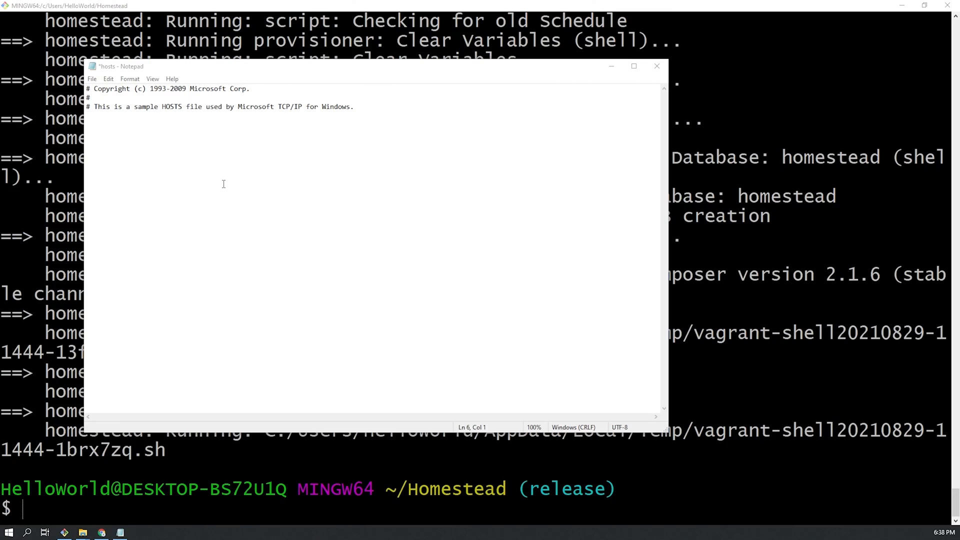
pyautogui.moveTo(125, 158)
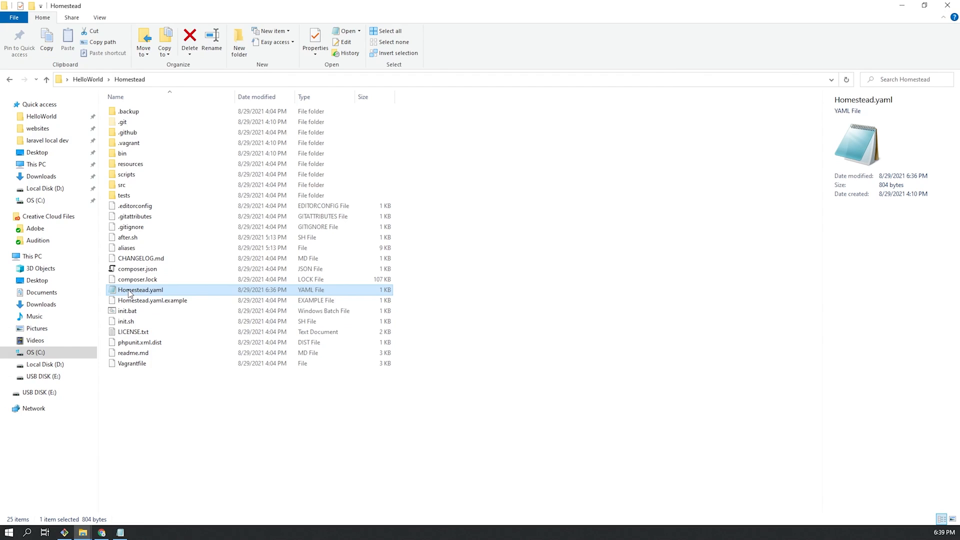
# Check Homestead.yaml for the IP and site name, then mark dev-greencleaningservices.com in hosts.
pyautogui.doubleClick(140, 289)
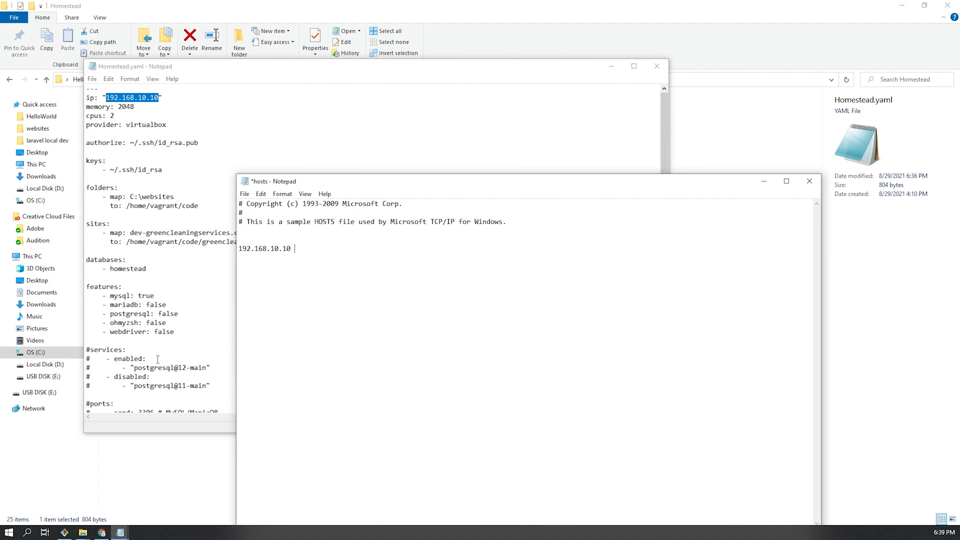
pyautogui.click(150, 67)
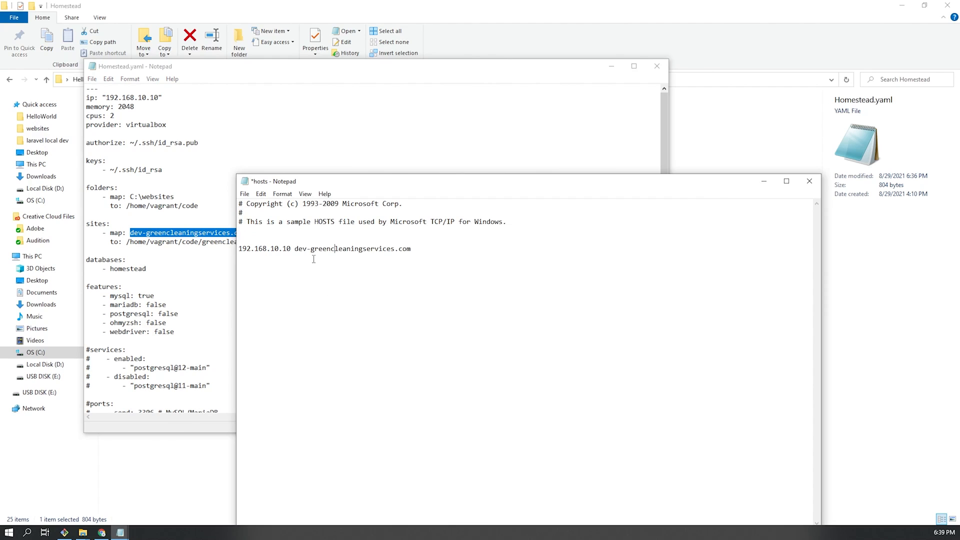
pyautogui.doubleClick(406, 248)
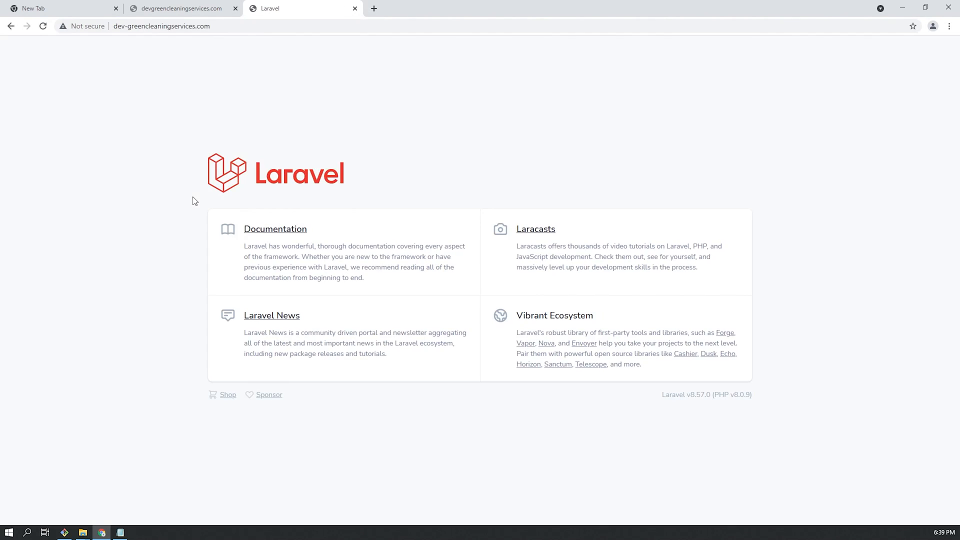
pyautogui.moveTo(370, 165)
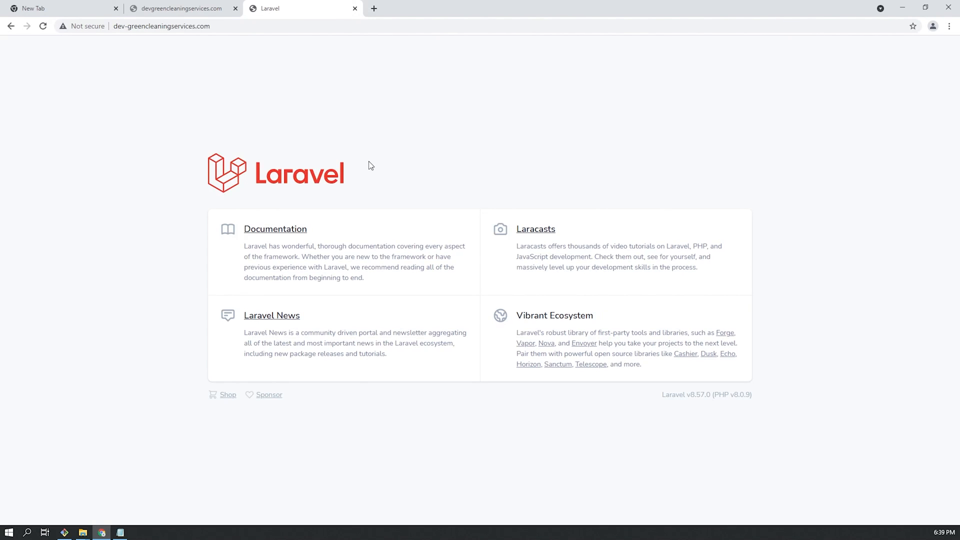
pyautogui.moveTo(323, 207)
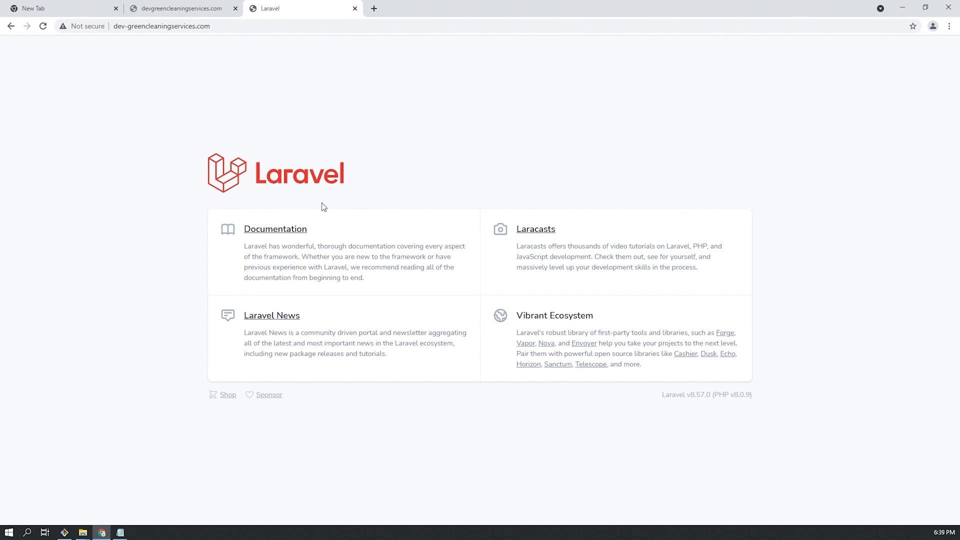